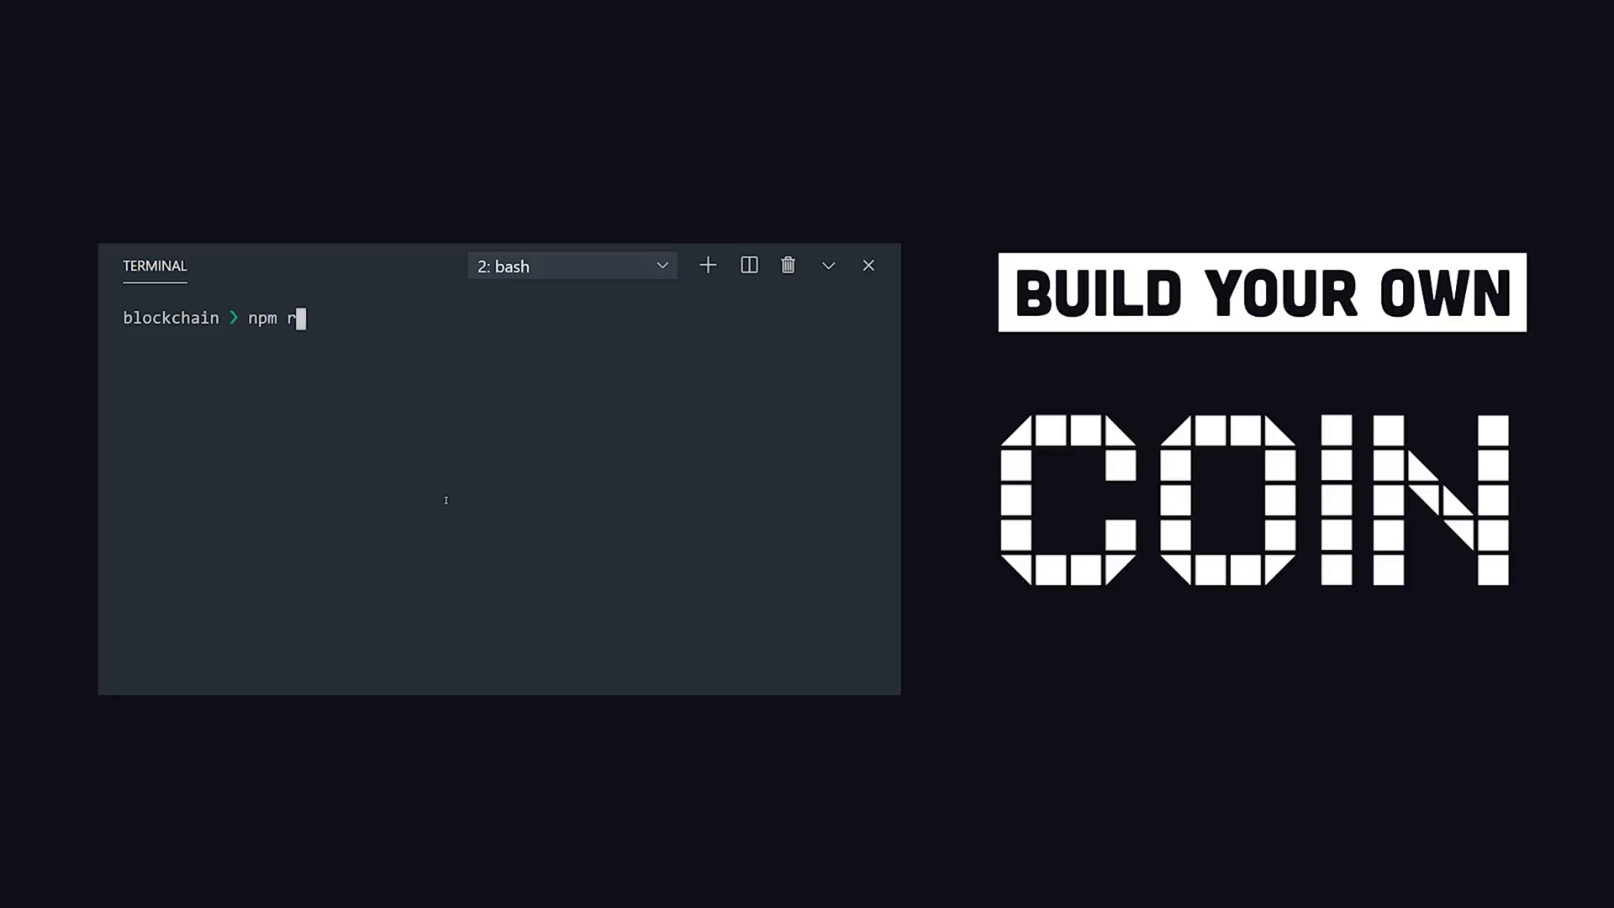
- Run the npm command in the terminal to scaffold the TypeScript project
{"action": "key", "text": "Enter"}
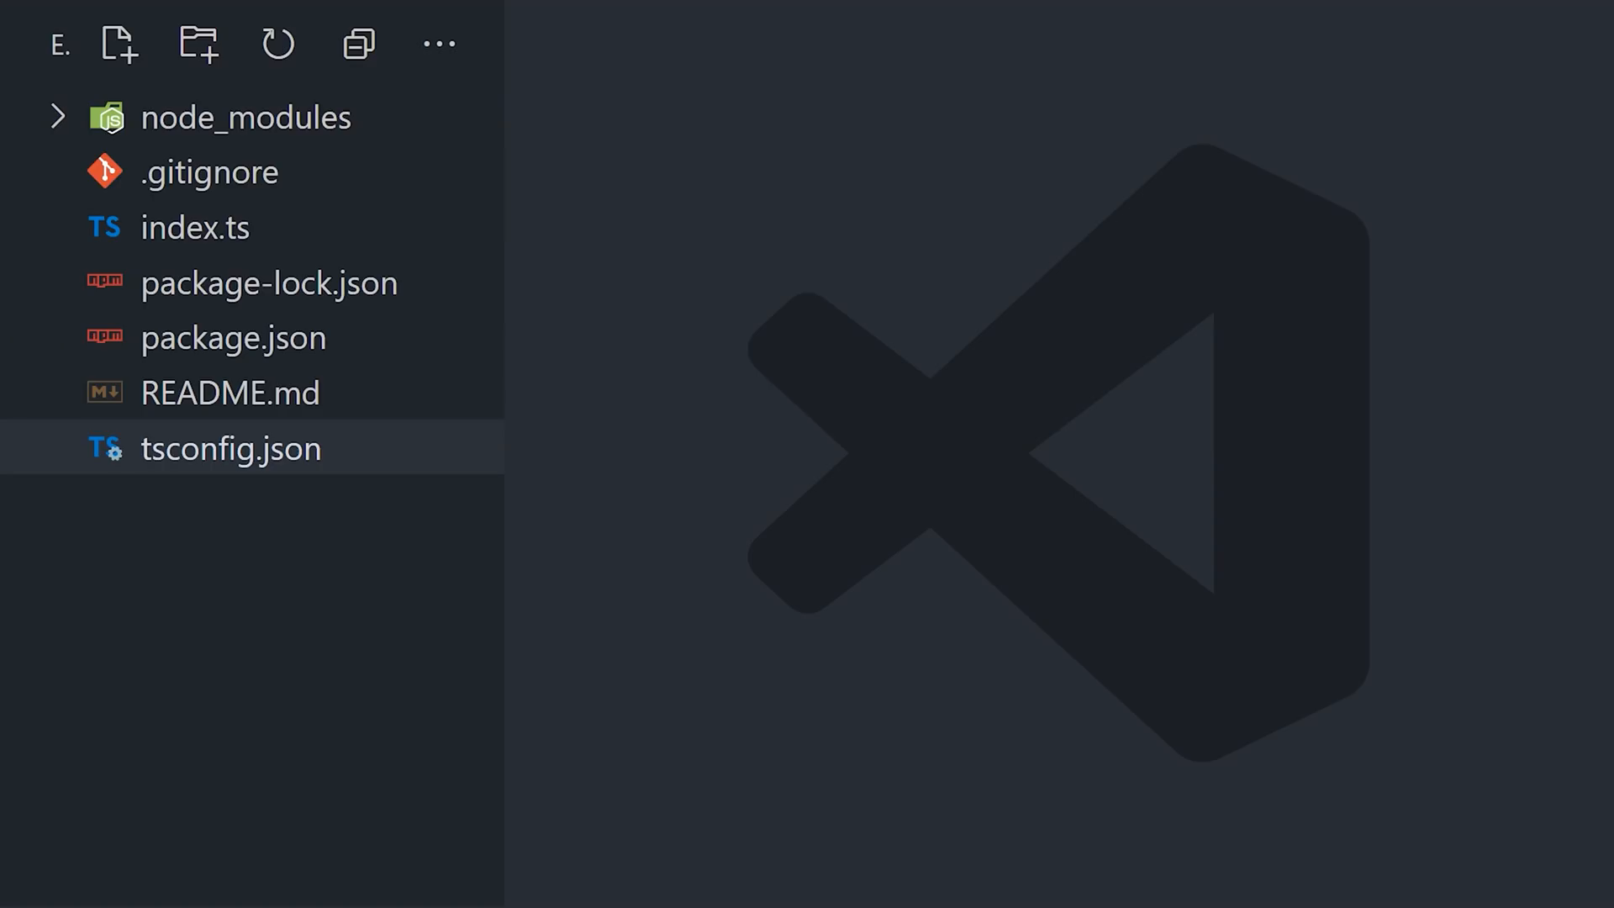
- Review tsconfig.json and add a "dev": "tsc -w" script to package.json
{"action": "left_click", "coordinate": [230, 449]}
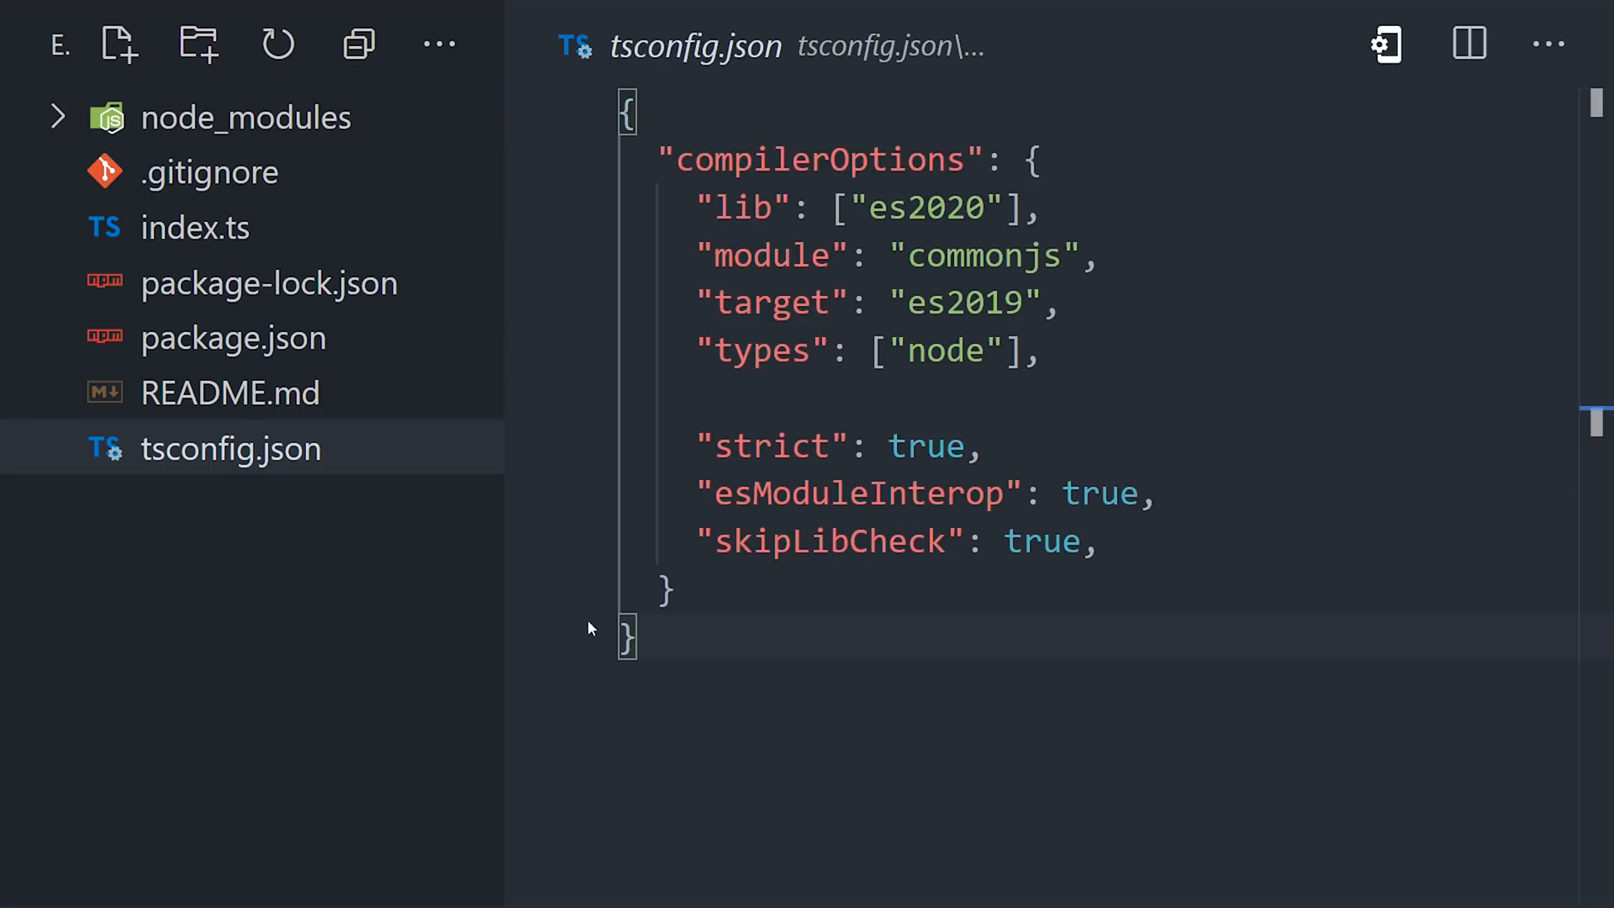
{"action": "mouse_move", "coordinate": [1043, 776]}
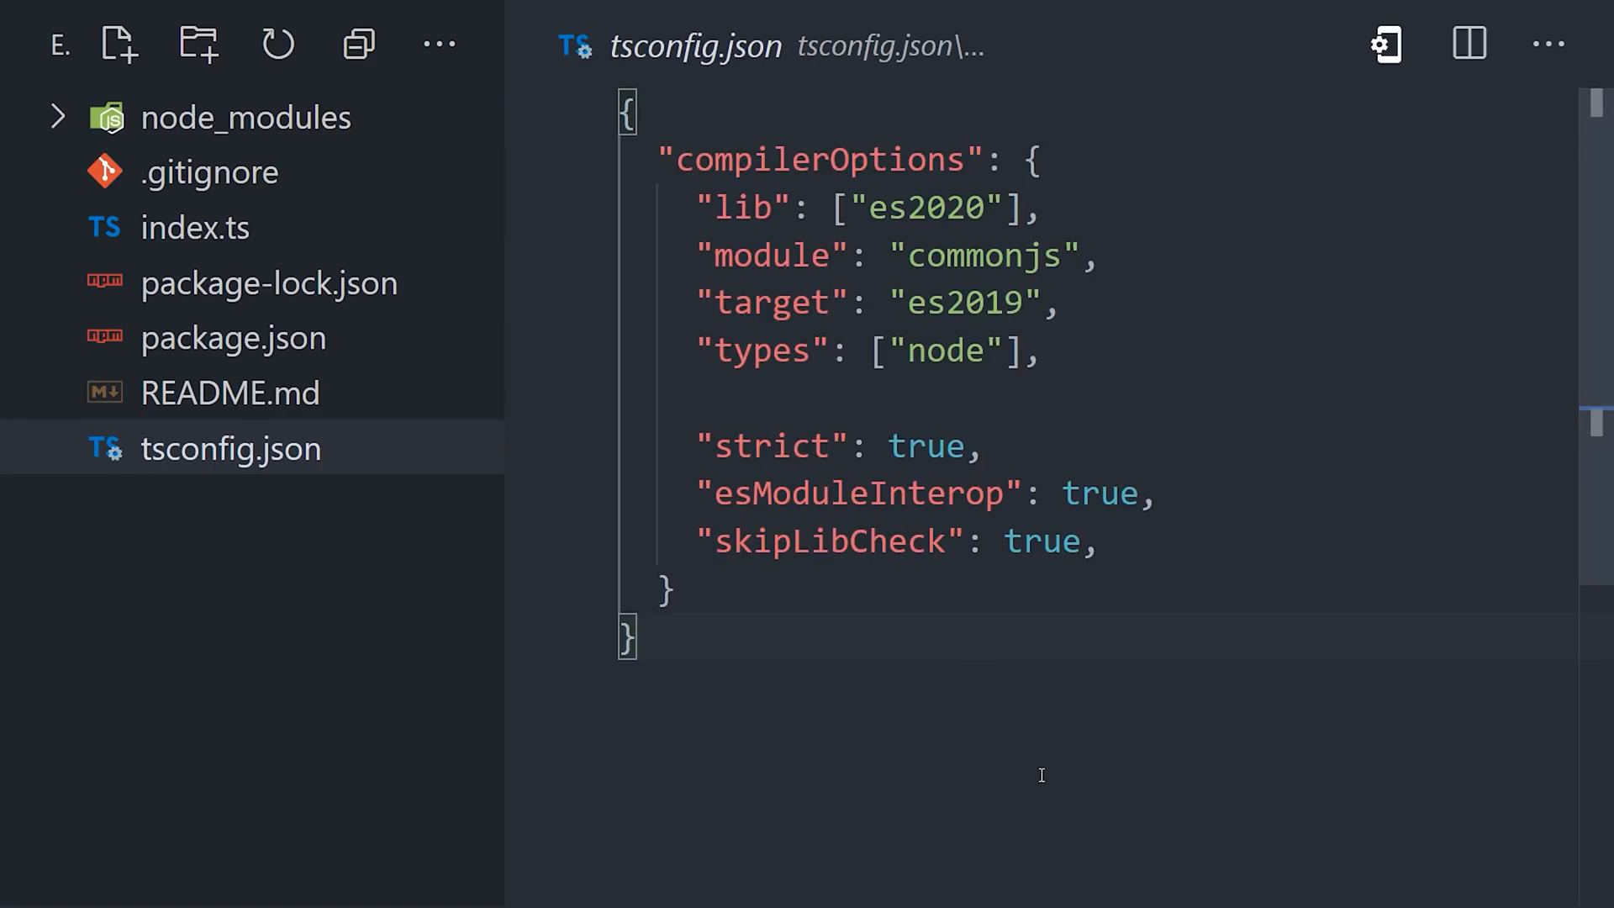
{"action": "mouse_move", "coordinate": [1046, 425]}
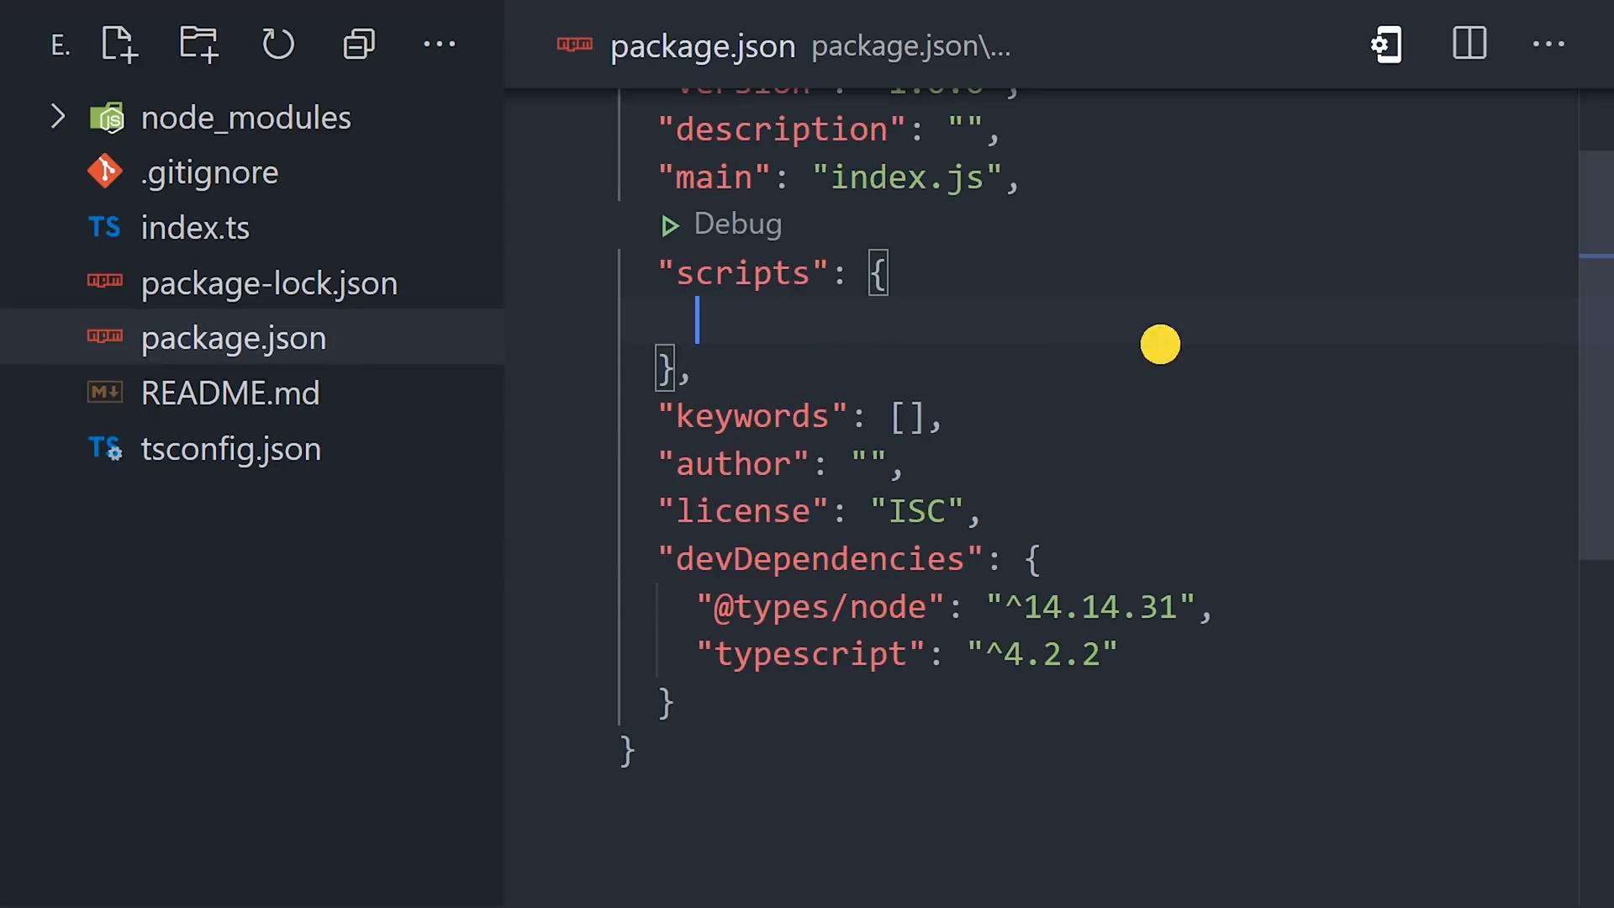
{"action": "type", "text": "\"dev\": \"tsc -w\""}
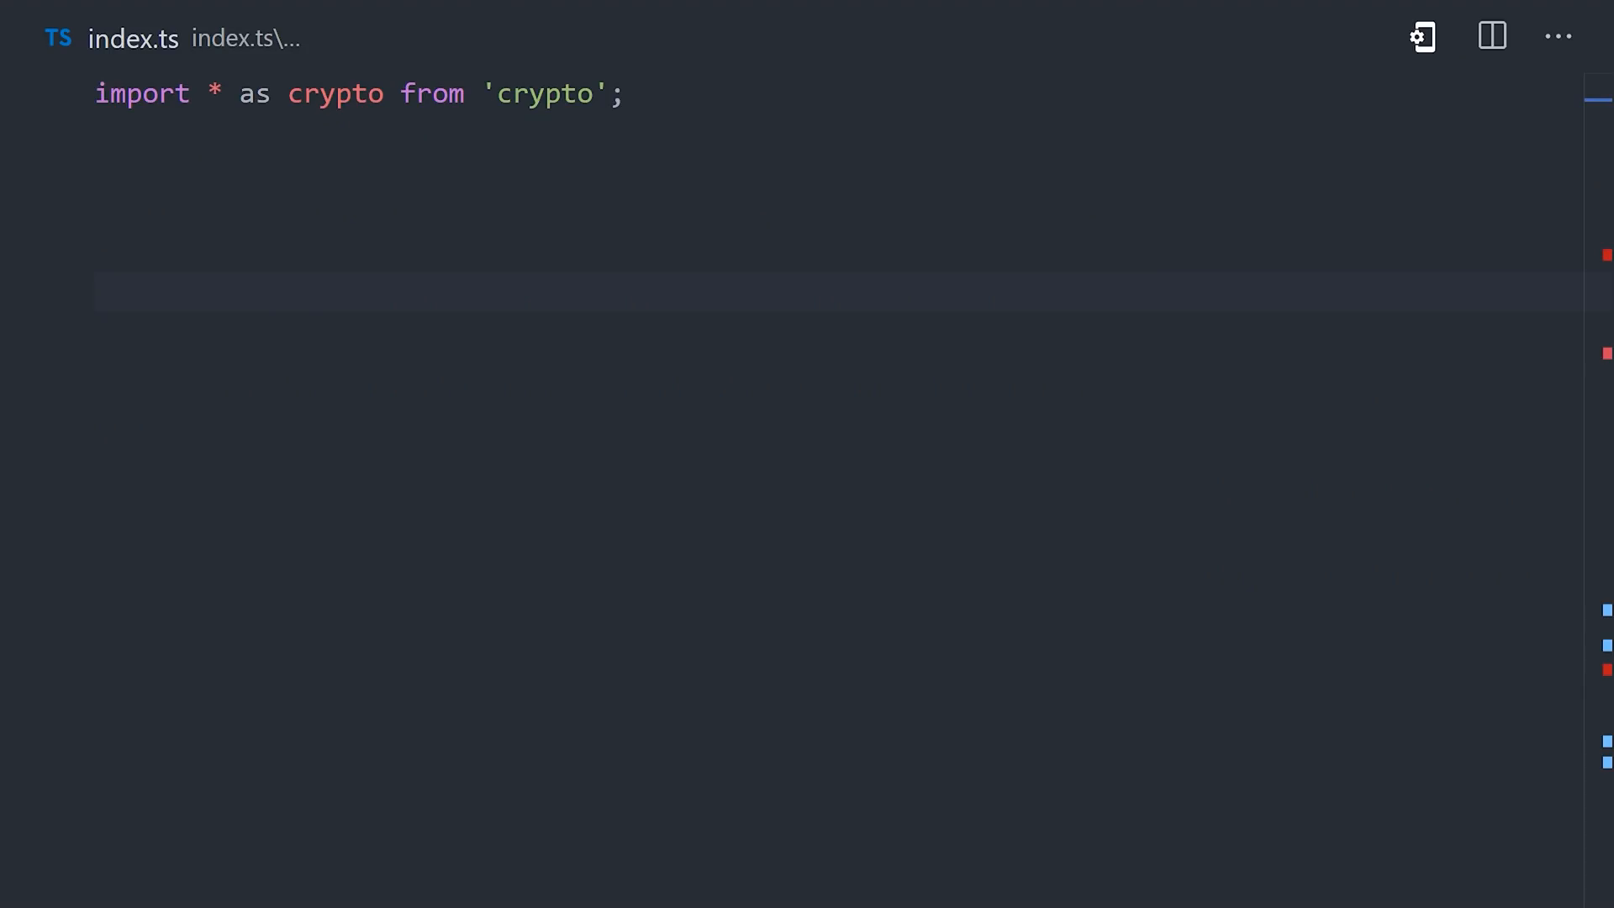
{"action": "mouse_move", "coordinate": [333, 94]}
{"action": "type", "text": "public amount: number,"}
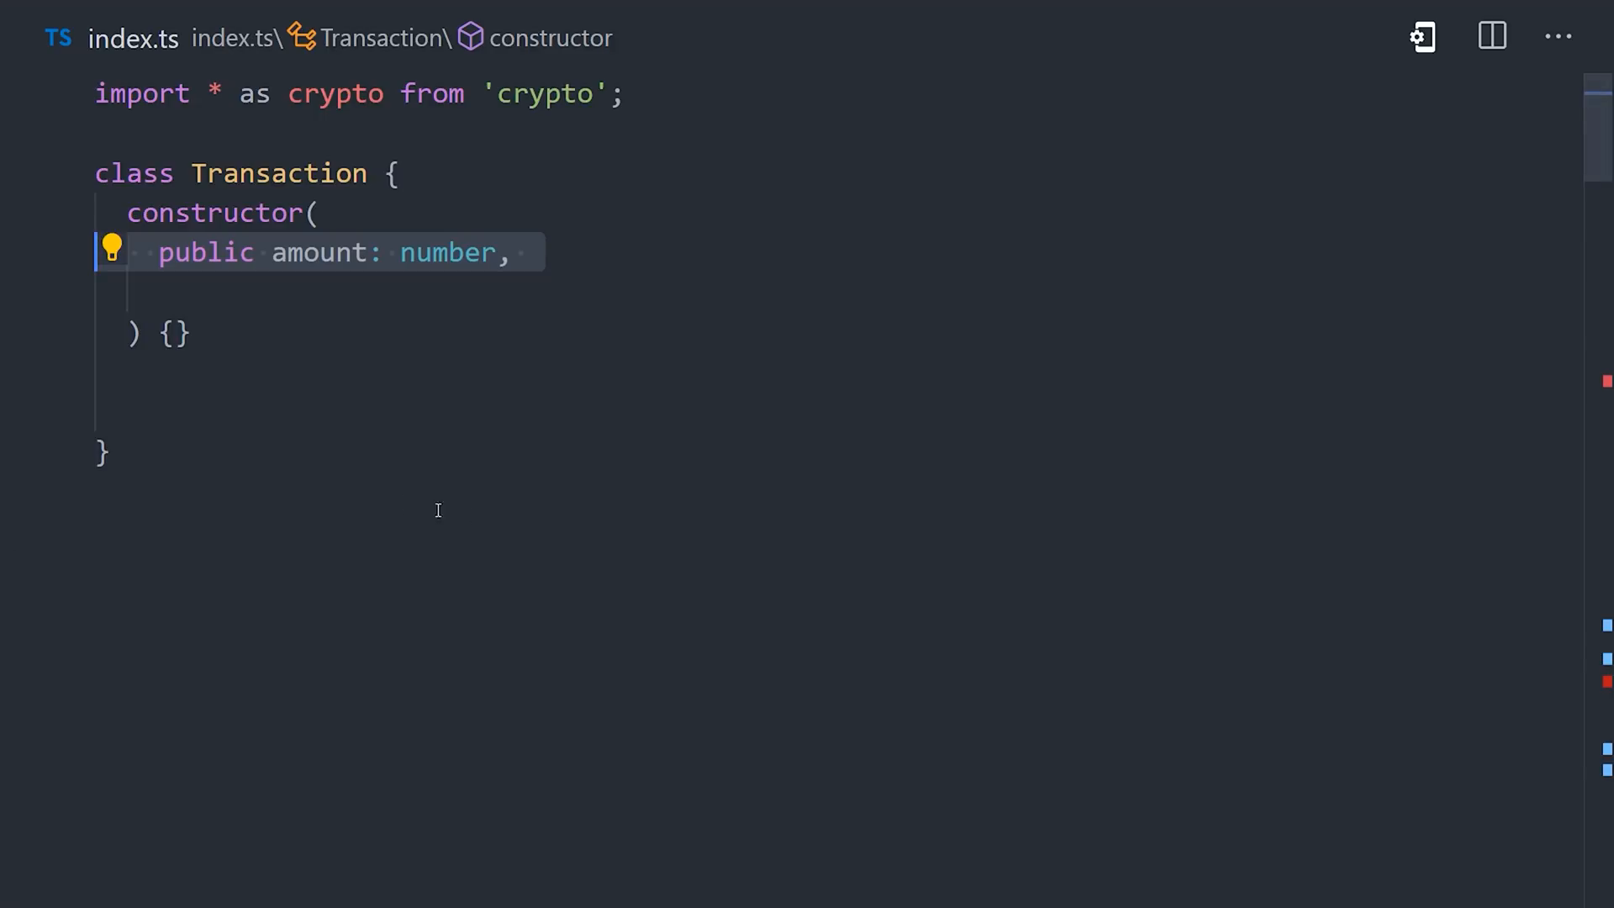
- Write a Transaction class with amount, payer, payee fields and toString returning JSON.stringify(this)
{"action": "type", "text": "public payer: string, // public key"}
{"action": "type", "text": "return JSON.stringify();"}
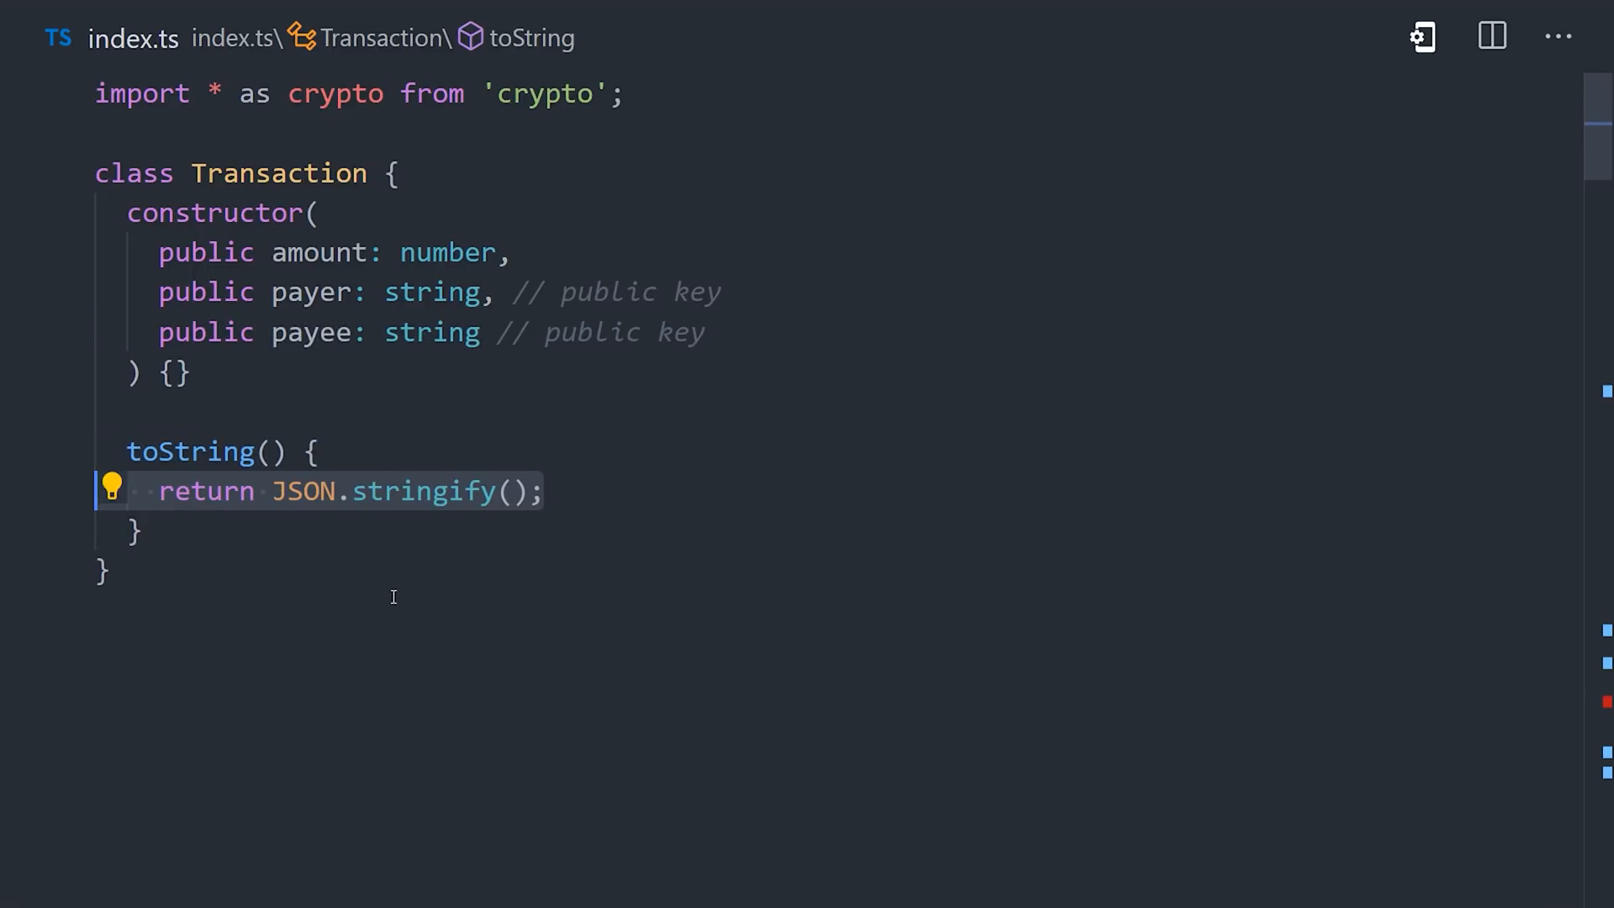
{"action": "type", "text": "this"}
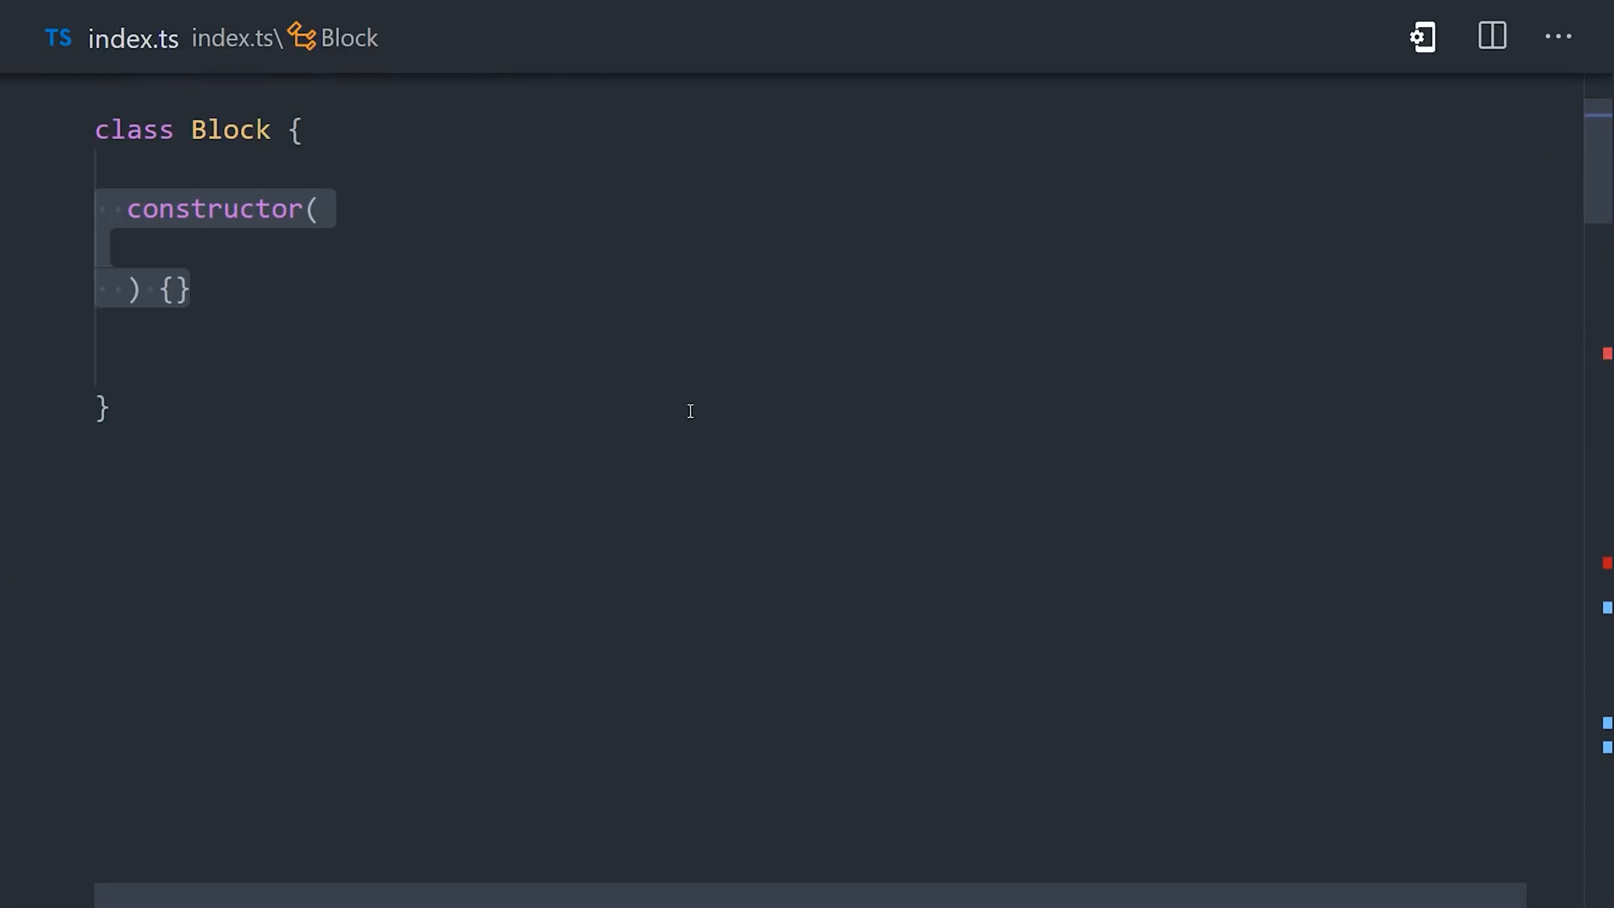
- Declare Block constructor fields prevHash, transaction and ts = Date.now()
{"action": "type", "text": "public prevHash: string,"}
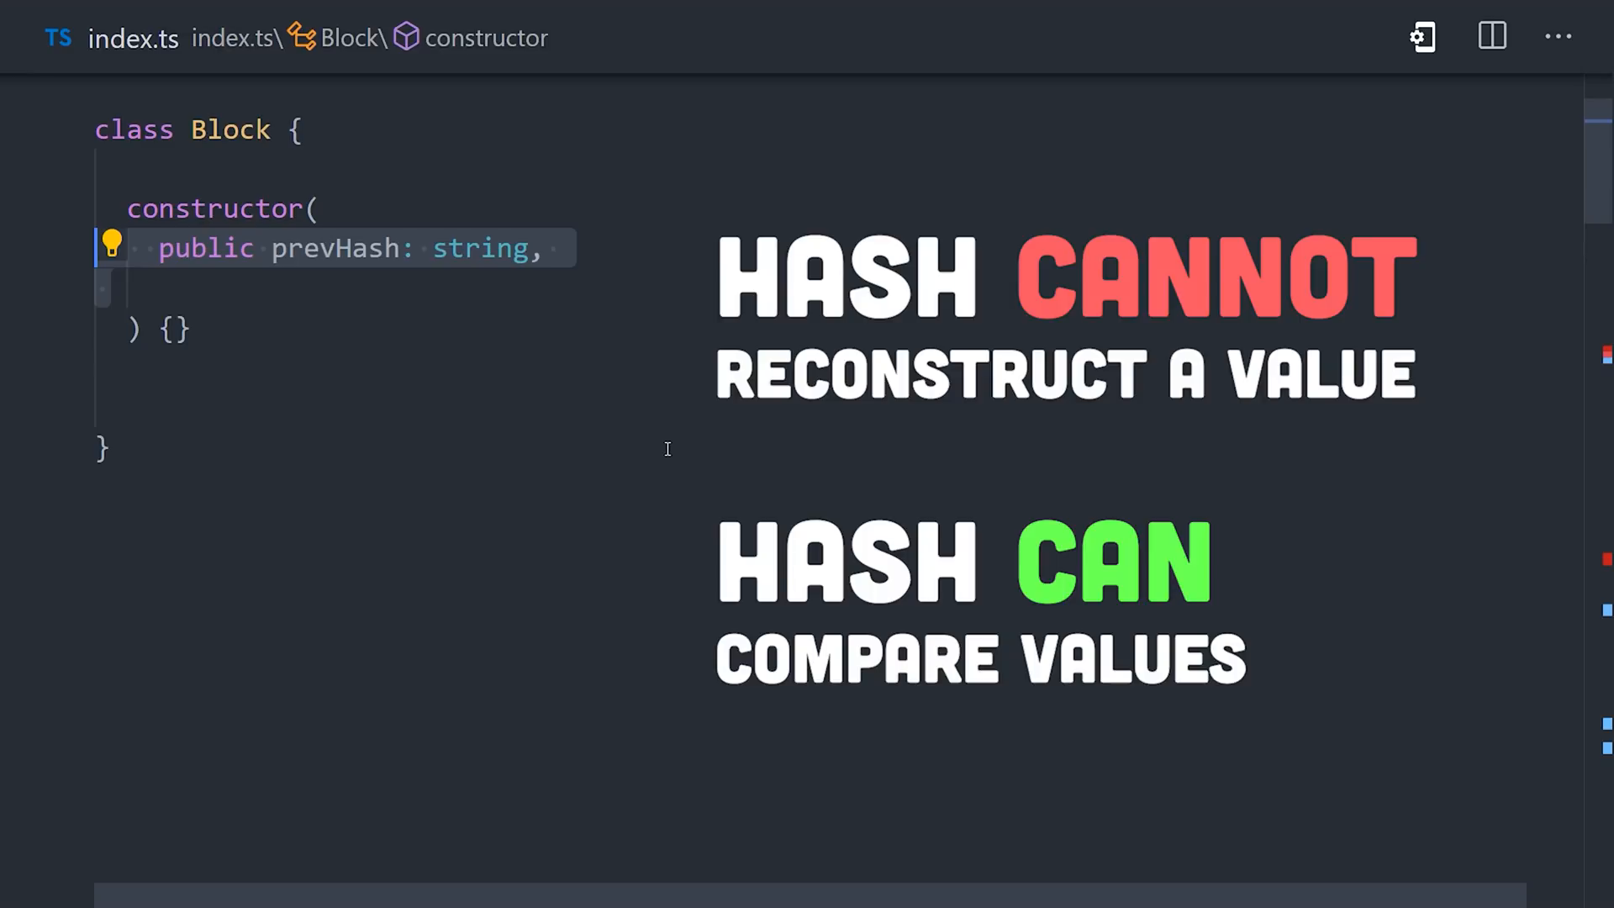
{"action": "type", "text": "public transaction: Transaction,"}
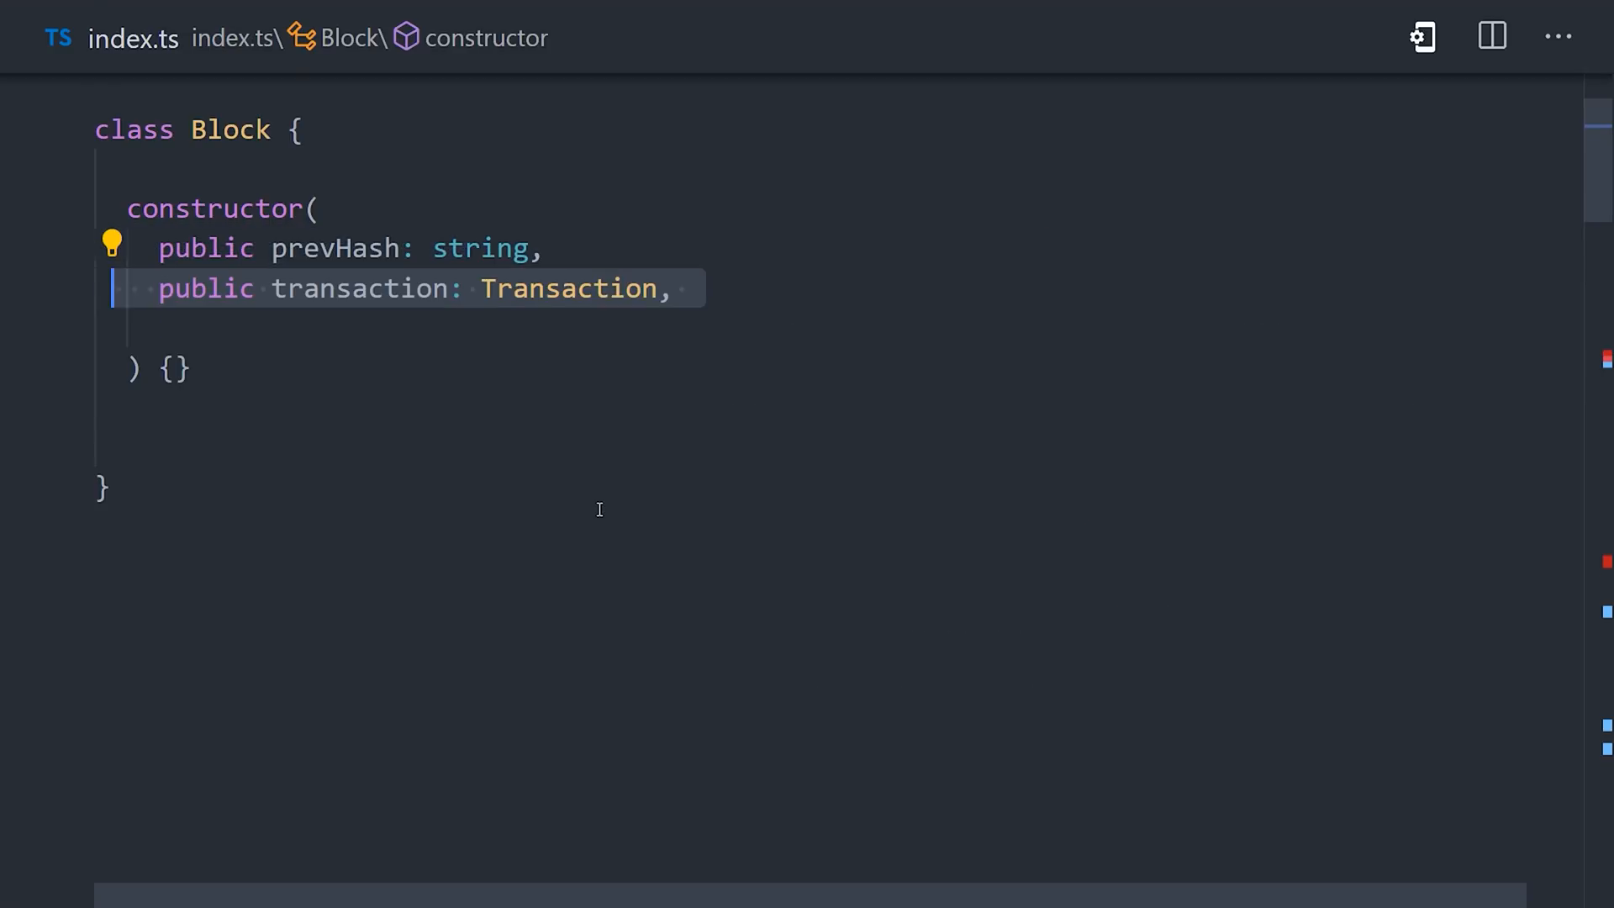
{"action": "type", "text": "public ts = Date.now()"}
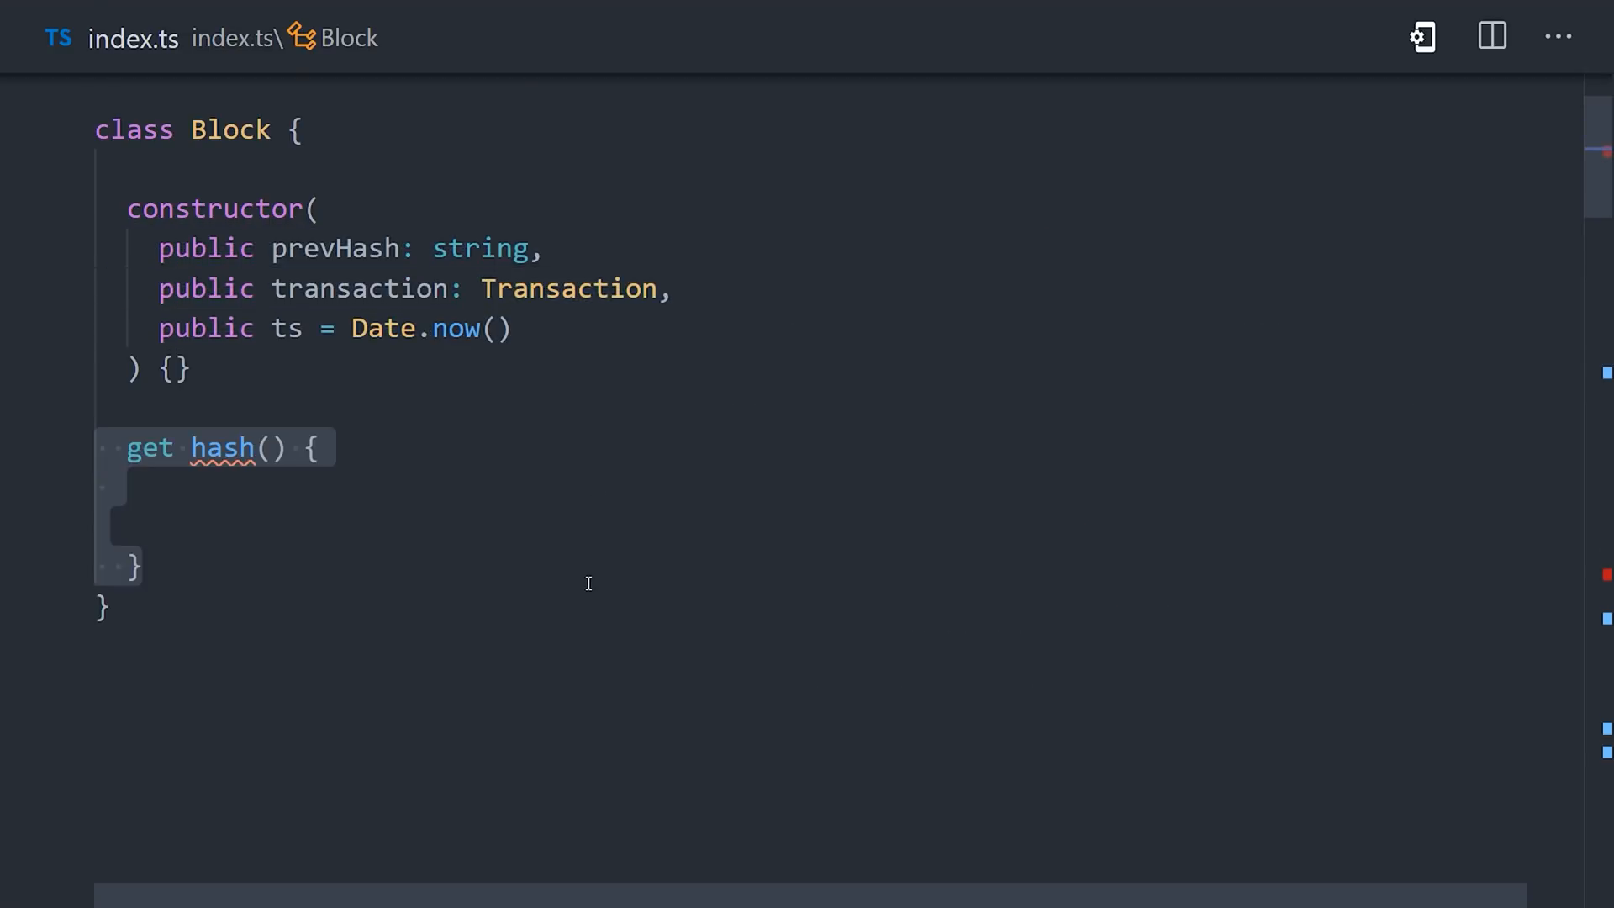
- Implement Block's hash getter: stringify the block, SHA256-hash it and return the hex digest
{"action": "type", "text": "const str = JSON.stringify(this);"}
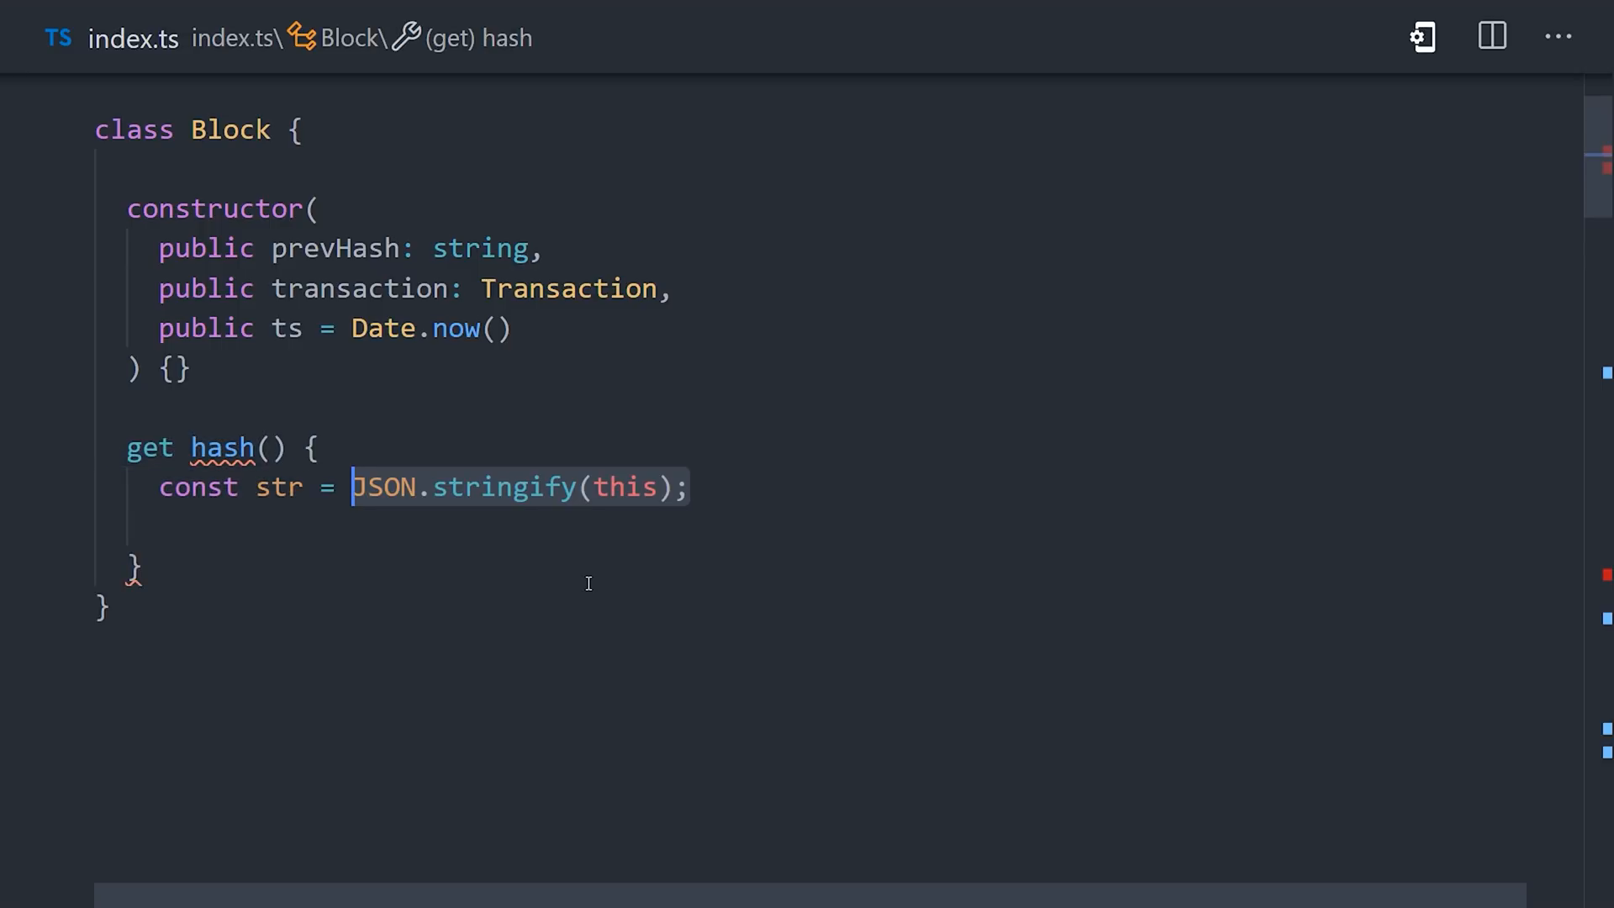
{"action": "type", "text": "const hash = crypto"}
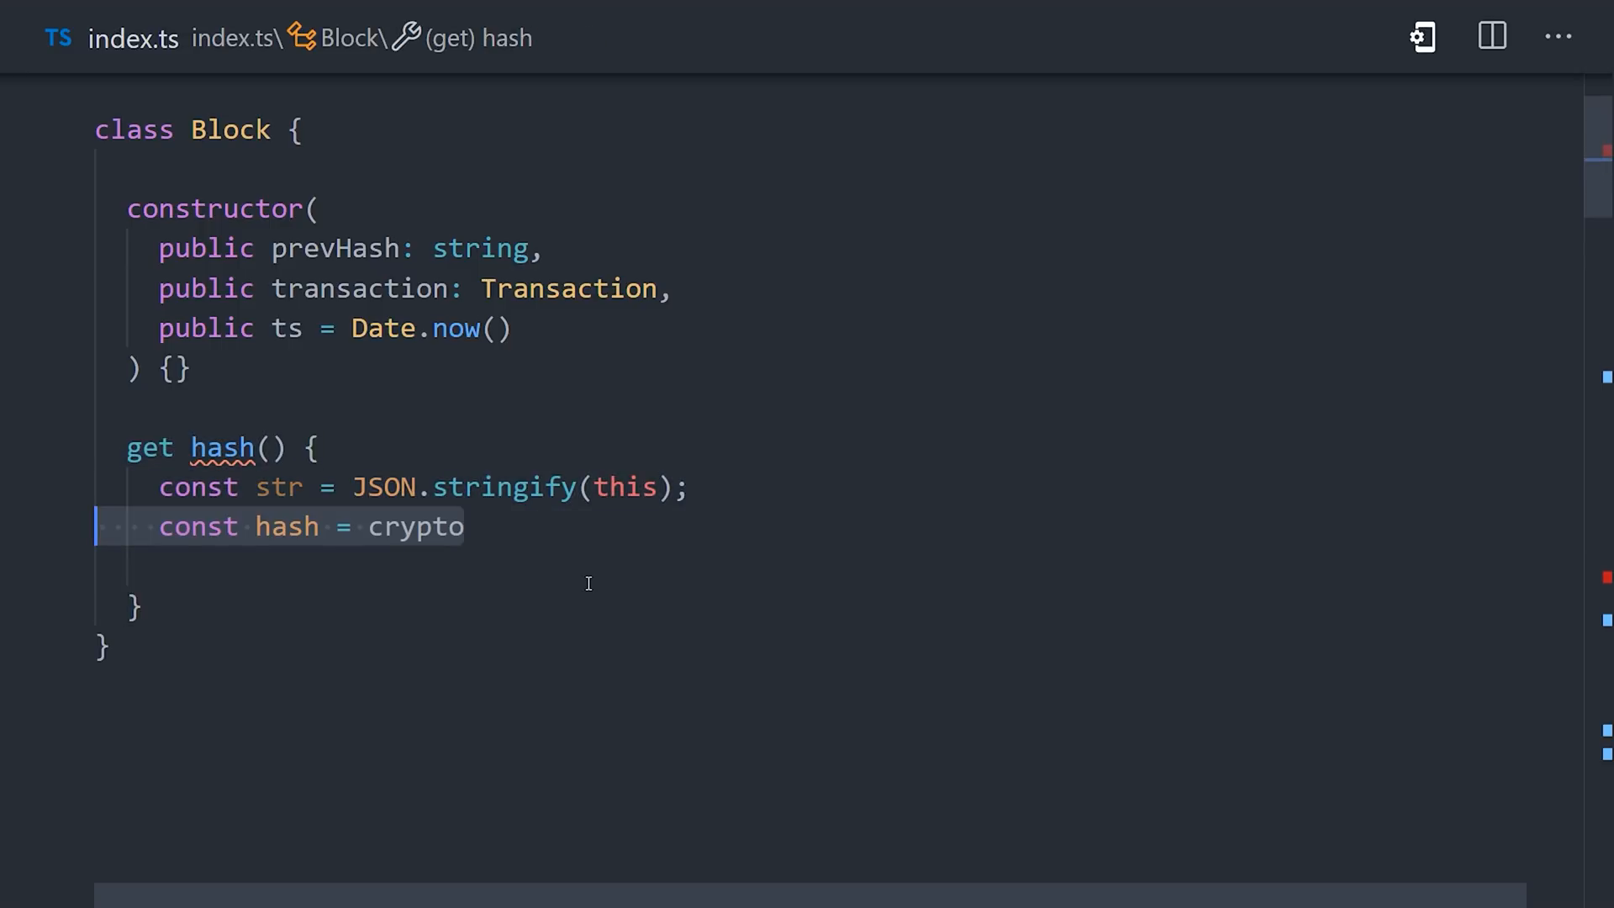
{"action": "type", "text": ".createHash('SHA256');"}
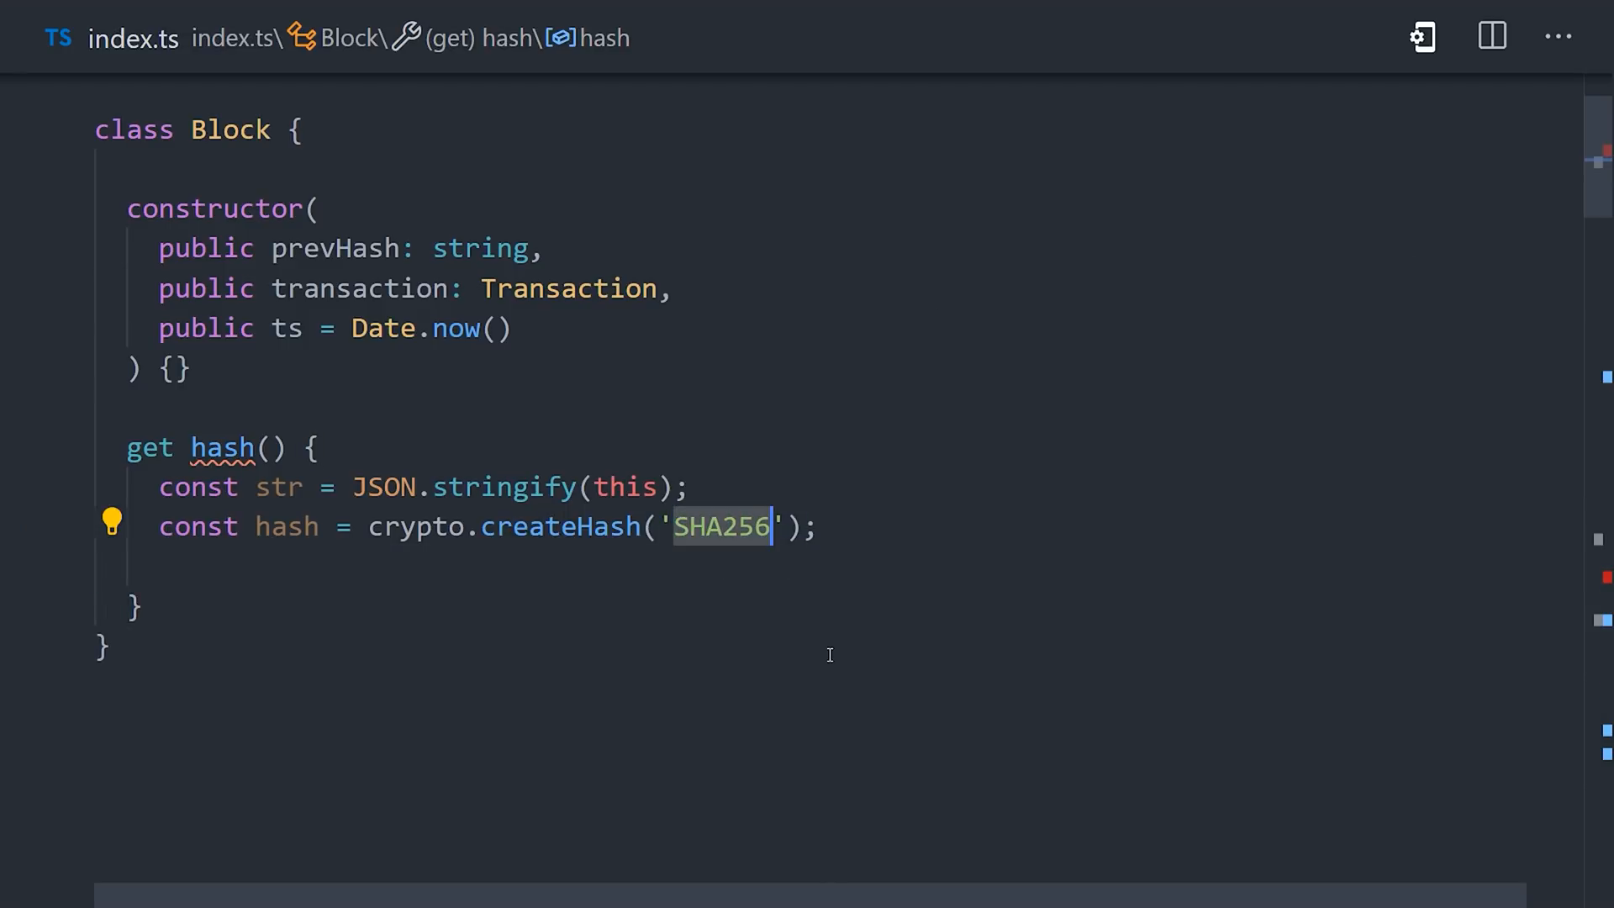
{"action": "type", "text": "hash.update(str)"}
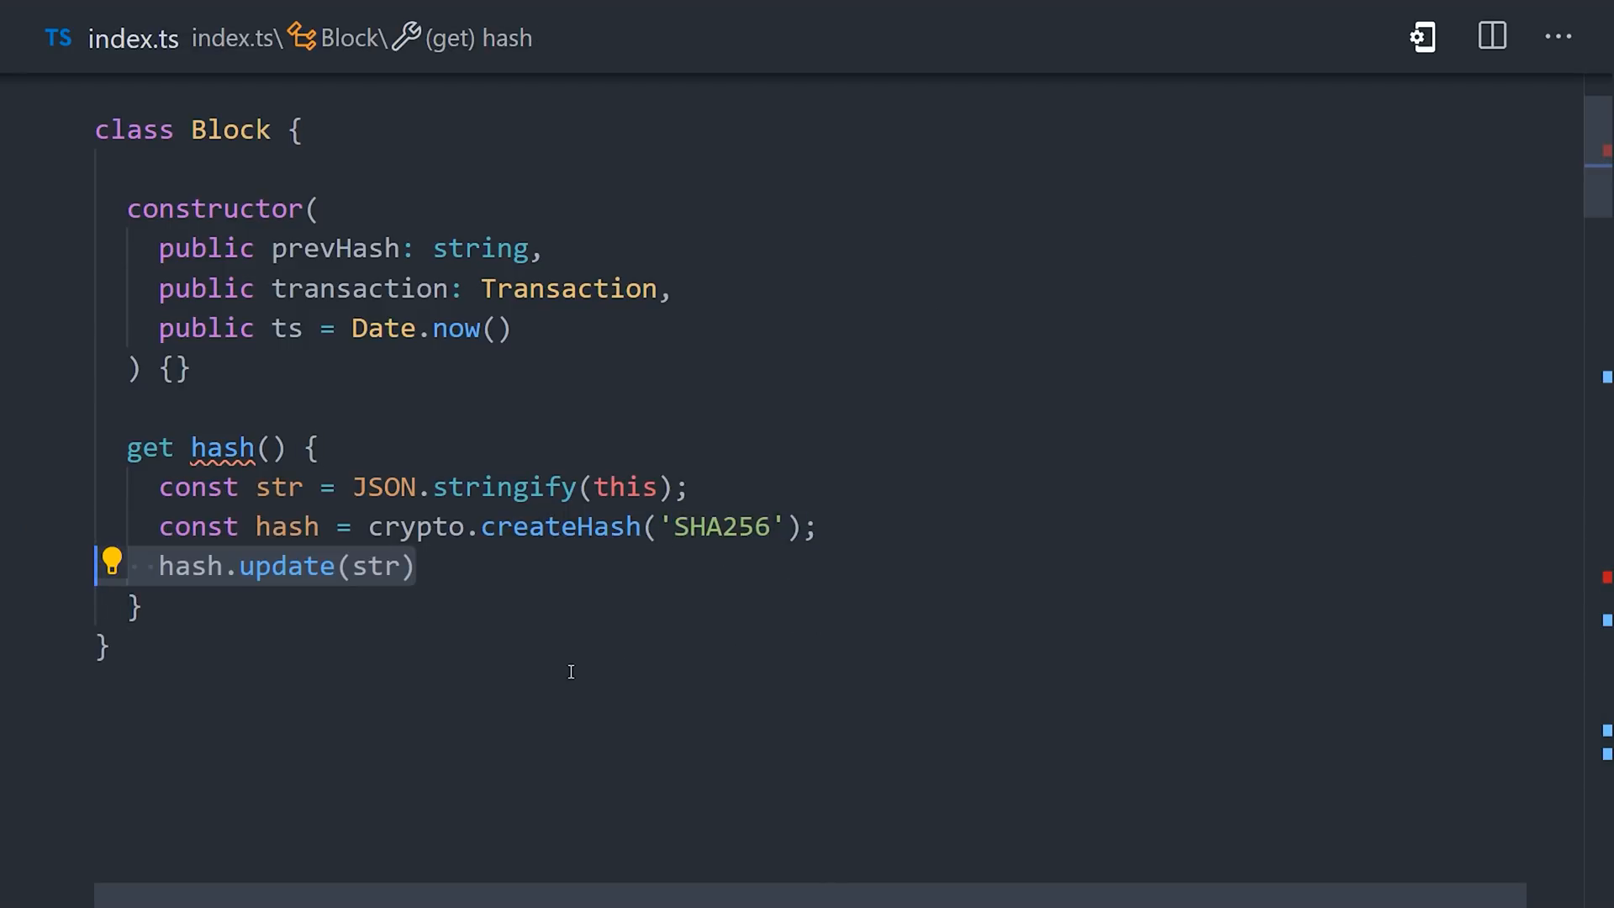
{"action": "type", "text": ".end();"}
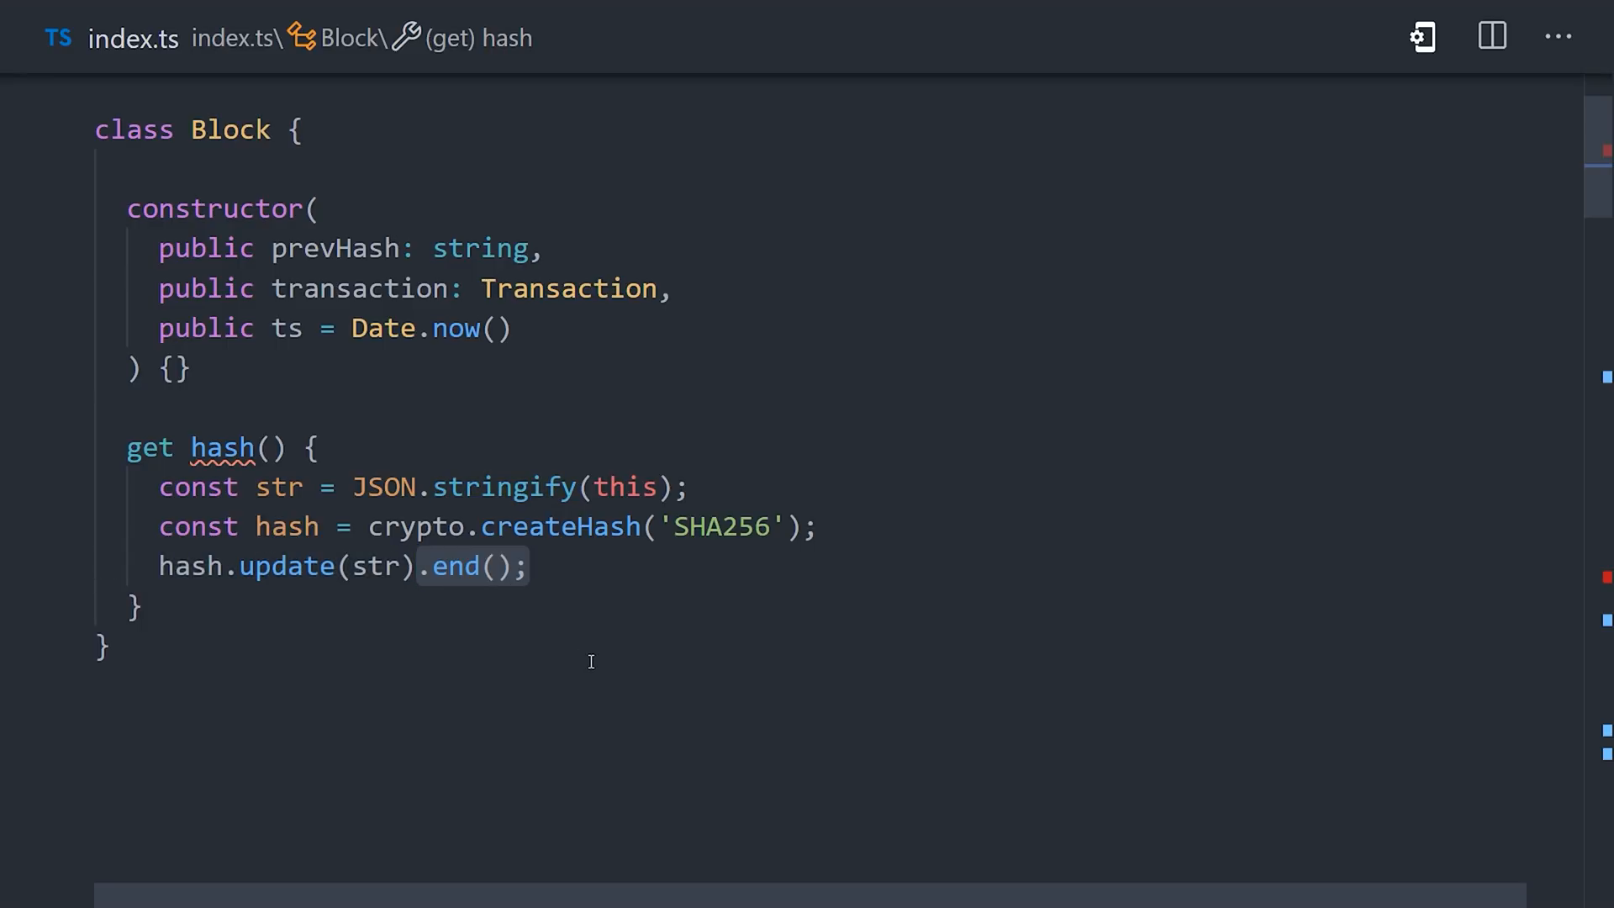
{"action": "type", "text": "return hash.digest('hex');"}
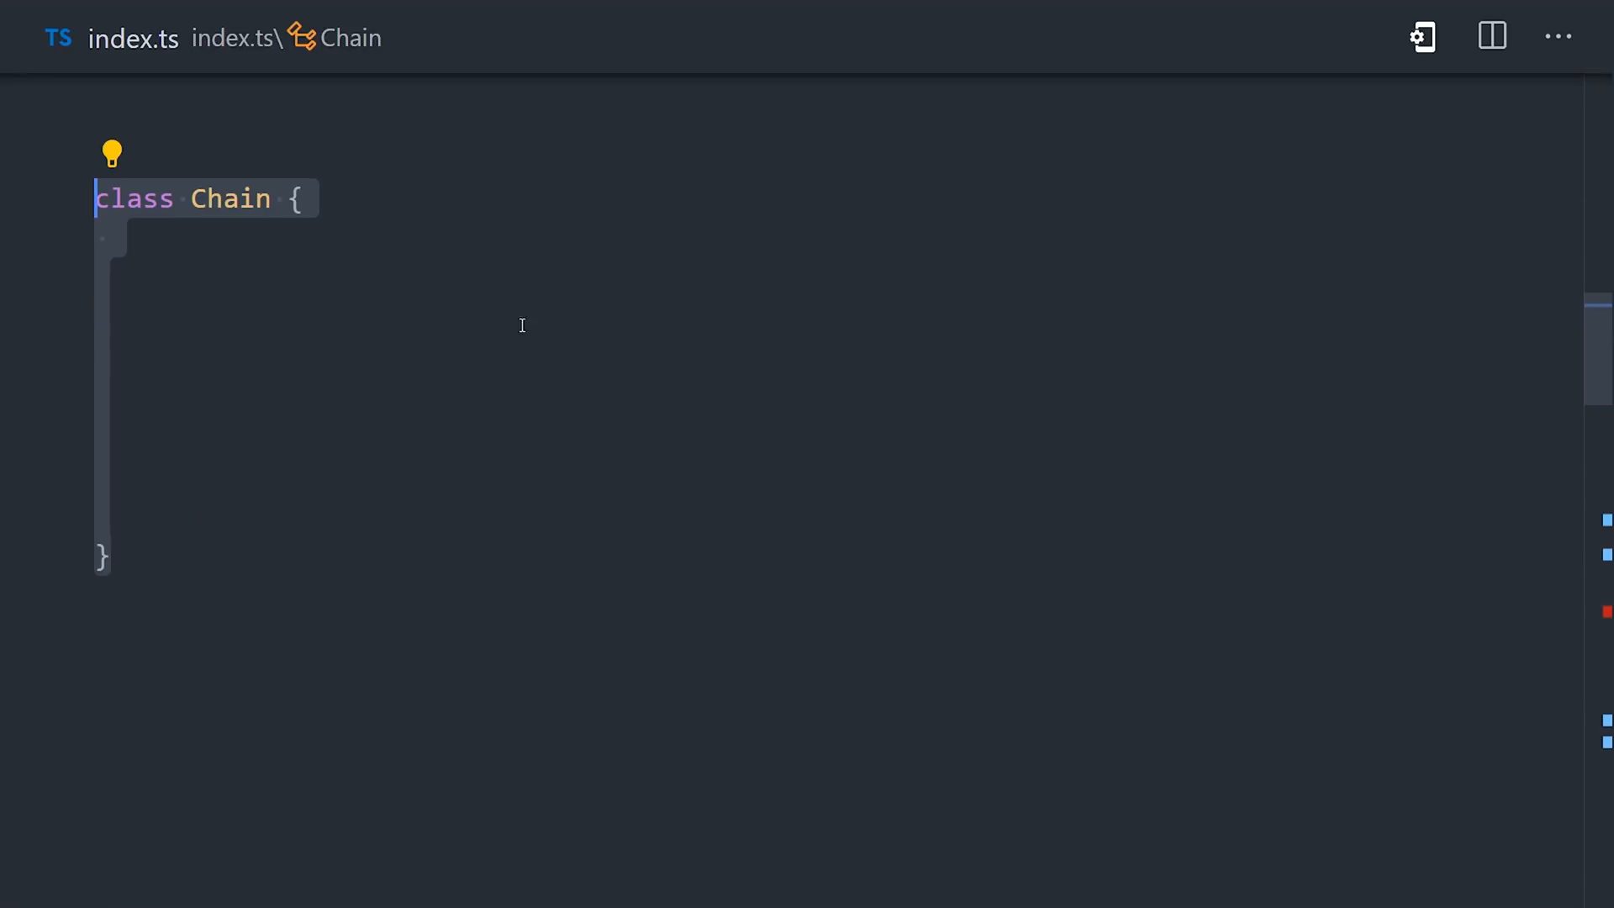
- Write Chain with a static instance and a constructor seeding a genesis Block paying 100 to 'satoshi'
{"action": "type", "text": "public static instance"}
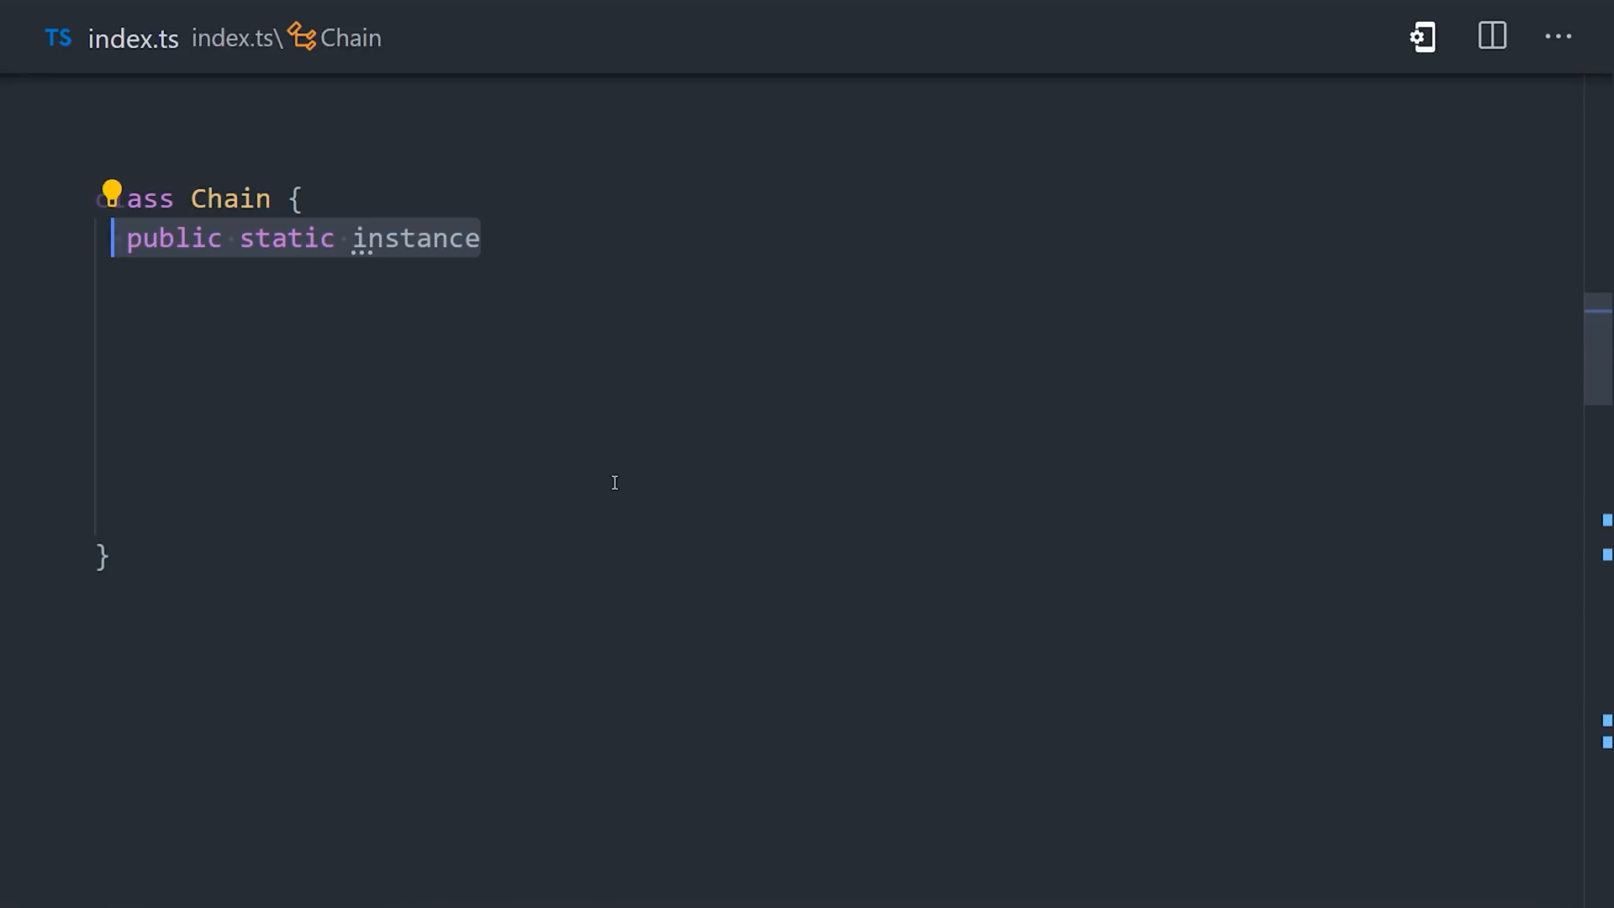
{"action": "type", "text": "= new Chain();"}
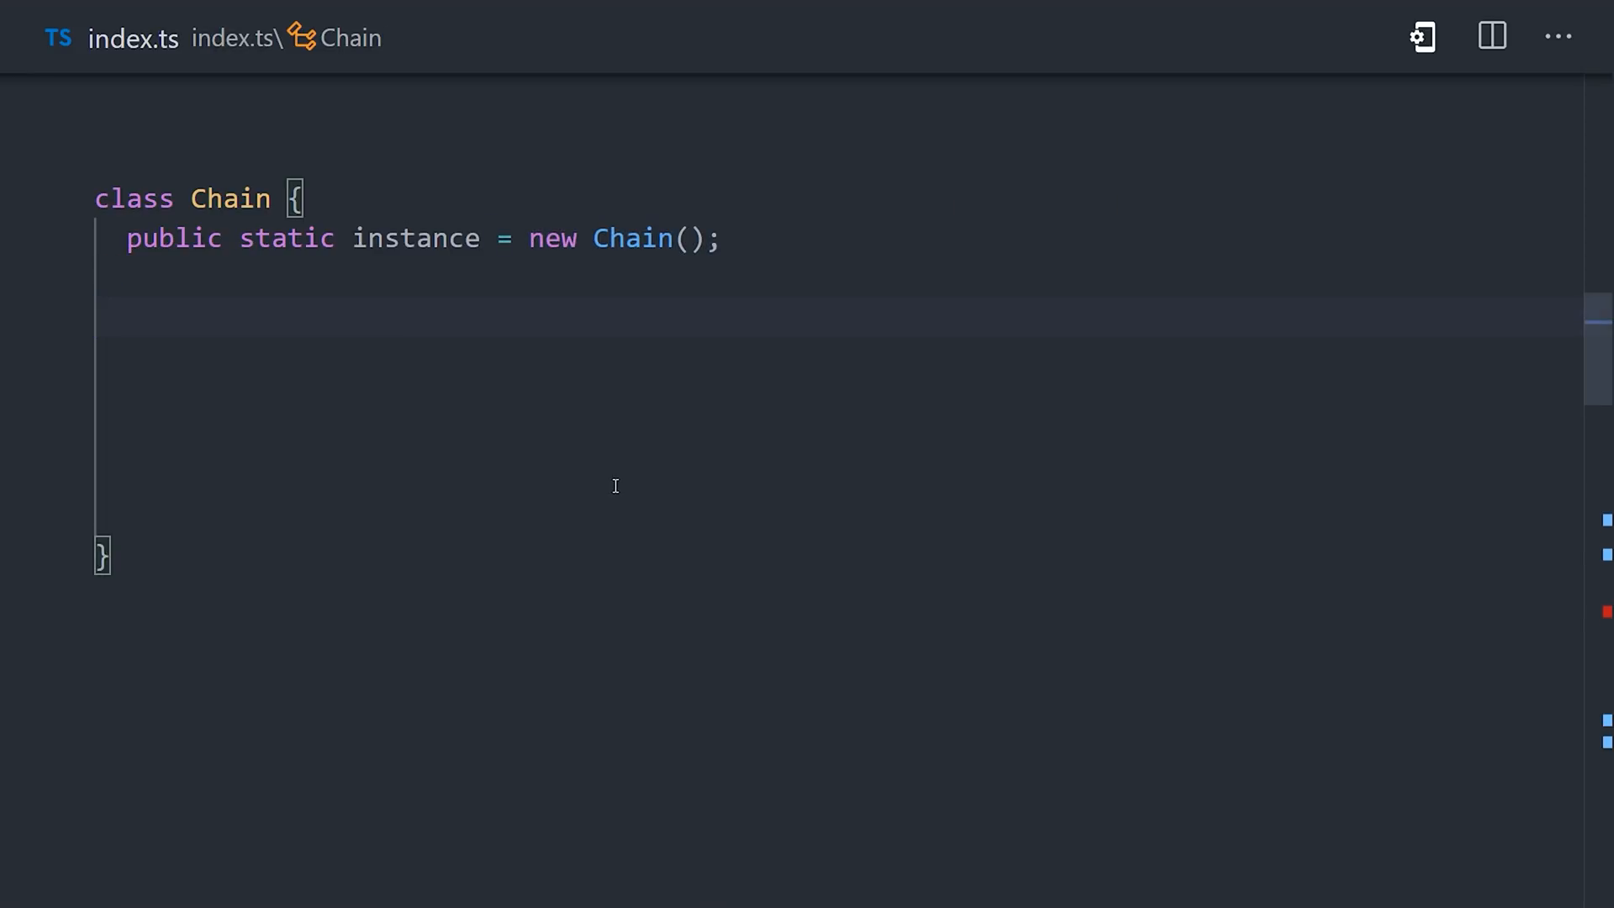
{"action": "type", "text": "chain: Block[];"}
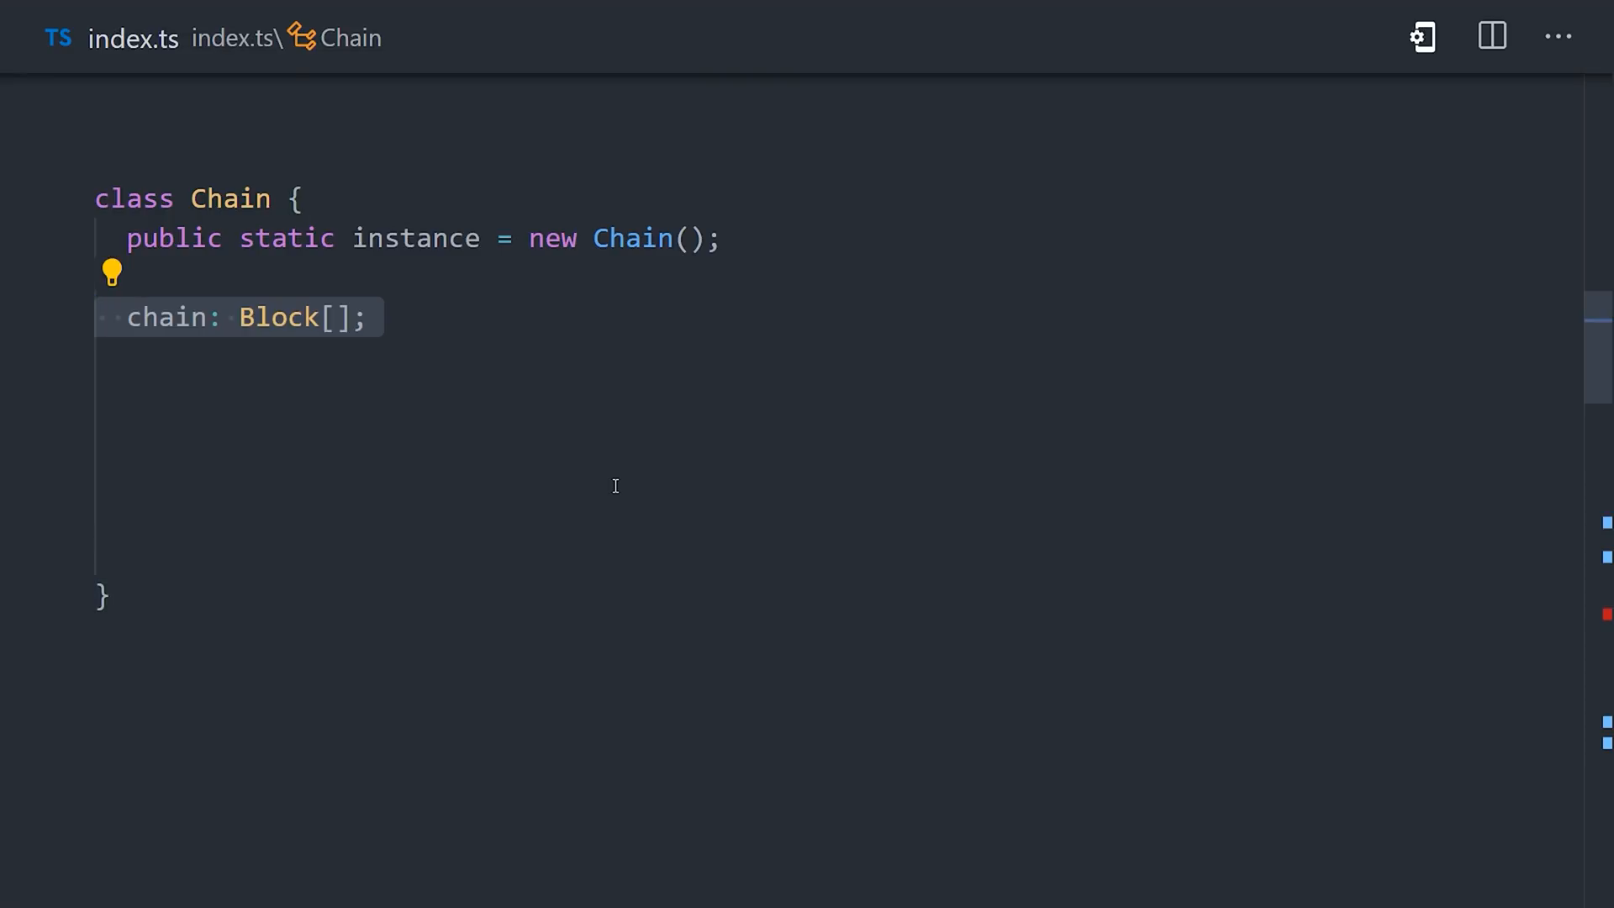
{"action": "type", "text": "constructor() {"}
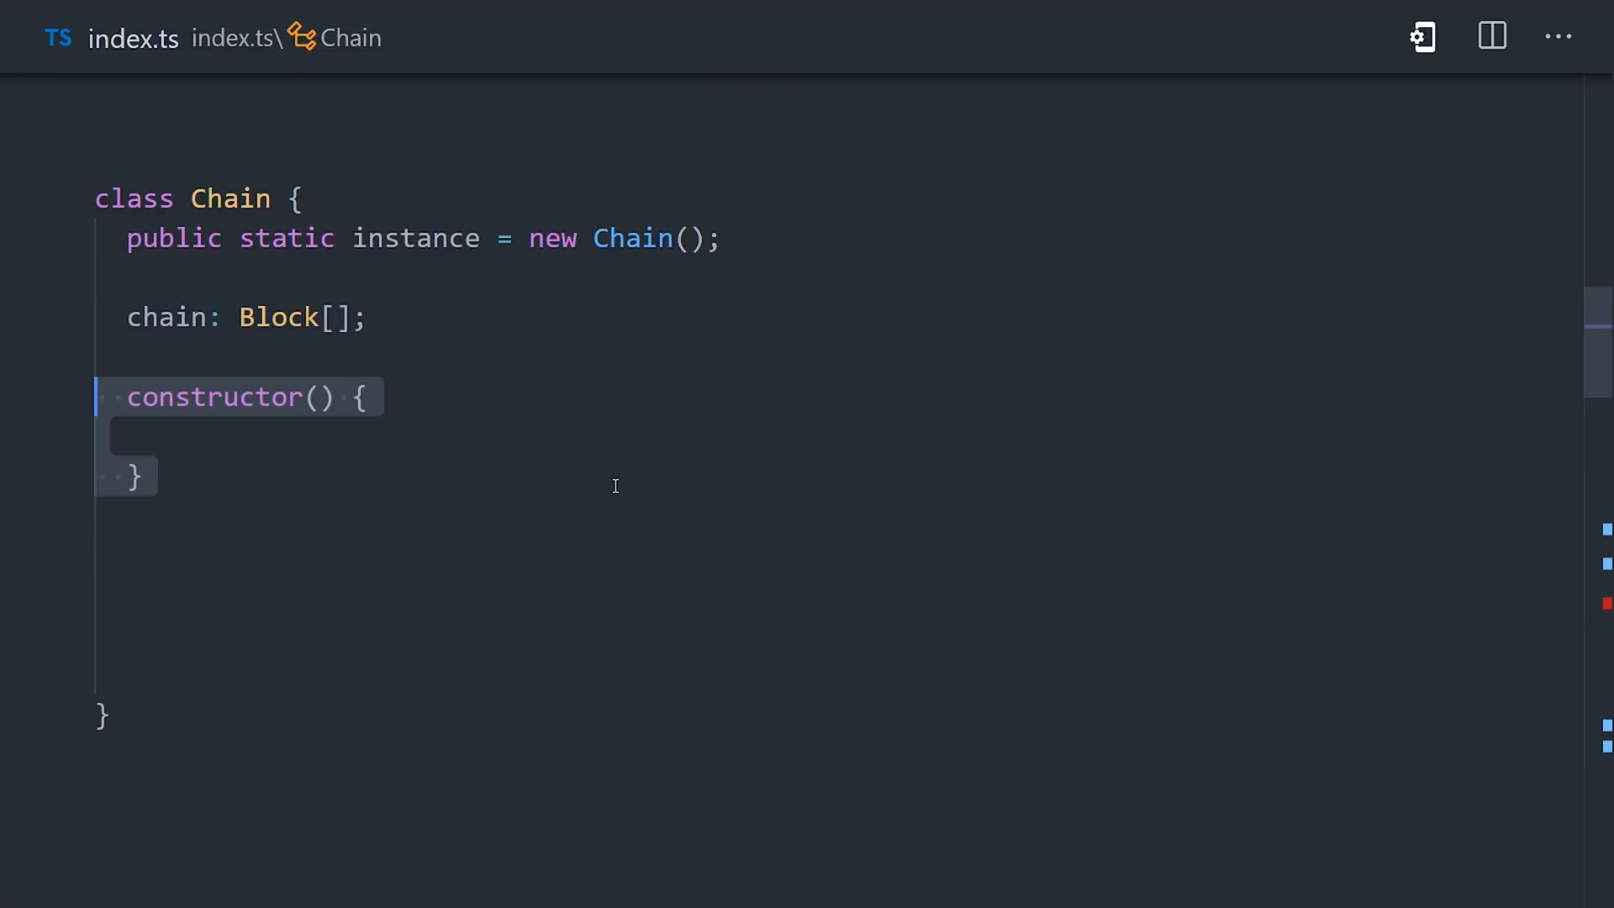
{"action": "type", "text": "this.chain = [];"}
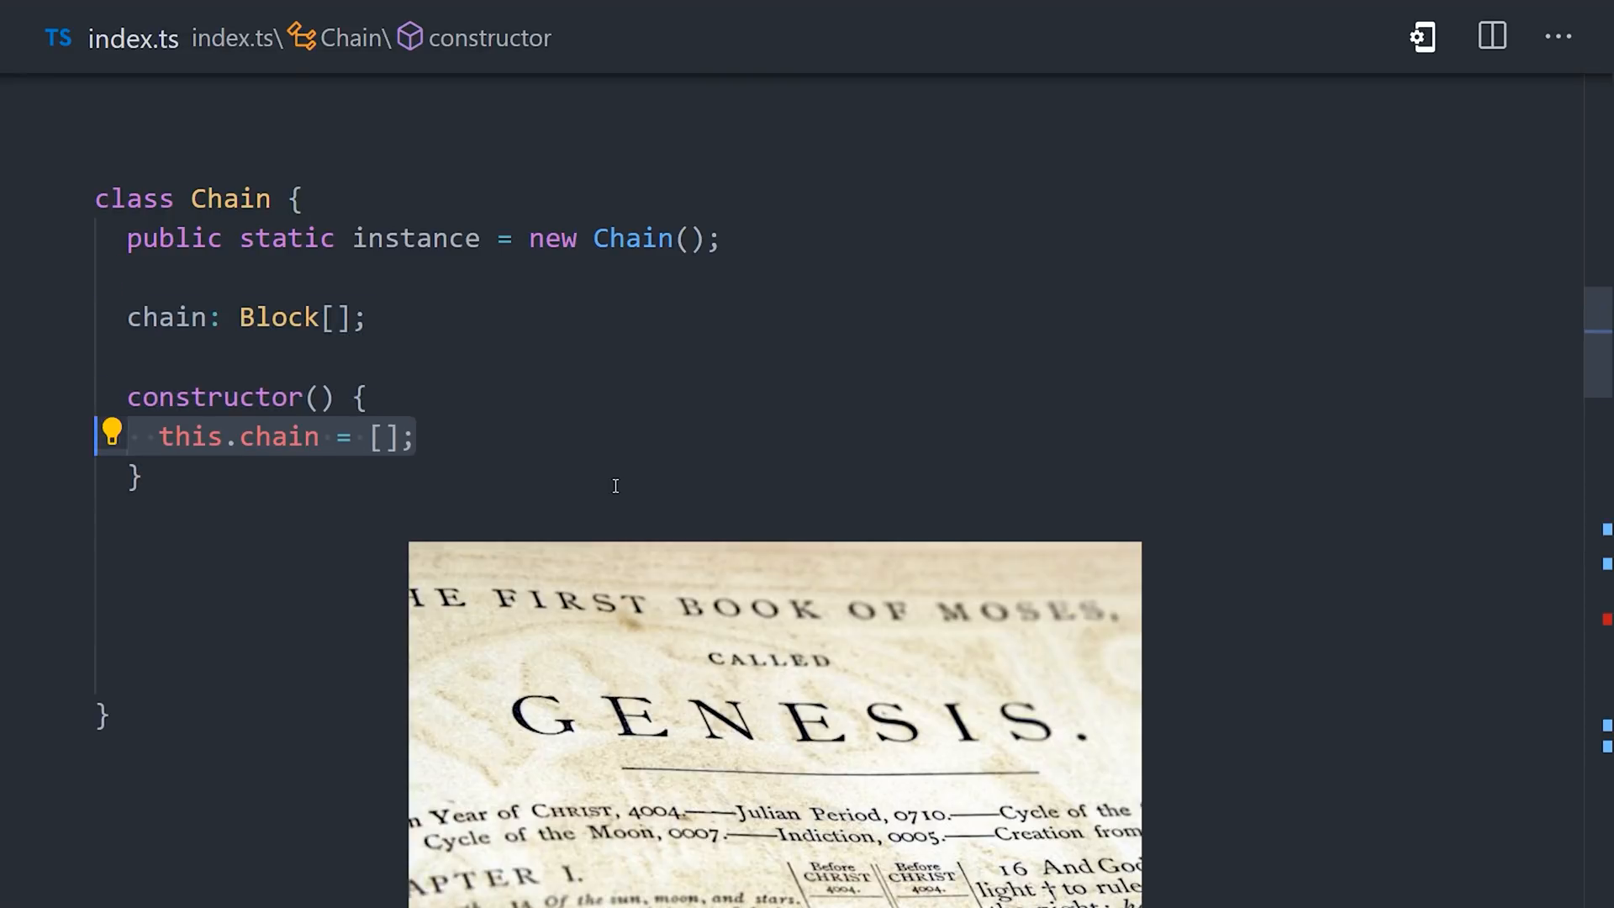
{"action": "type", "text": "new Block()"}
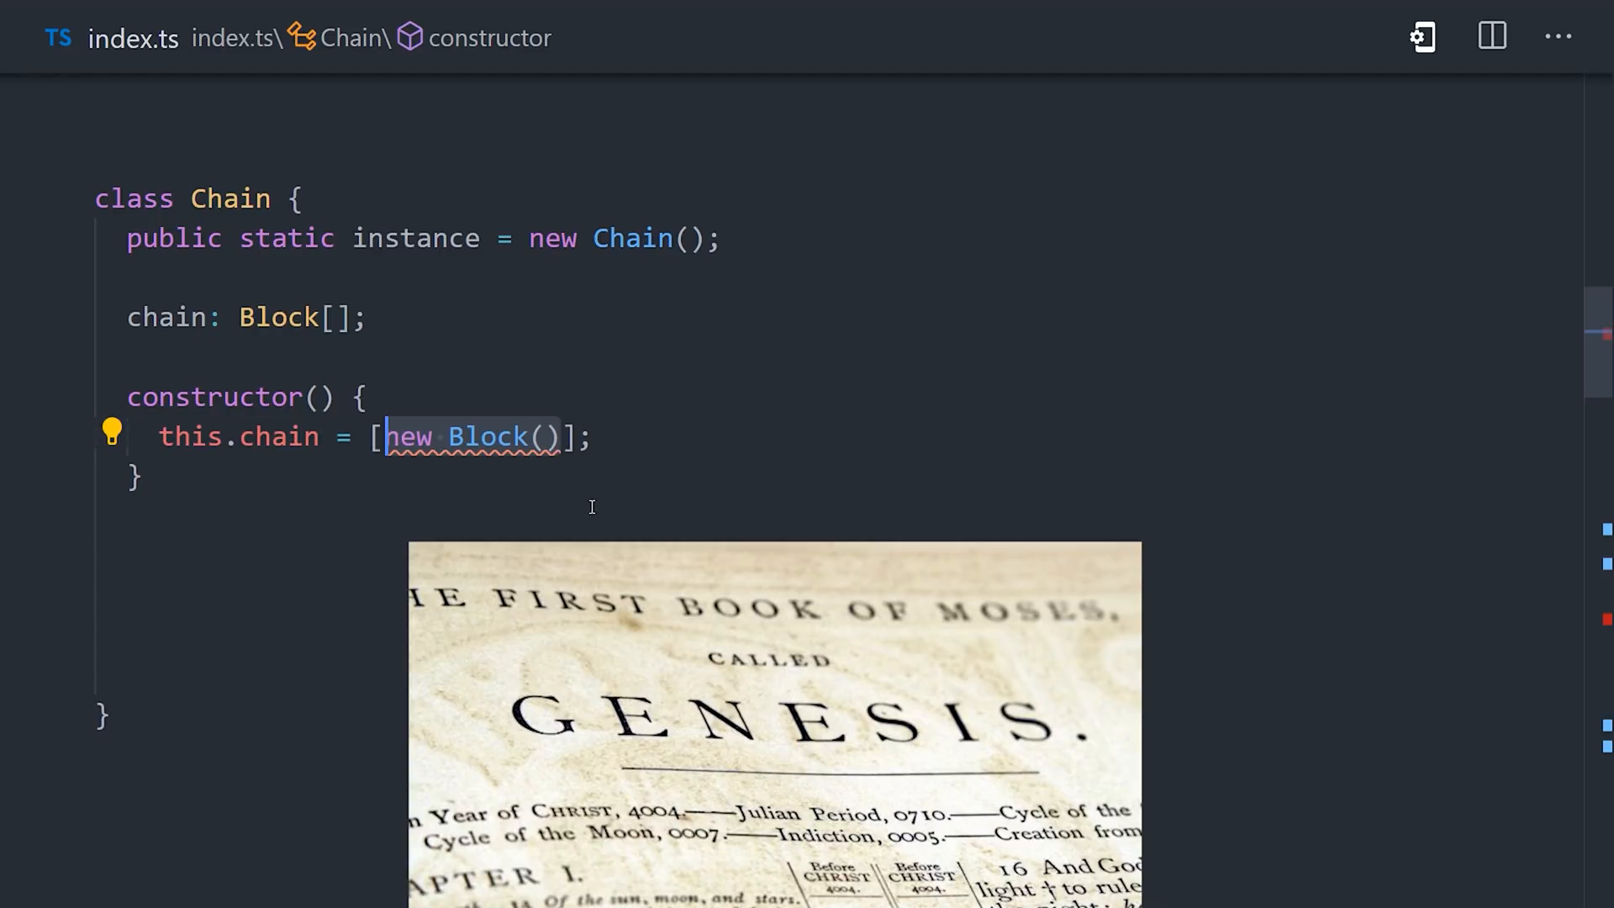
{"action": "type", "text": "null, new Transaction(100, 'genesis', 'satoshi')"}
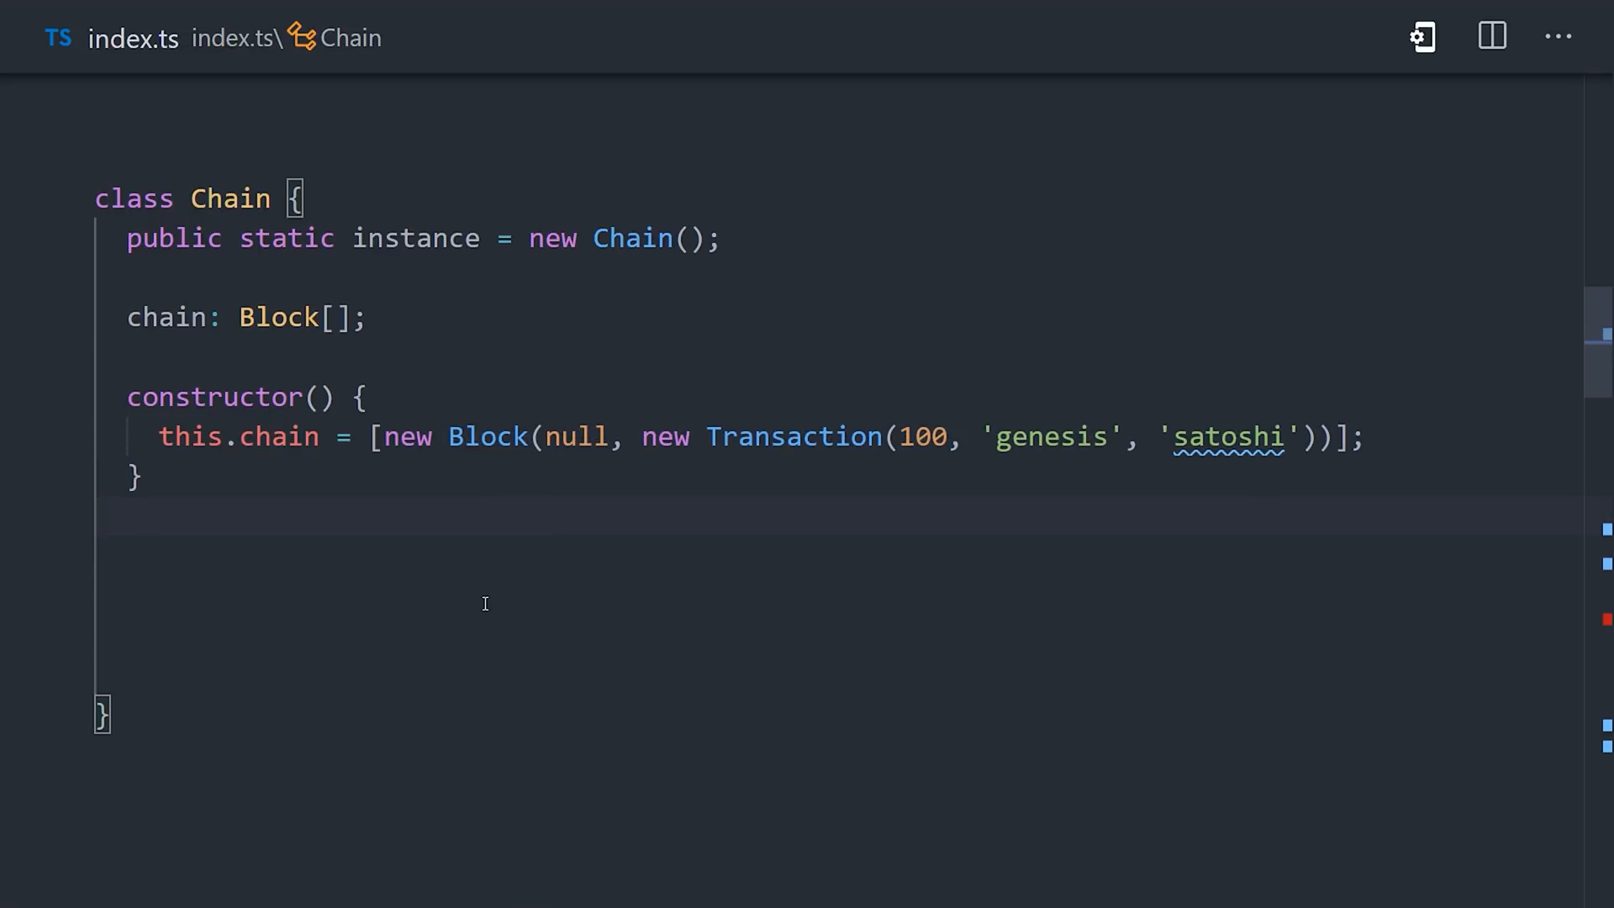
- Add a lastBlock getter and an addBlock(transaction, senderPublicKey, signature) signature
{"action": "type", "text": "get lastBlock() {"}
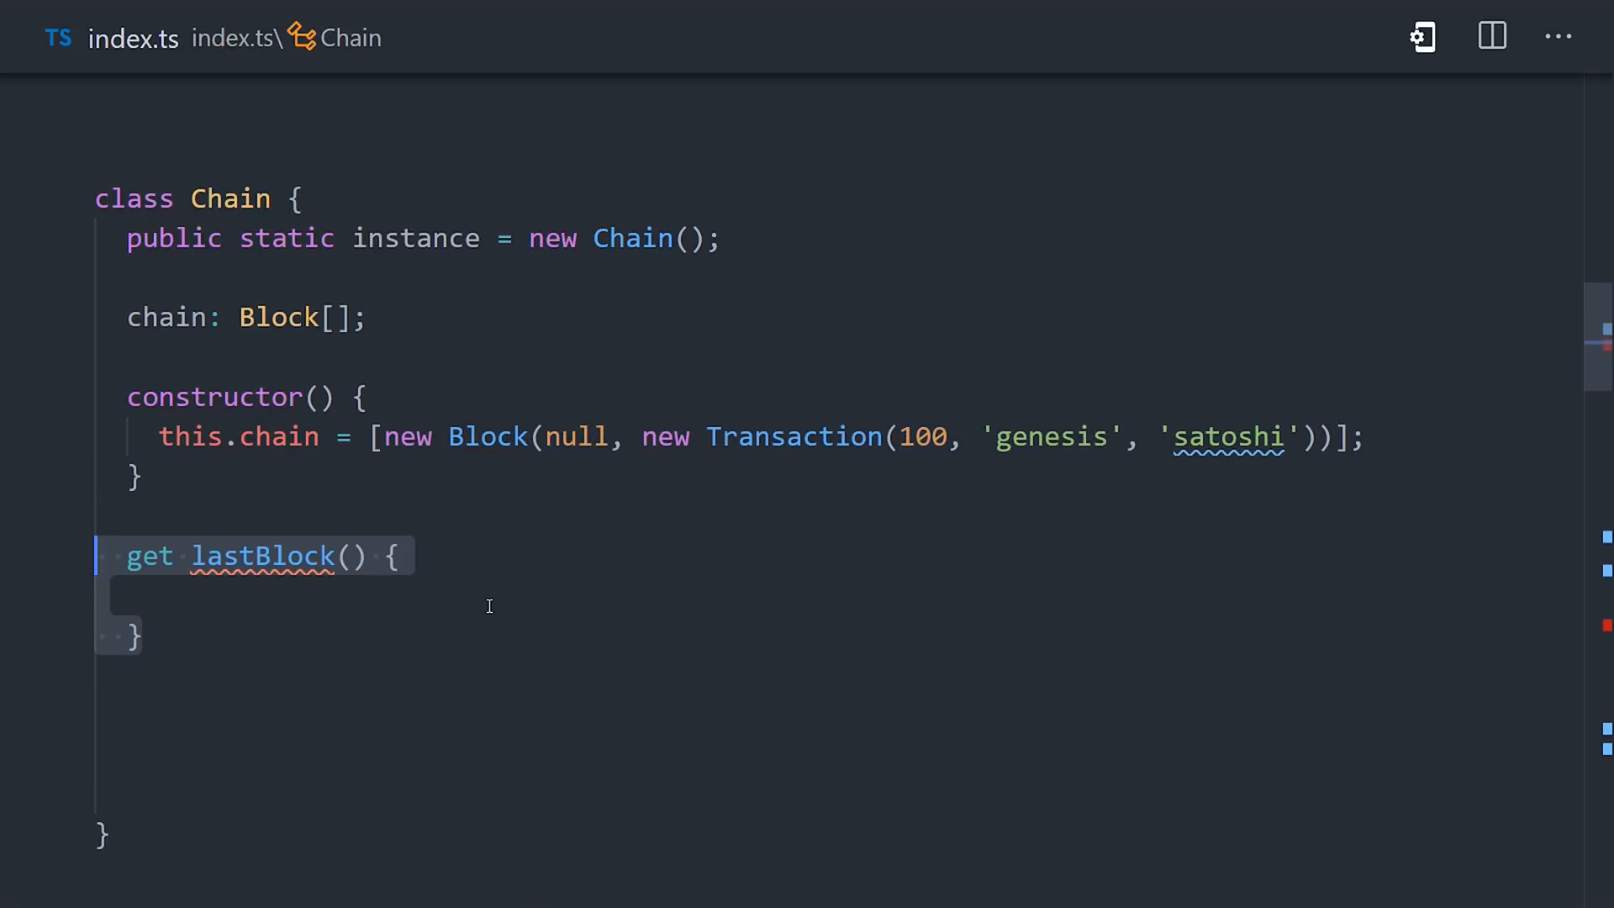
{"action": "type", "text": "return this.chain[this.chain.length - 1];"}
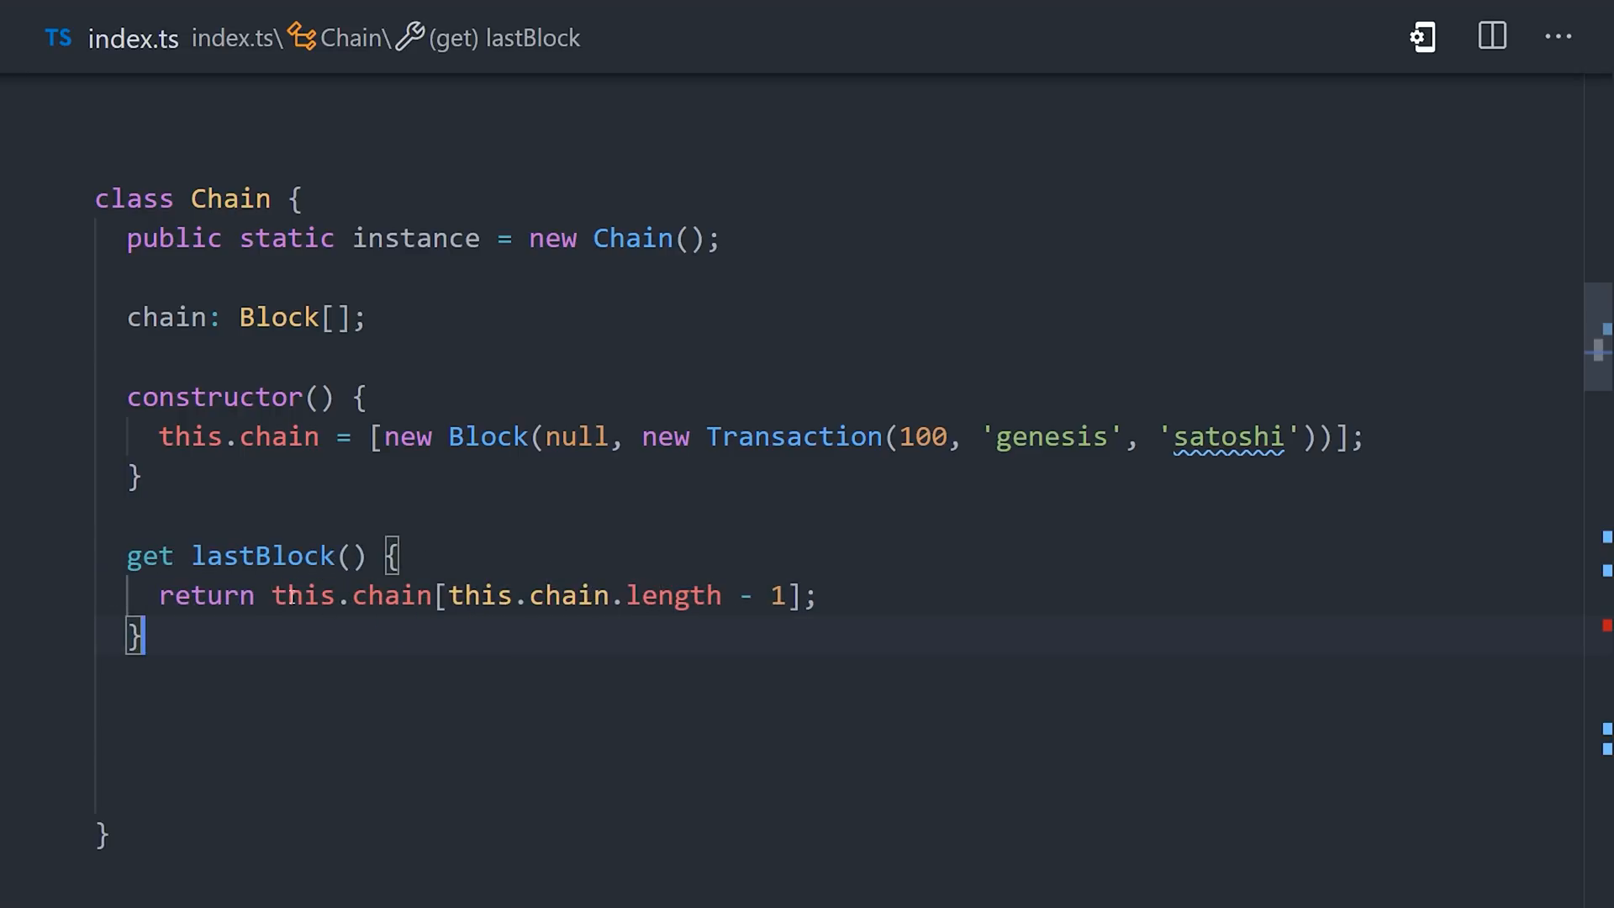
{"action": "scroll", "scroll_direction": "down", "scroll_amount": 3}
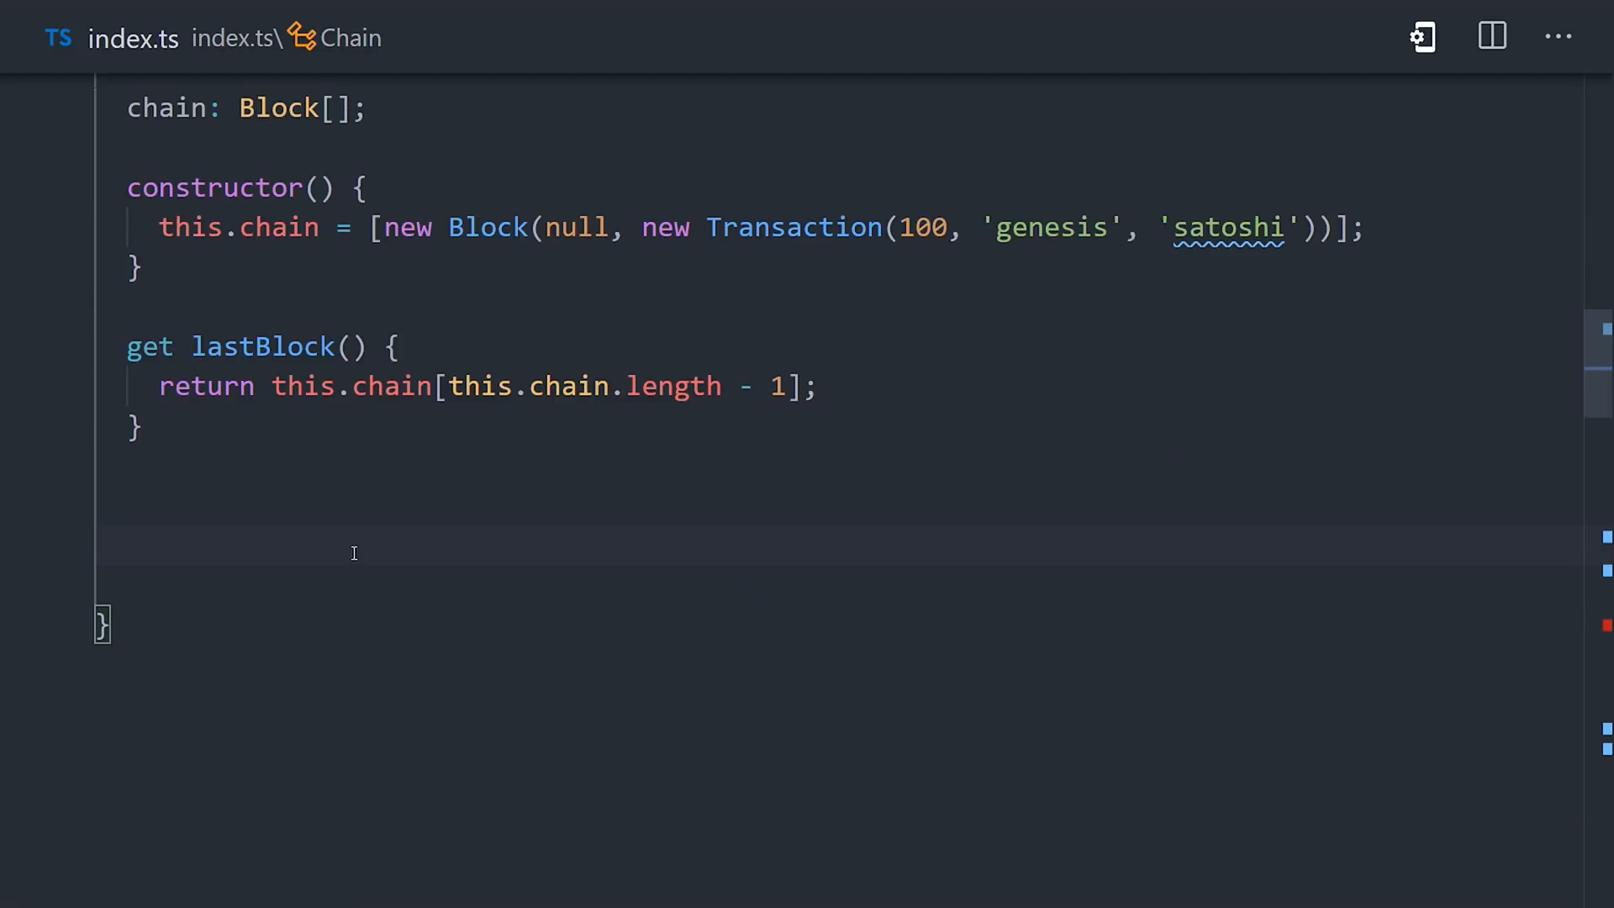
{"action": "type", "text": "addBlock(transaction: Transaction, senderPublicKey: string, signature: string) {"}
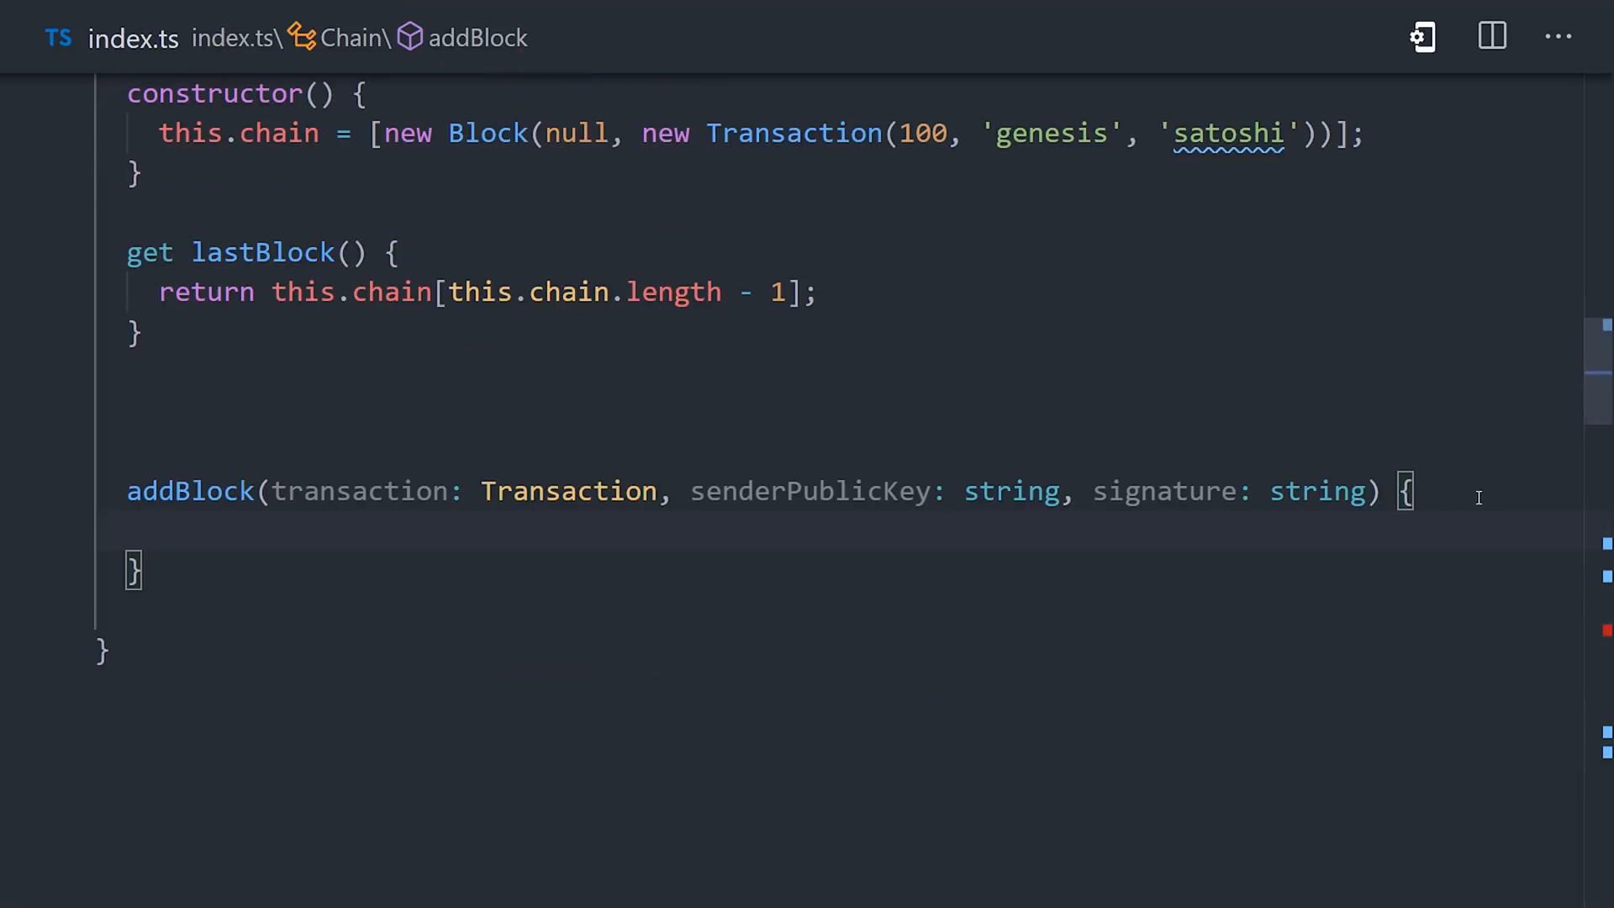
{"action": "scroll", "scroll_direction": "down", "scroll_amount": 3}
{"action": "type", "text": "Buffe"}
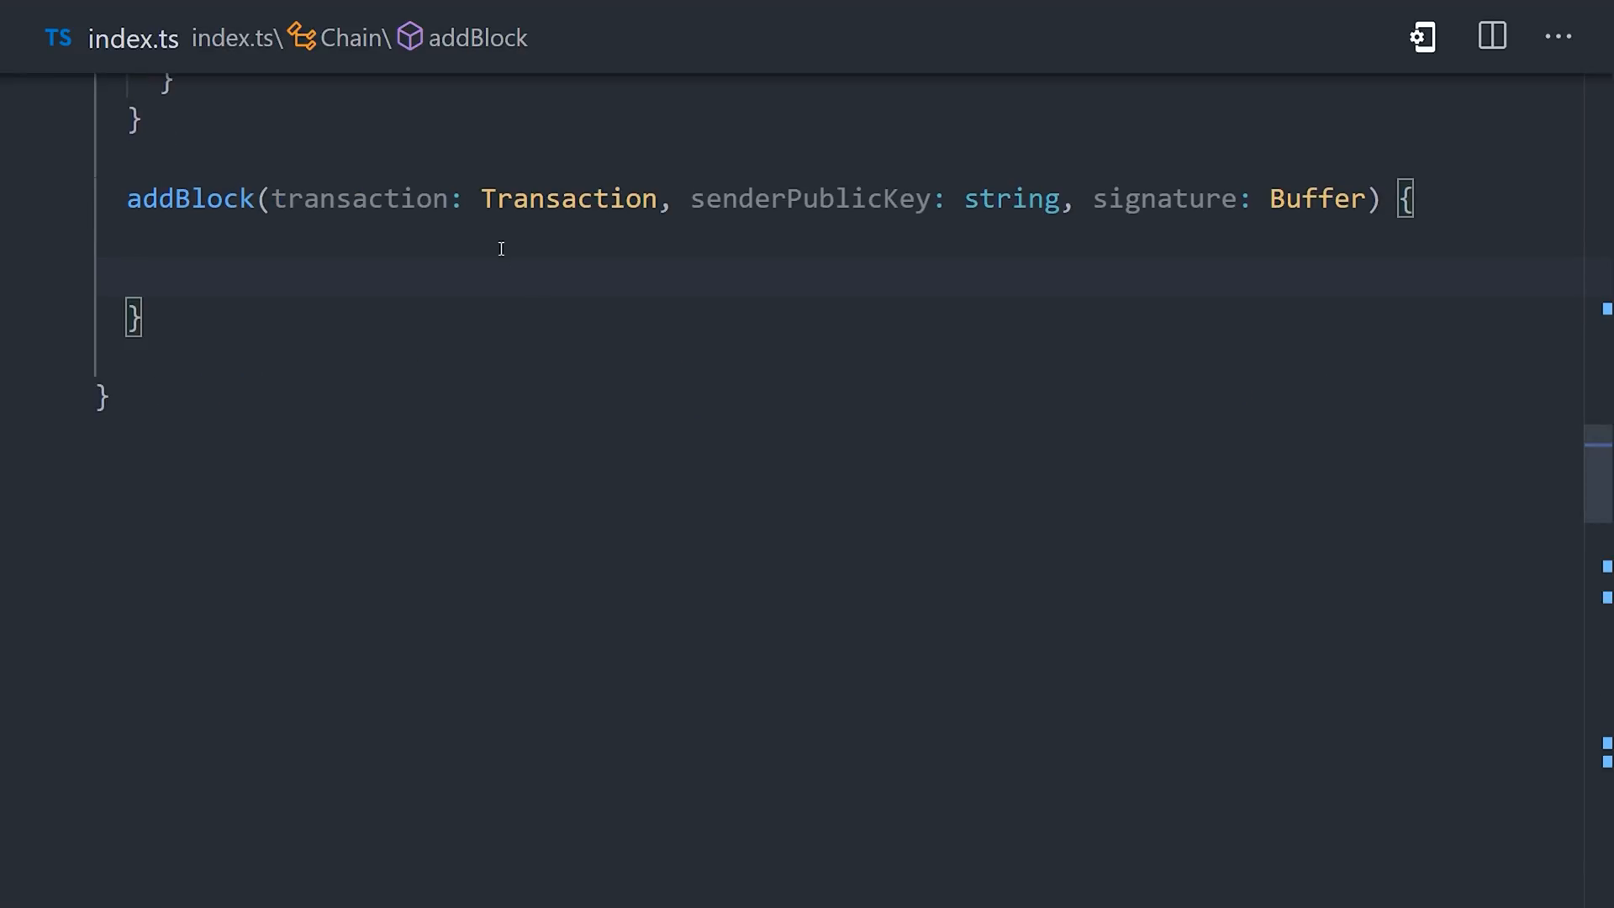
- In addBlock, build a new Block from lastBlock.hash and the transaction and push it onto the chain
{"action": "type", "text": "const newBlock = new Block(this.lastBlock.hash);"}
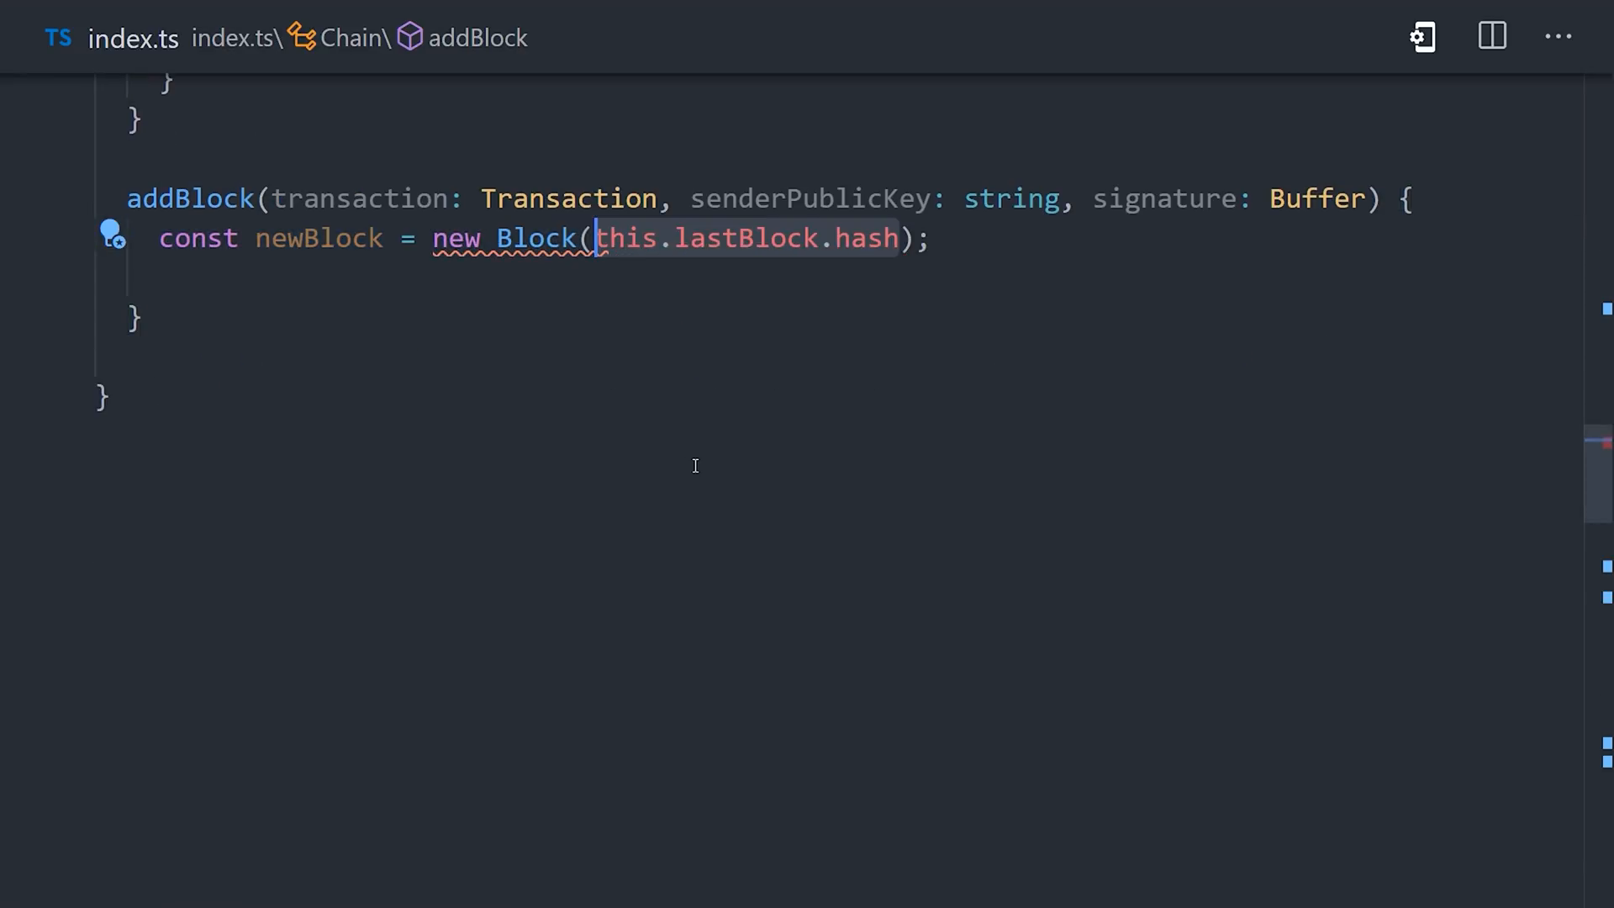
{"action": "type", "text": ", transaction"}
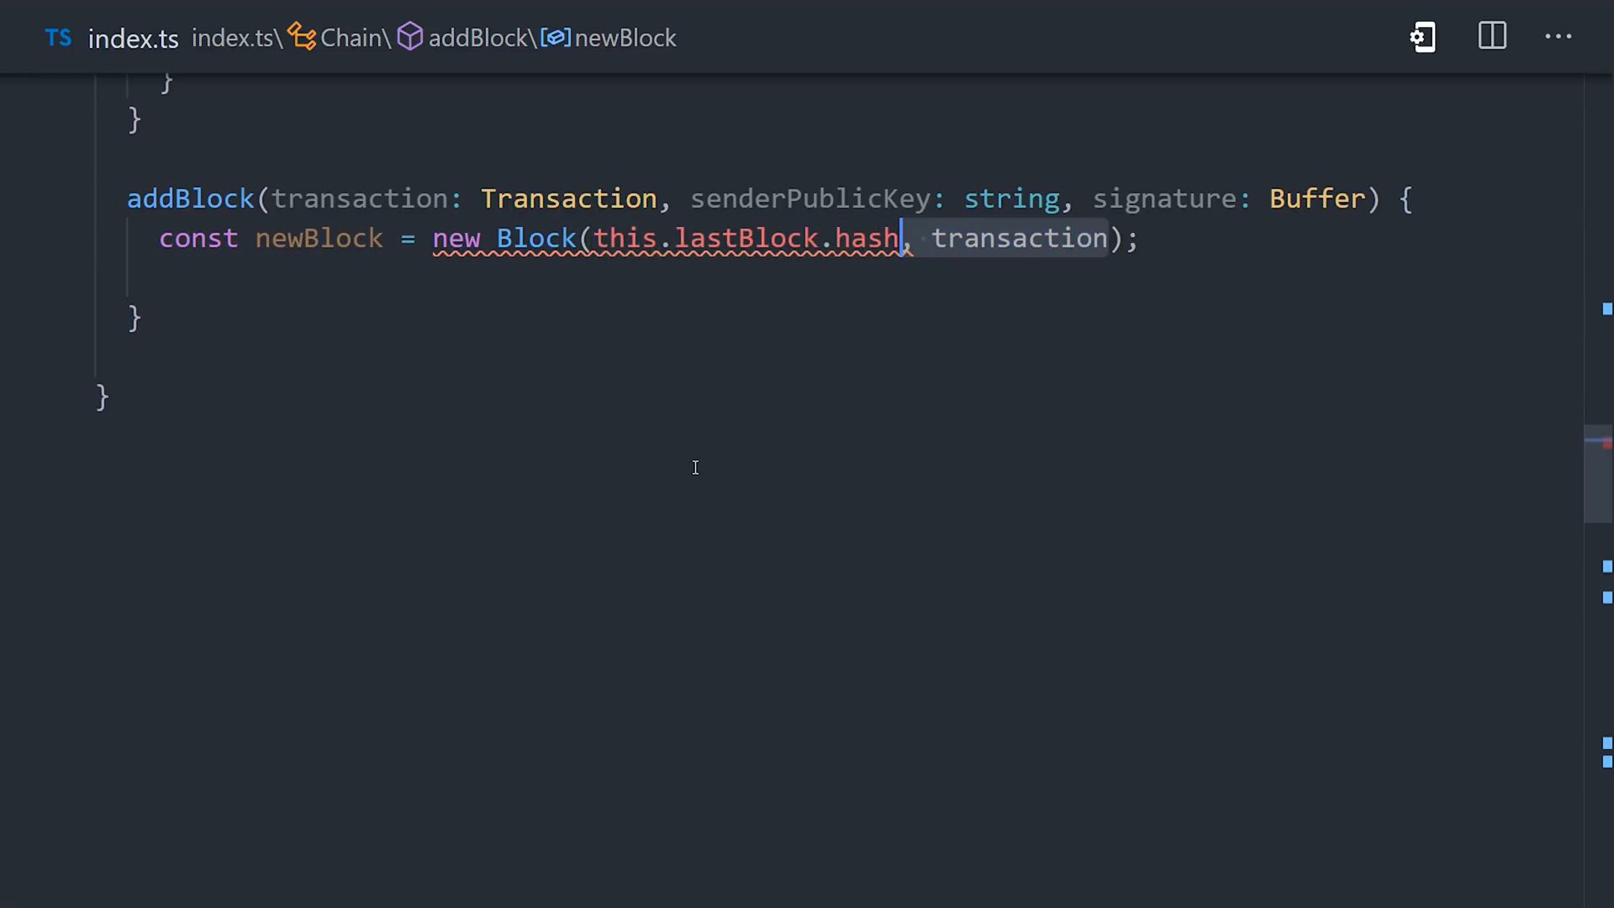
{"action": "type", "text": "this.chain.push();"}
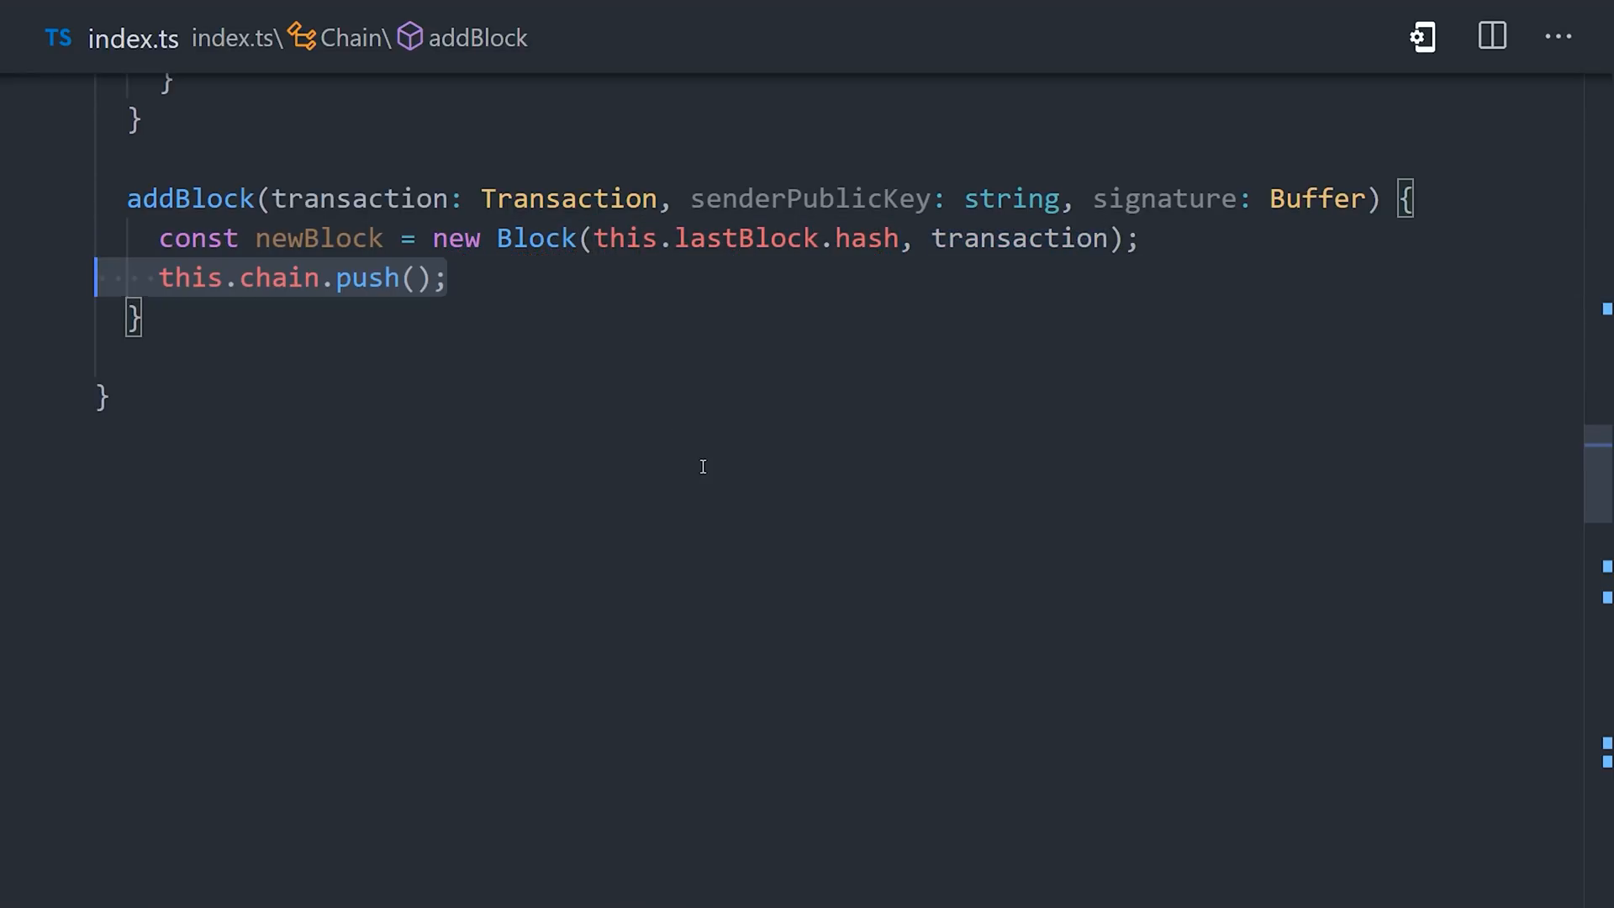
{"action": "type", "text": "newBlock"}
{"action": "type", "text": "class Wallet {"}
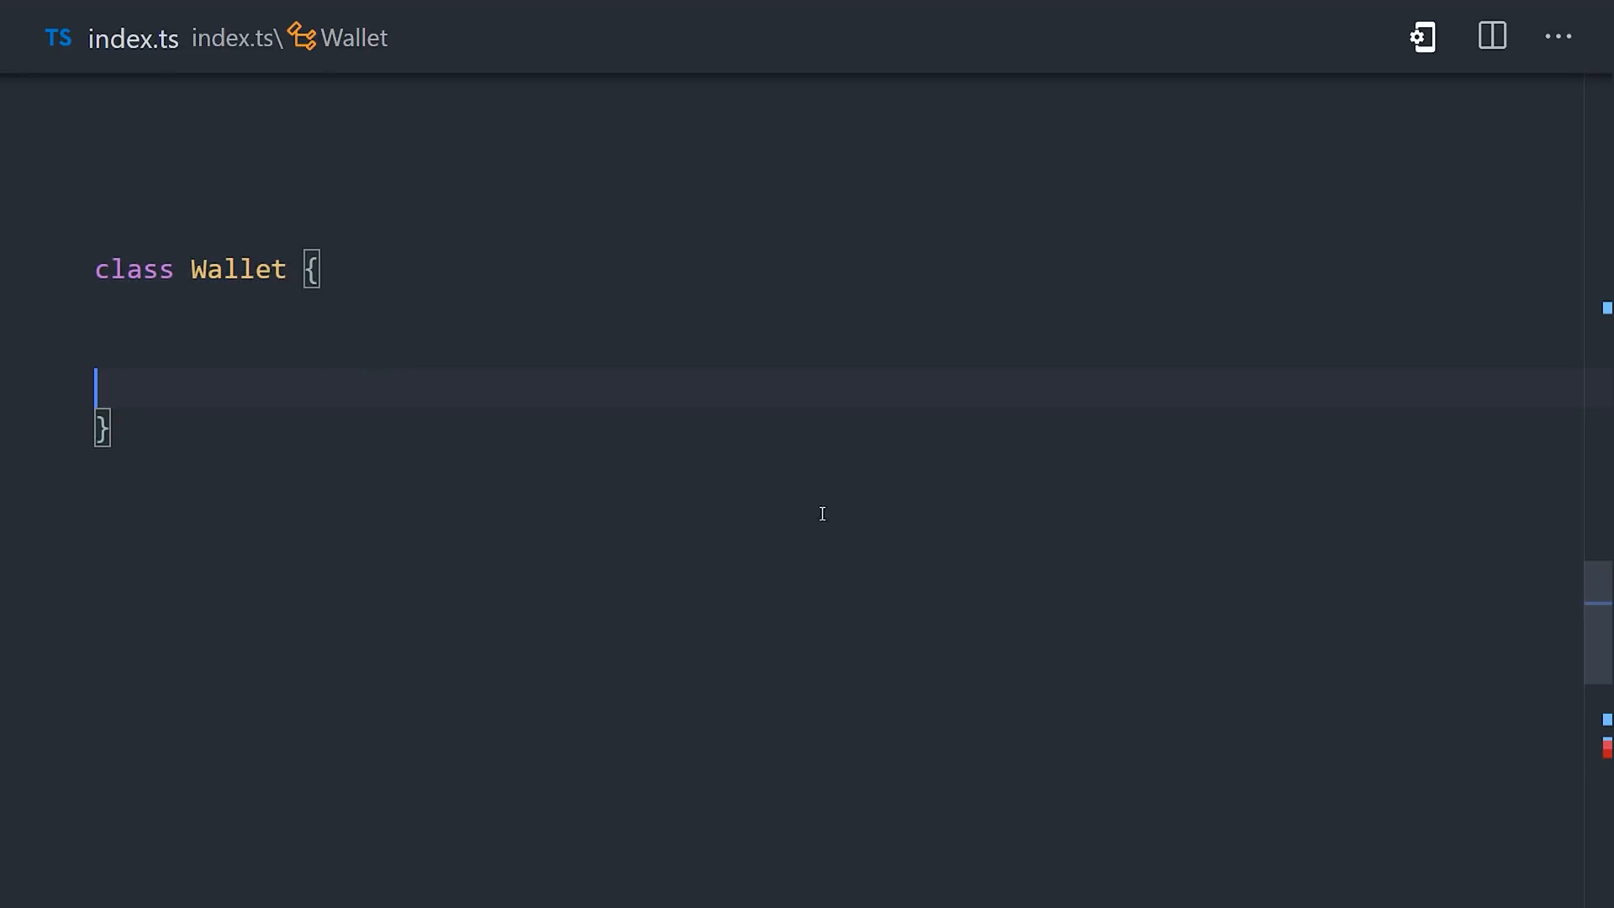
- Give Wallet key fields and generate an RSA pair with modulusLength 2048 and pkcs8/pem encoding
{"action": "type", "text": "public publicKey: string;"}
{"action": "type", "text": "const keypair = crypto.generateKeyPairSync('rsa');"}
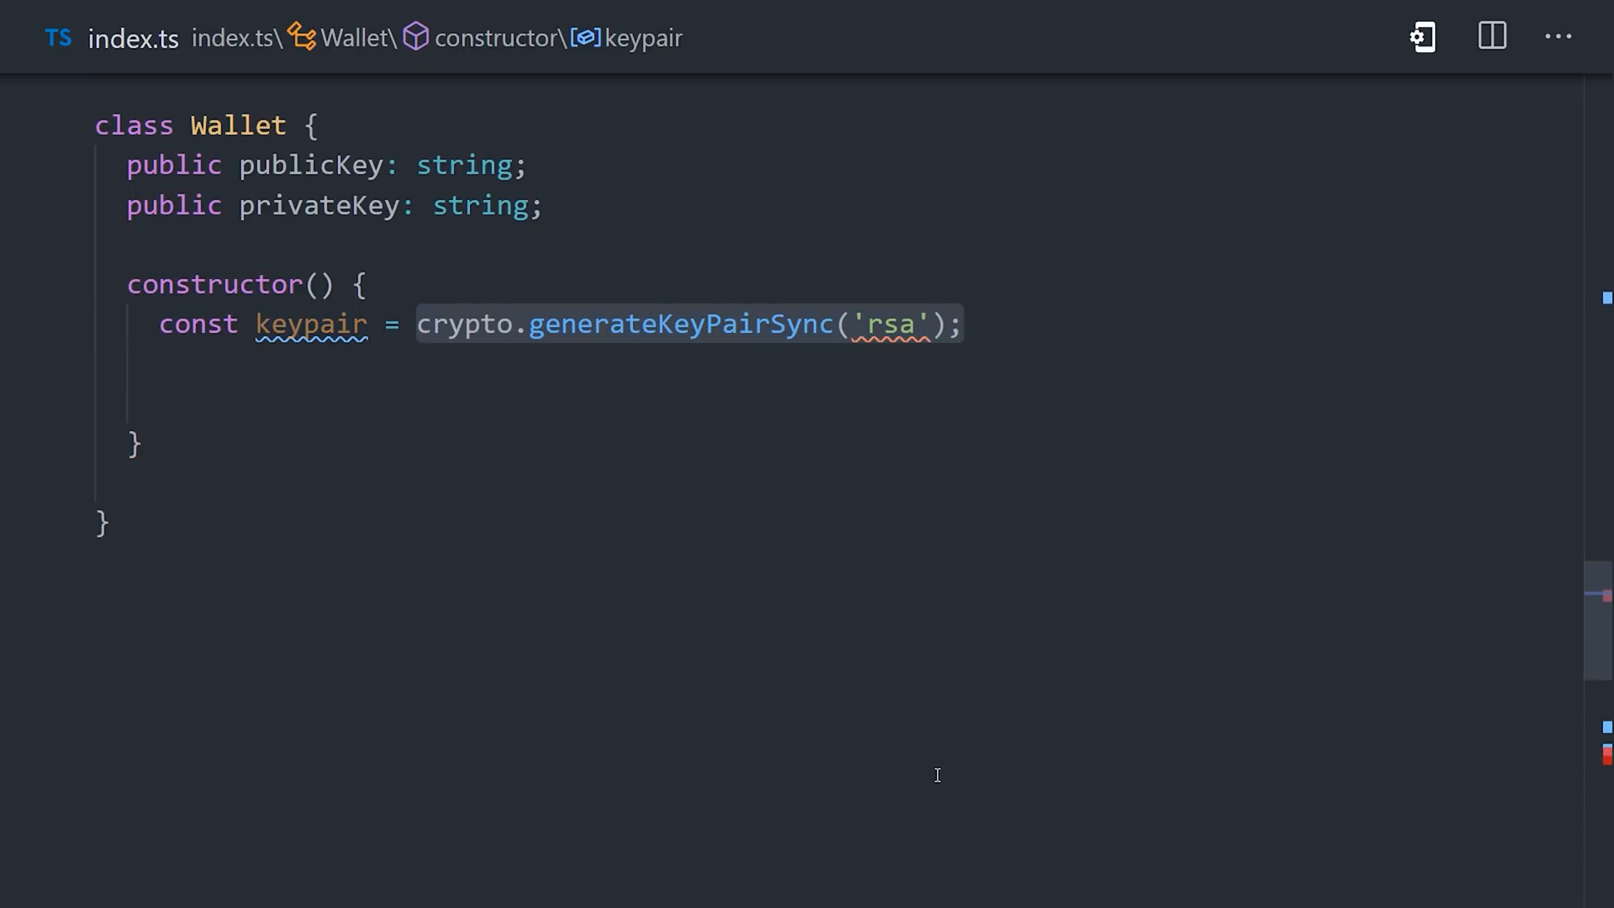
{"action": "type", "text": ", {"}
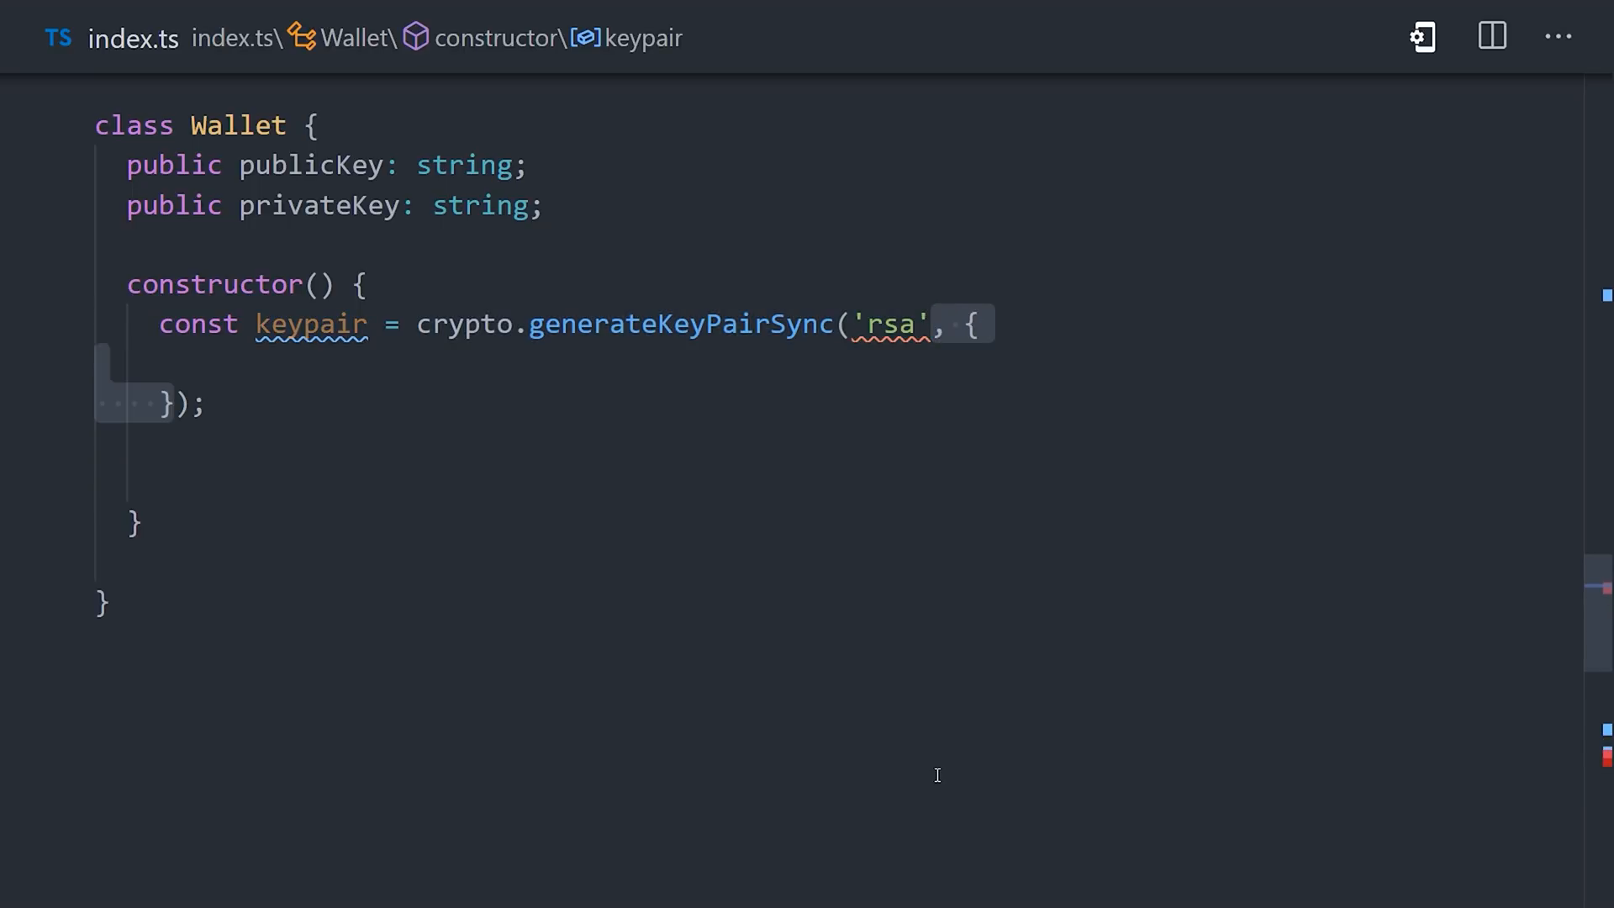
{"action": "type", "text": "modulusLength: 2048,"}
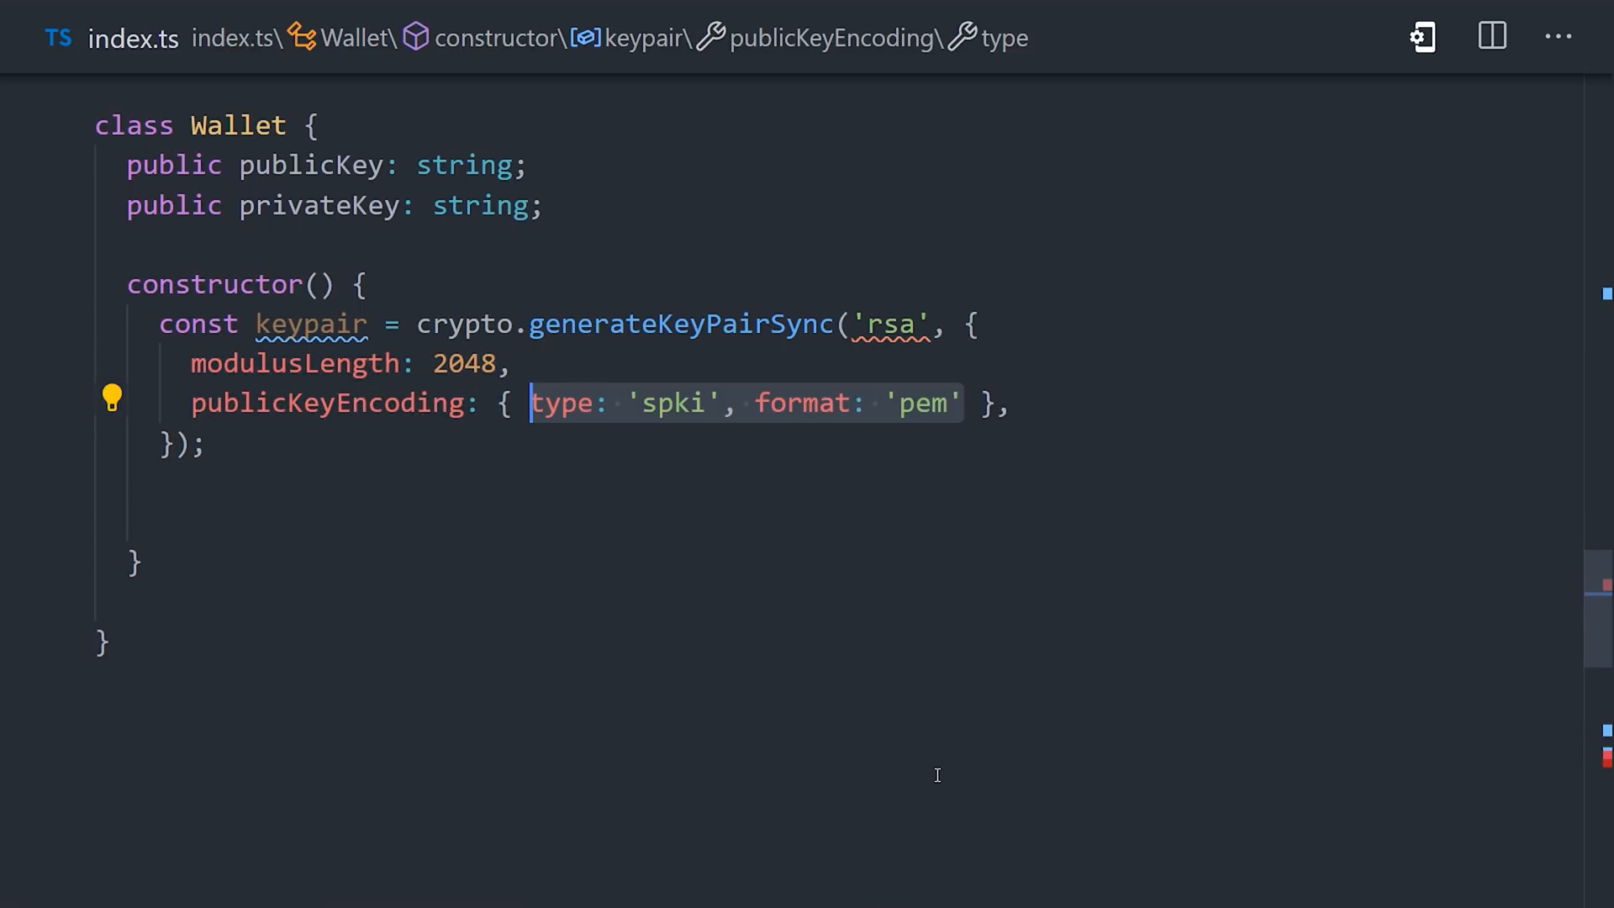
{"action": "type", "text": "privateKeyEncoding: { type: 'pkcs8', format: 'pem' },"}
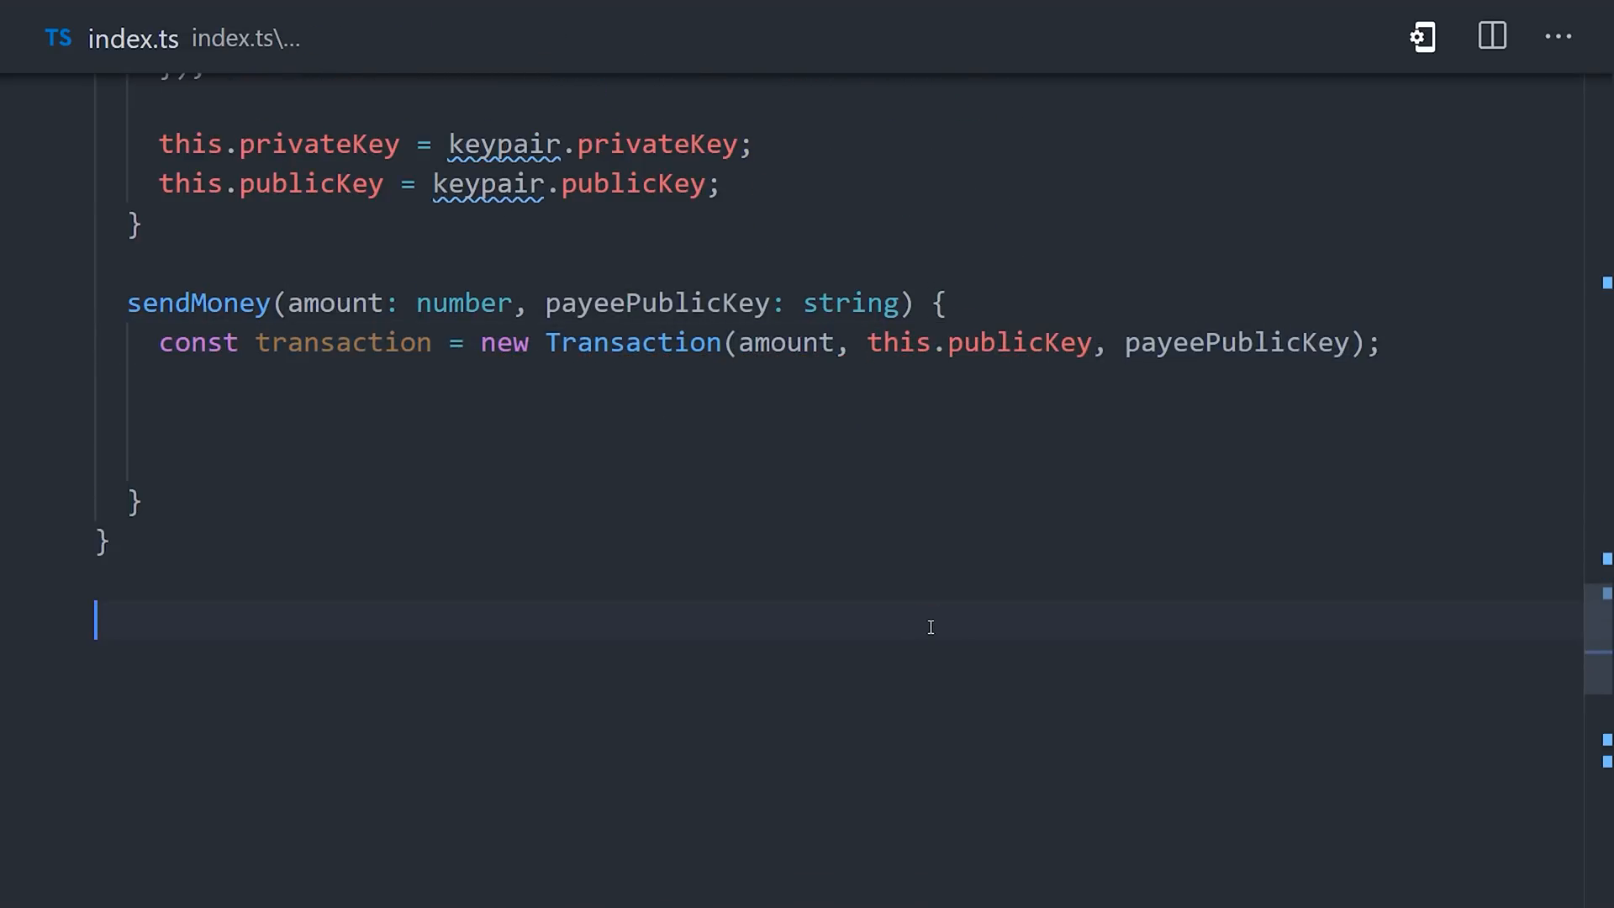
- Sign the transaction with a SHA256 signer and call Chain.instance.addBlock(transaction, publicKey, signature)
{"action": "type", "text": "const sign = crypto.createSign('SHA256');"}
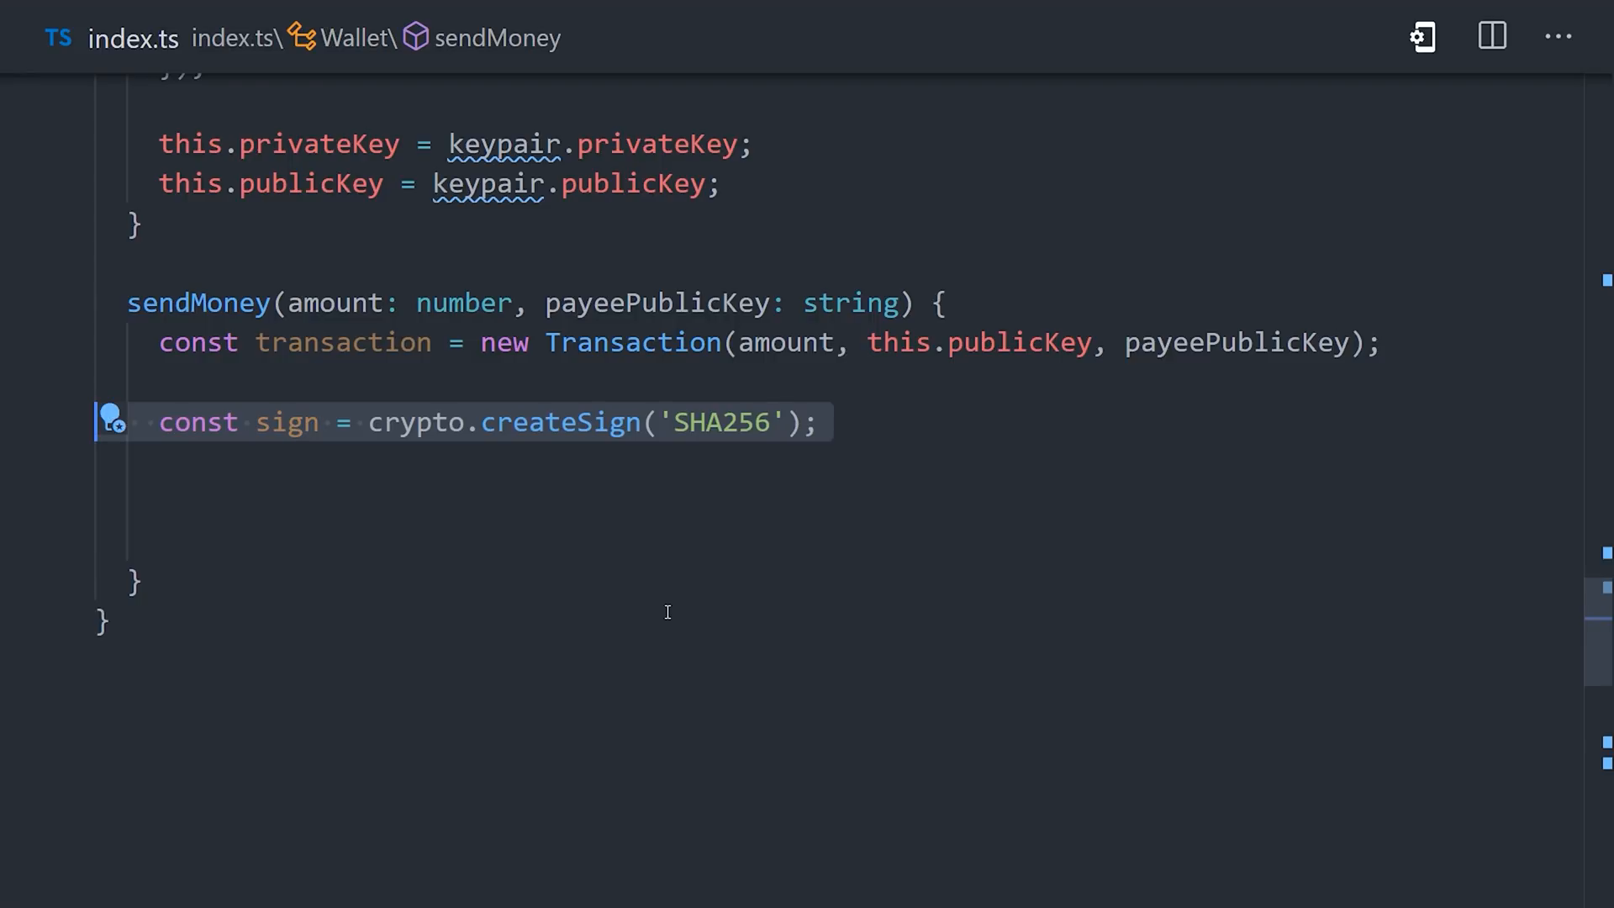
{"action": "type", "text": "sign.update(transaction.toString()).end();"}
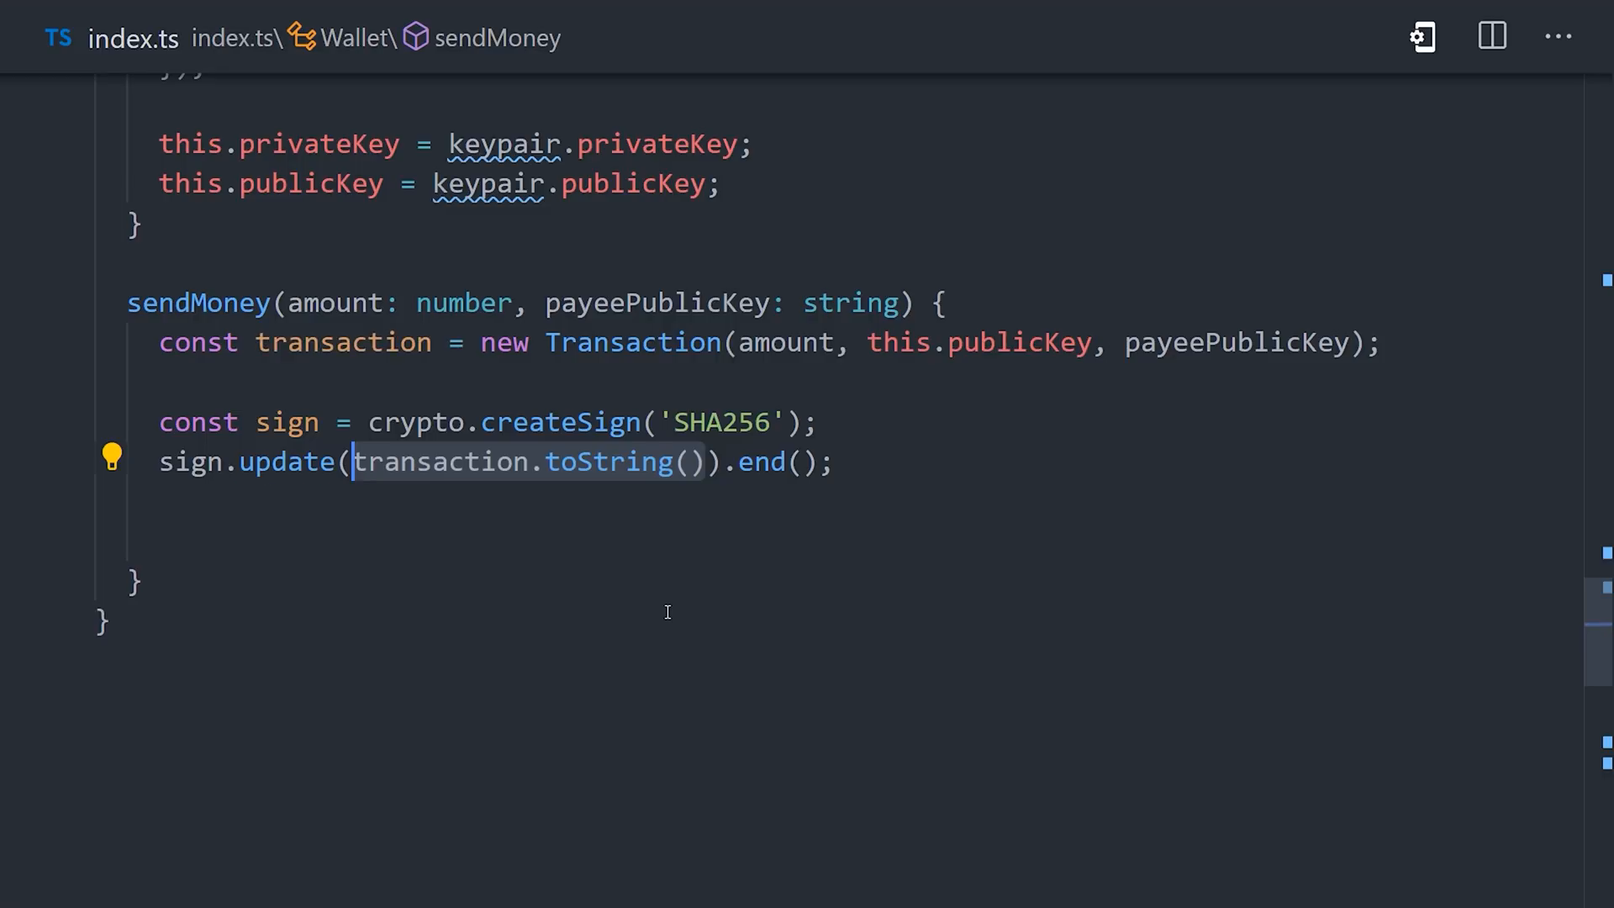
{"action": "type", "text": "const signature = sign.sign();"}
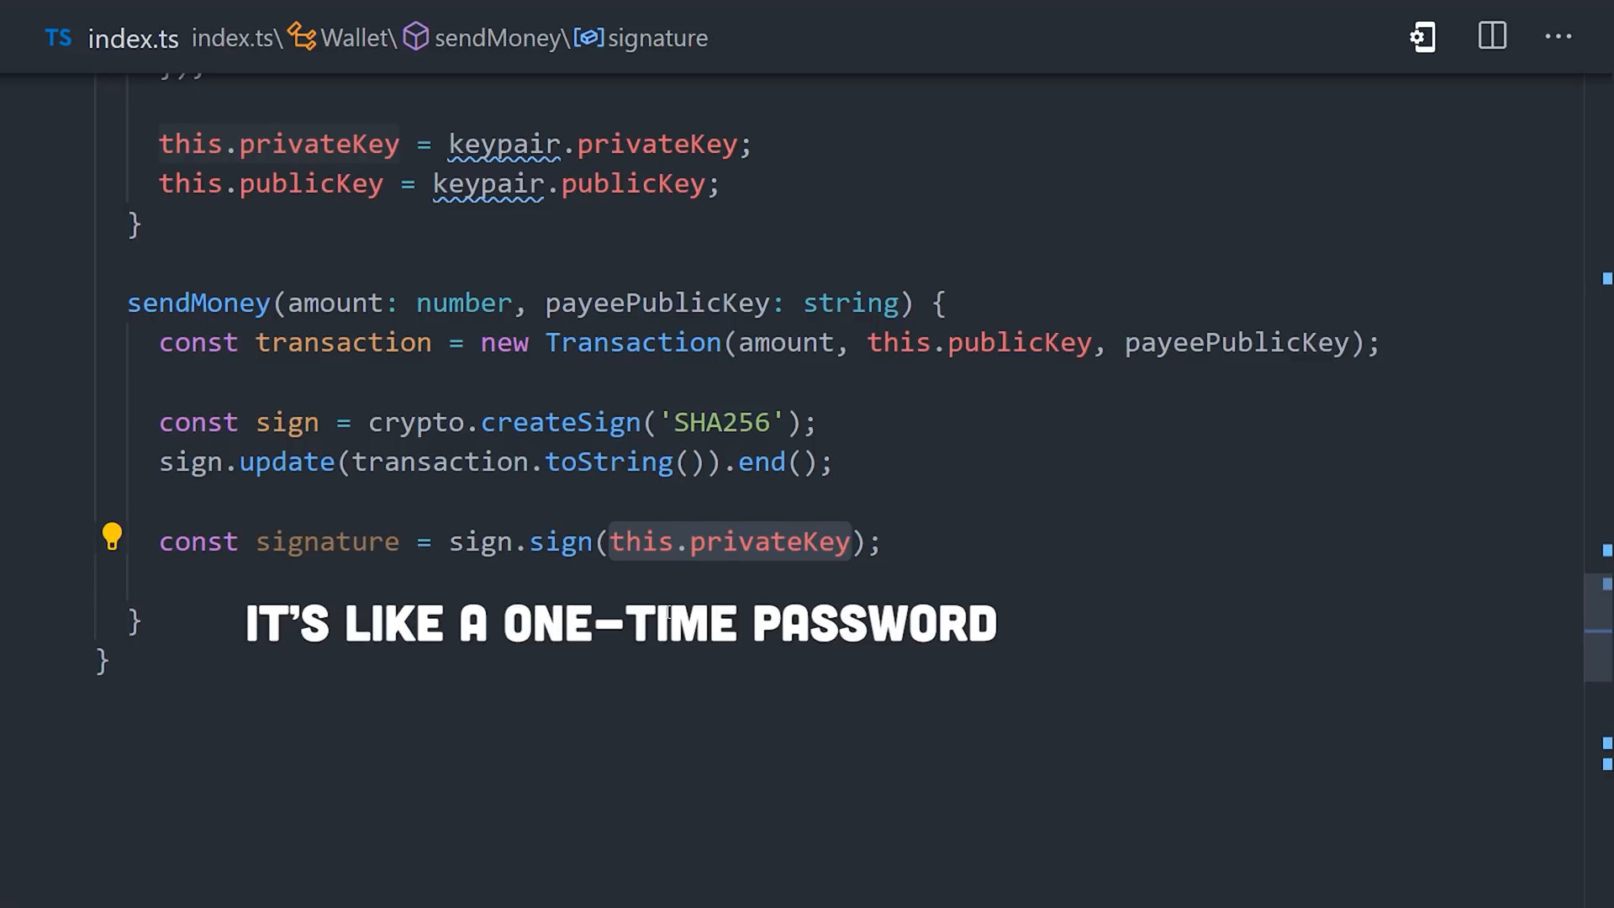
{"action": "type", "text": "Chain.instance.addBlock();"}
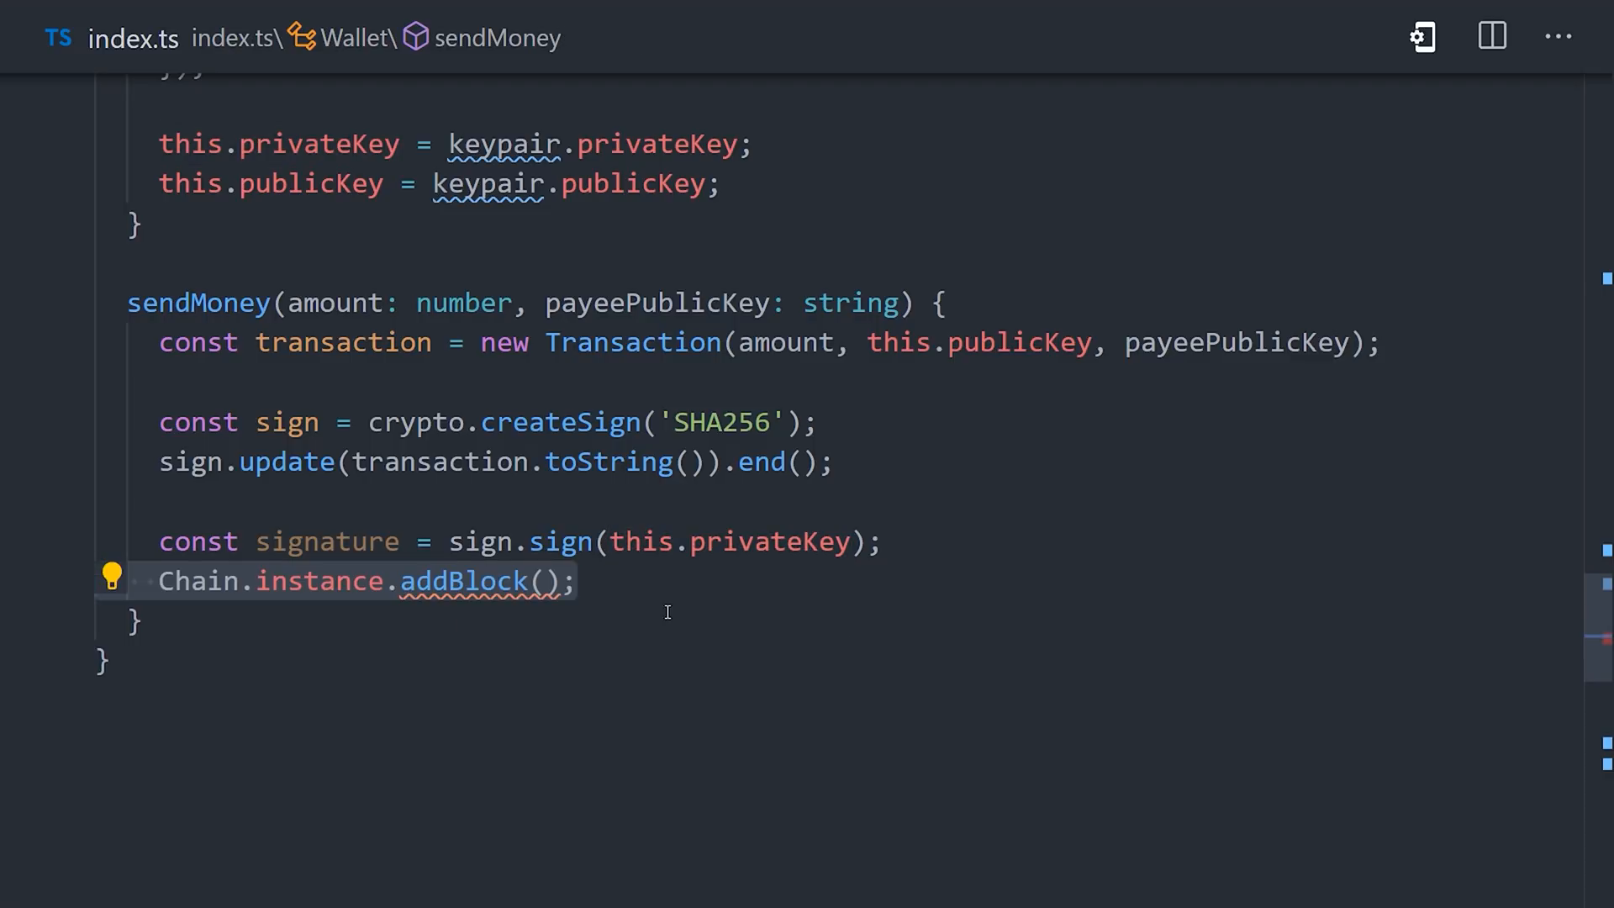
{"action": "type", "text": "transaction, this.publicKey, signature"}
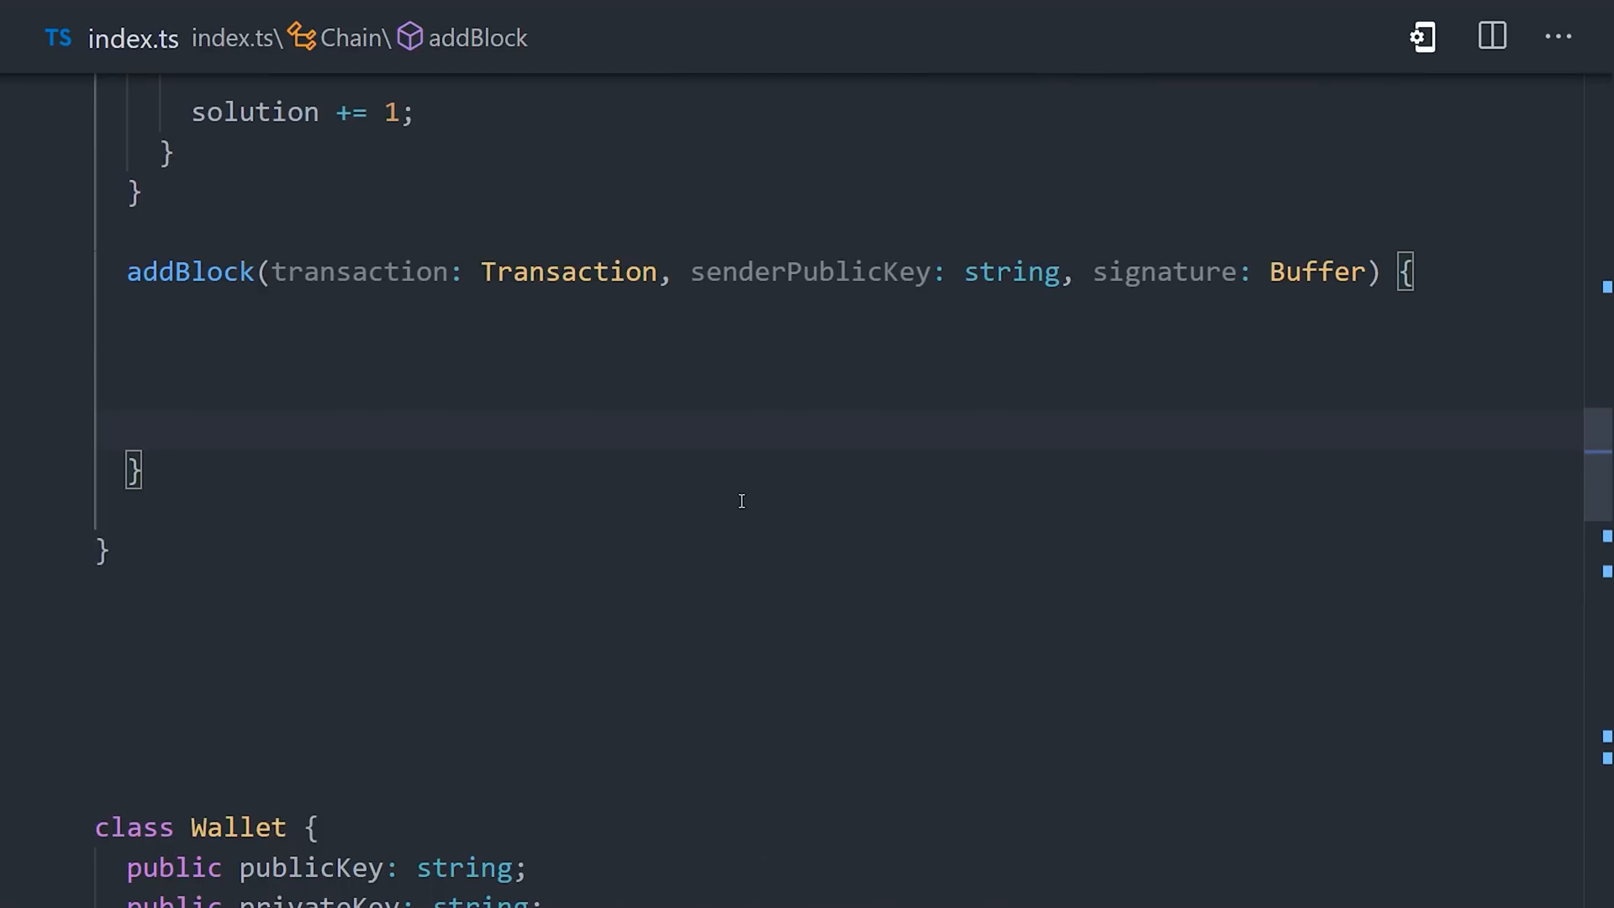
- Verify the signature in addBlock with a SHA256 verifier against senderPublicKey, storing isValid
{"action": "type", "text": "const verifier ="}
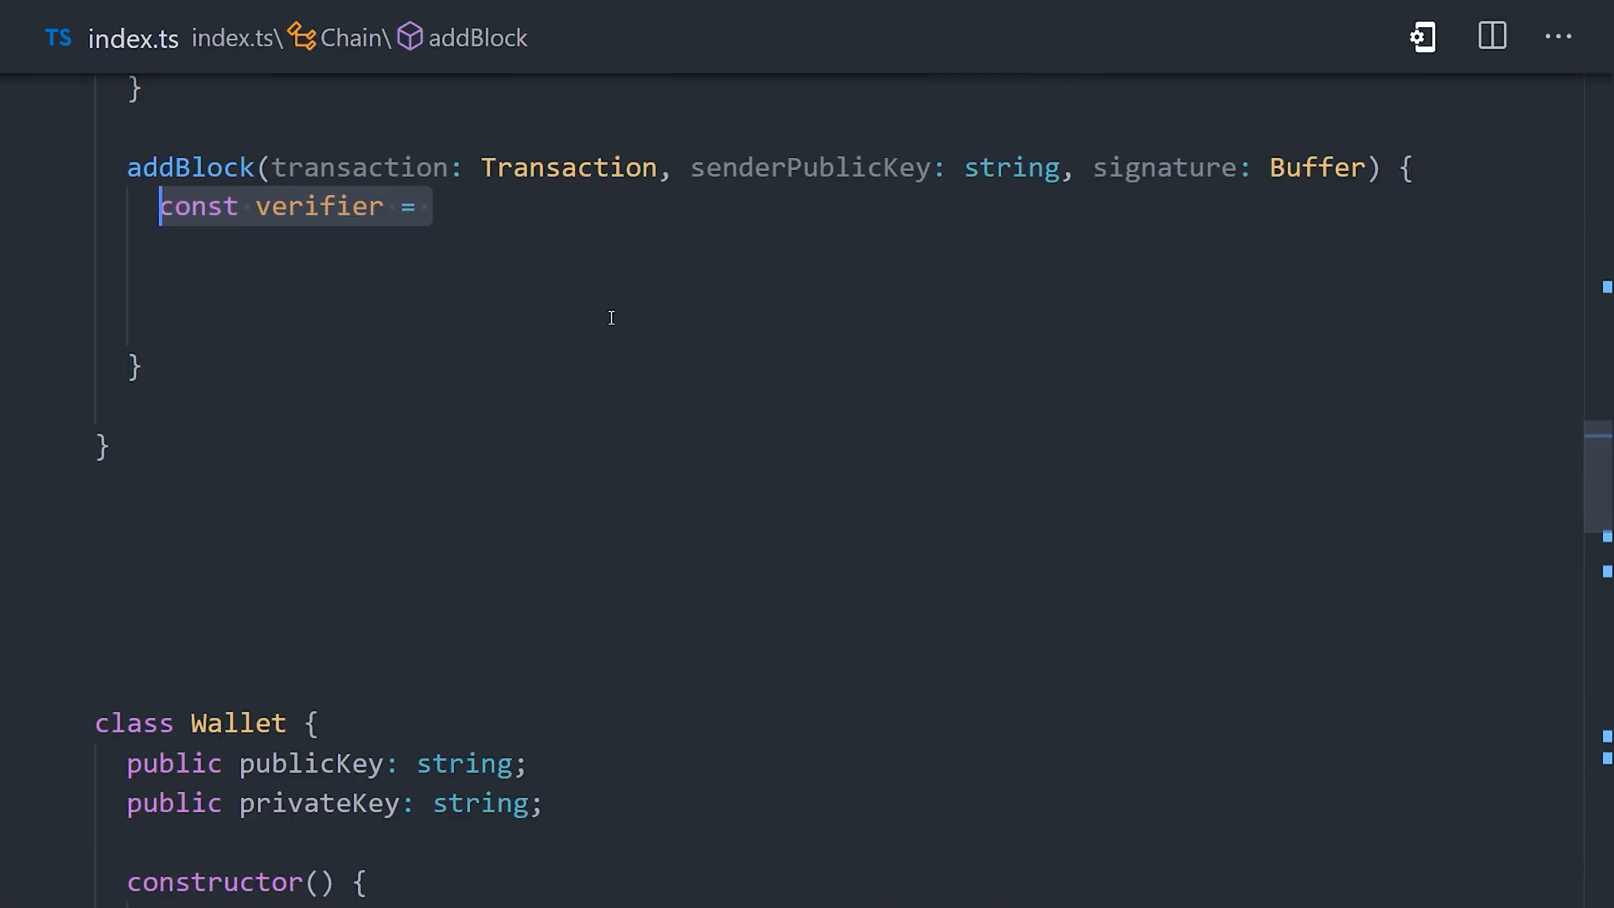
{"action": "type", "text": "crypto.createVerify('SHA256');"}
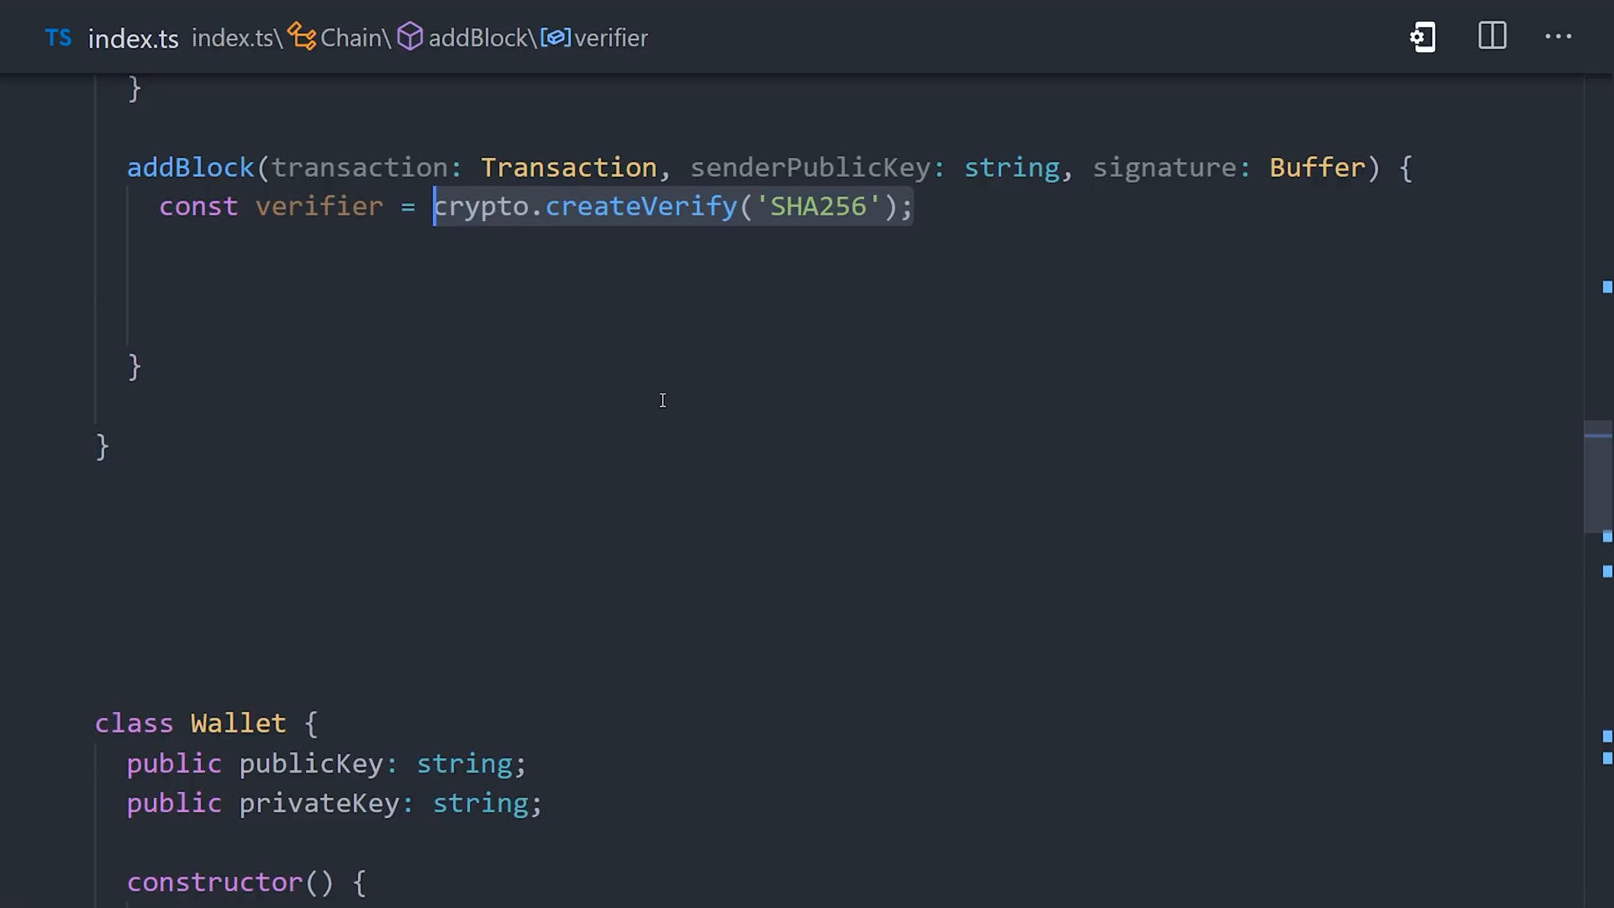
{"action": "type", "text": "verifier.update(transaction.toString());"}
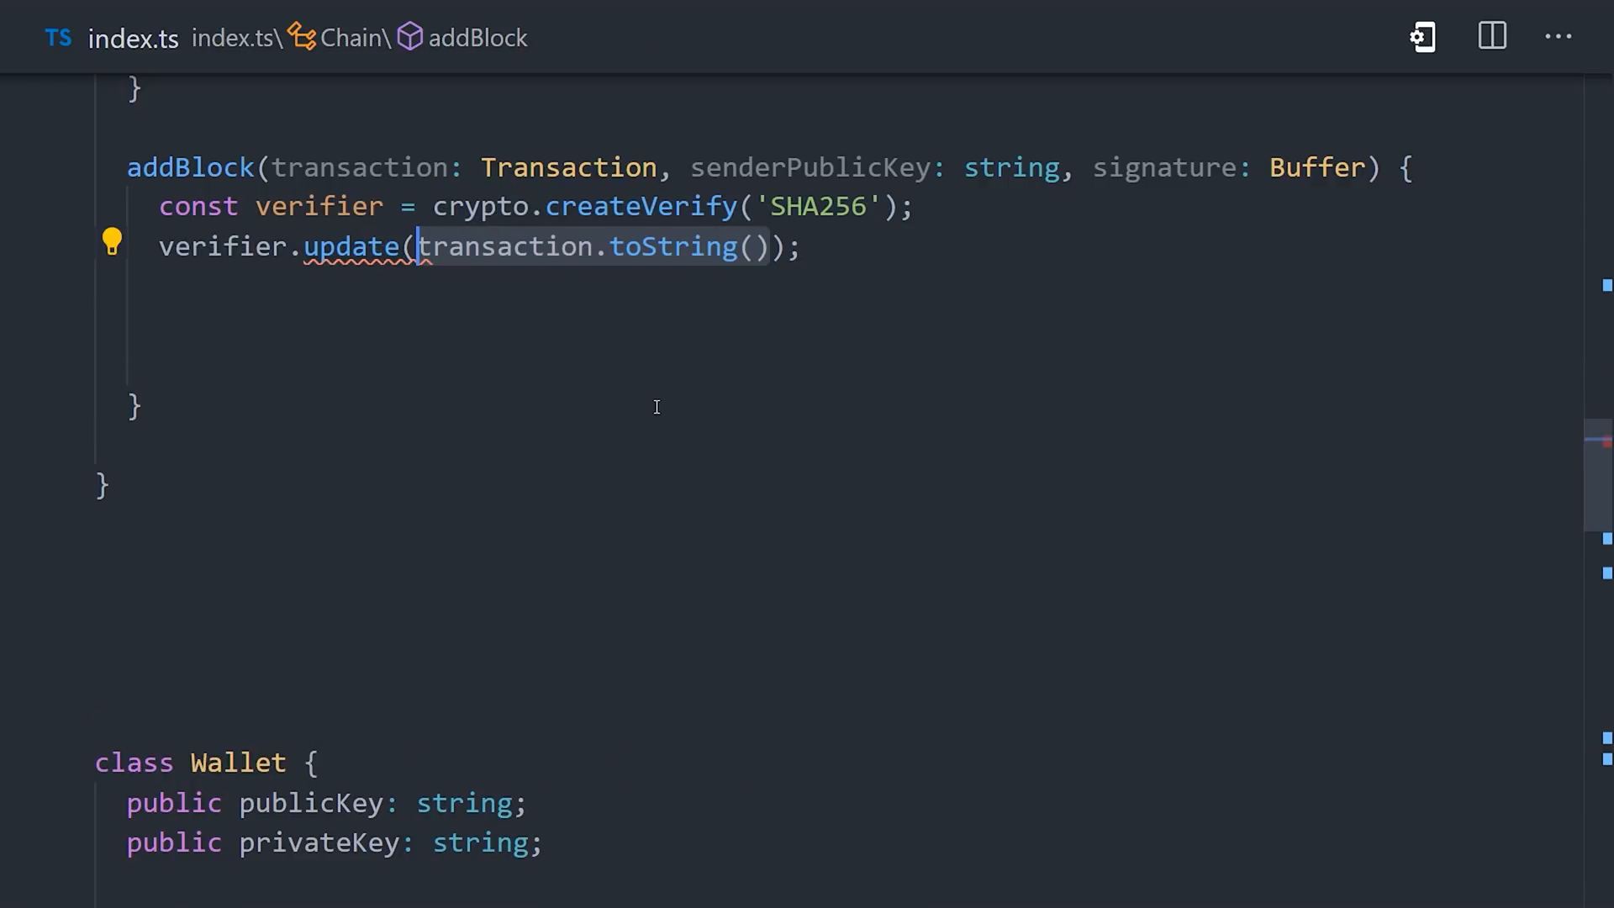
{"action": "type", "text": "const isValid ="}
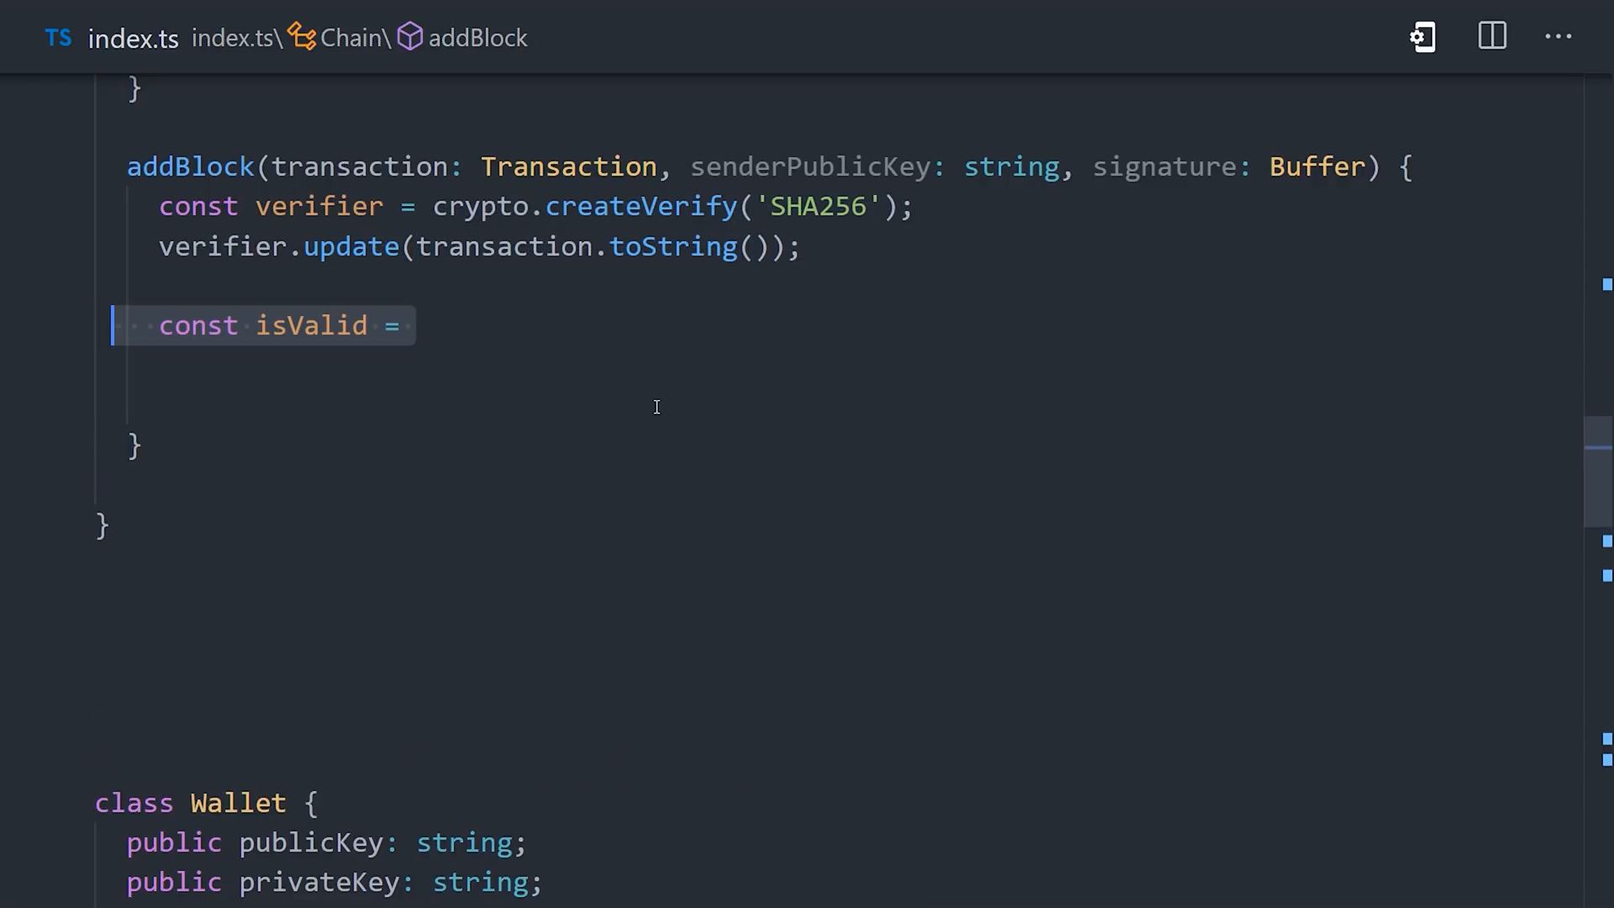
{"action": "type", "text": "verifier.verify(senderPublicKey, signature);"}
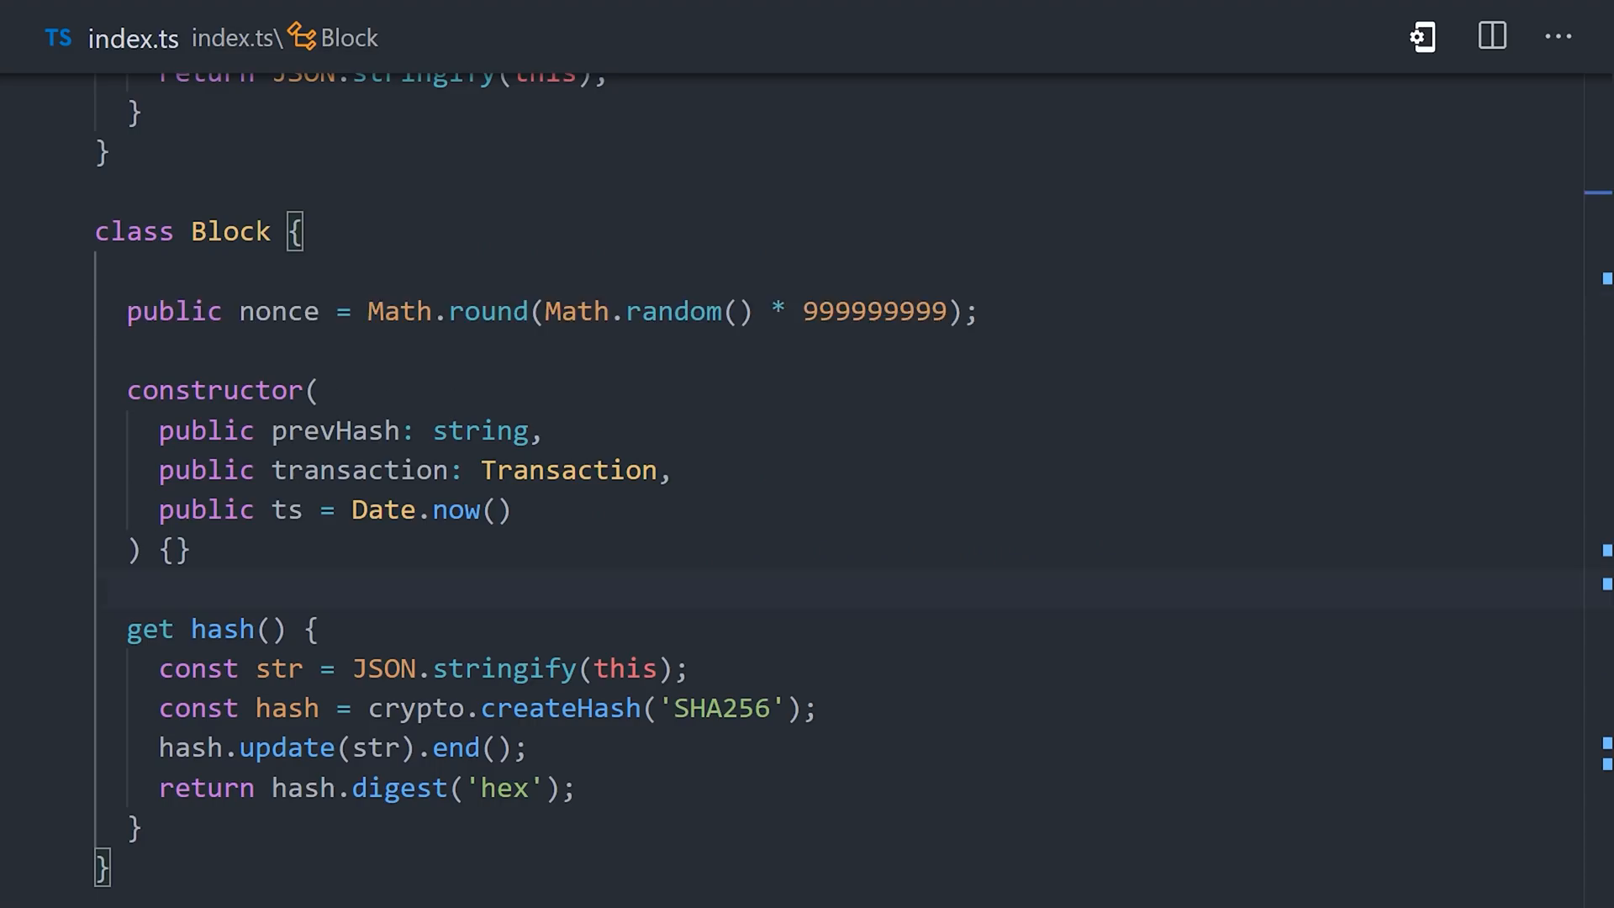
{"action": "left_click", "coordinate": [753, 311]}
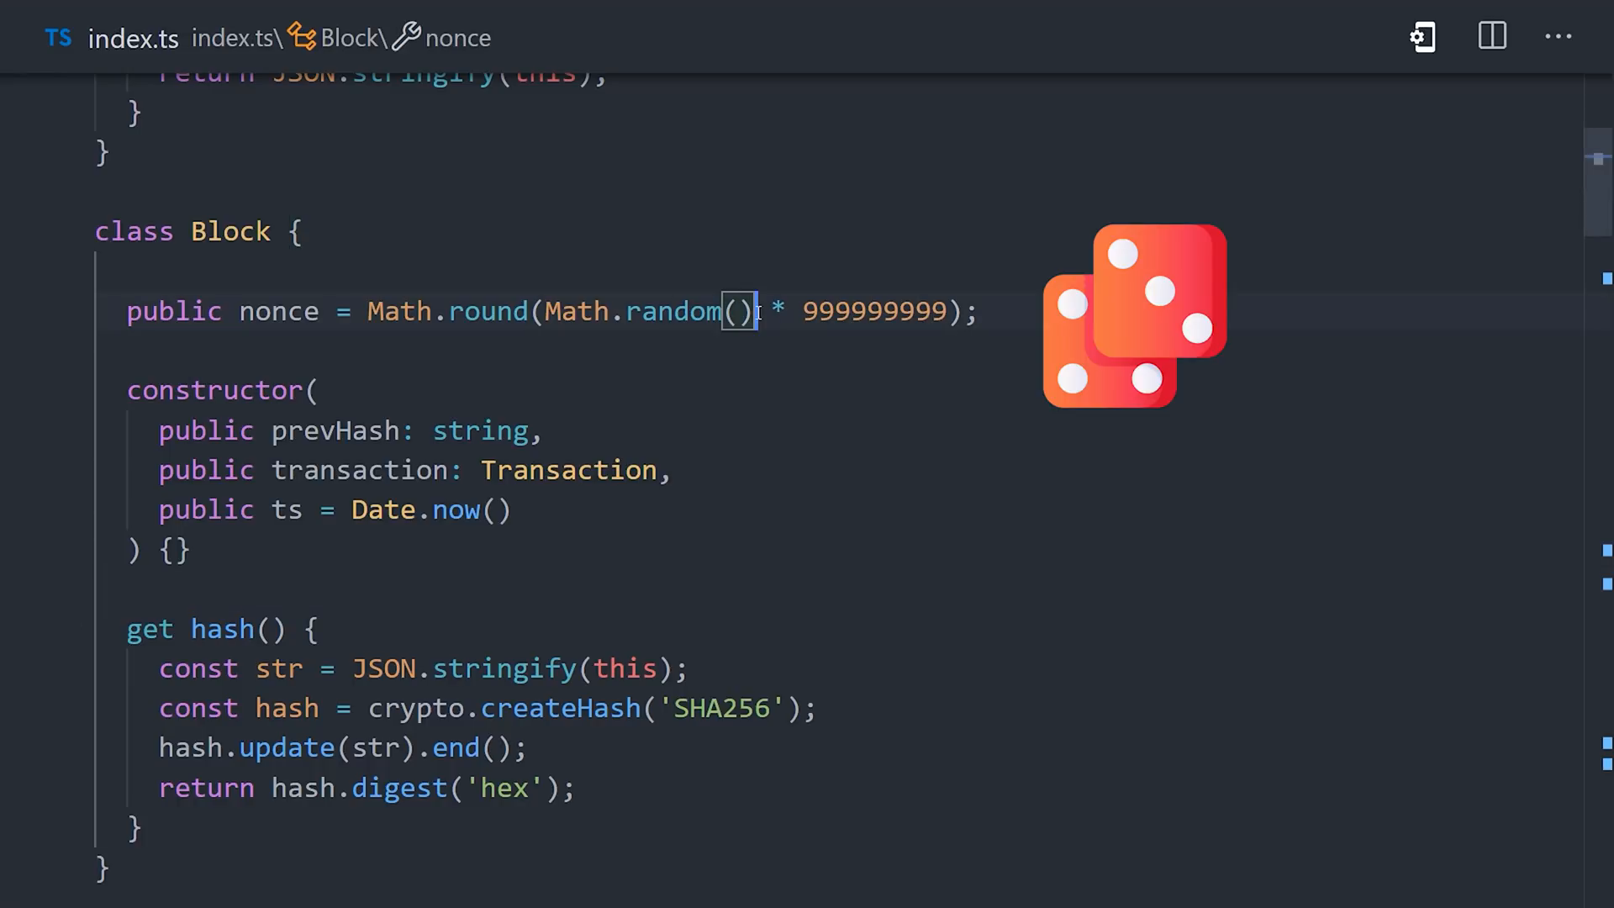
{"action": "scroll", "scroll_direction": "down", "scroll_amount": 3}
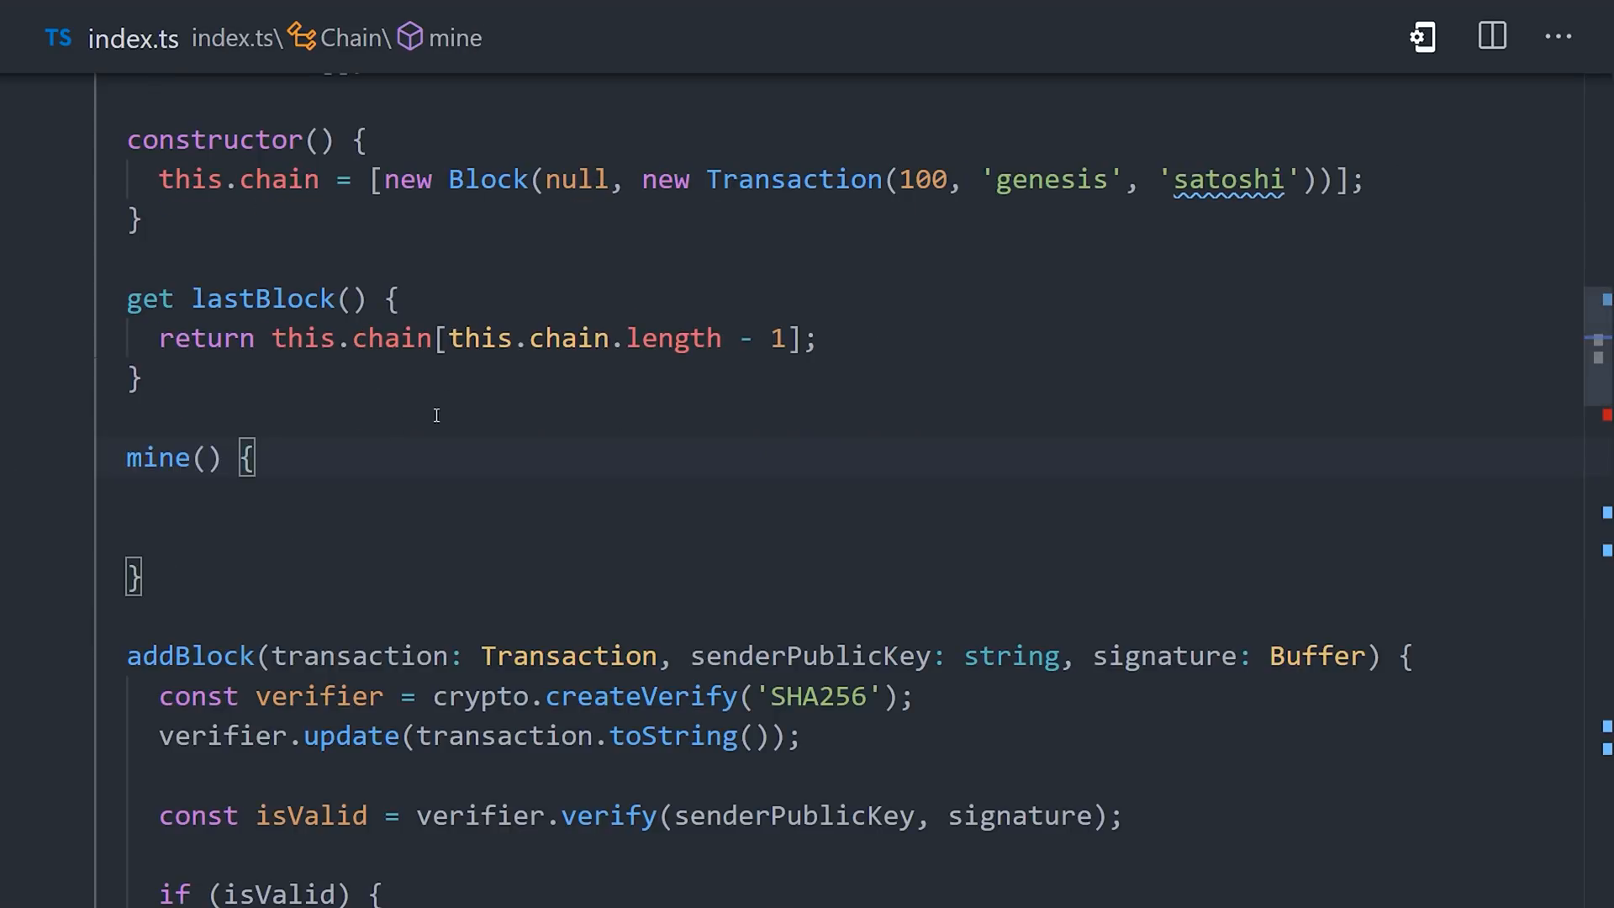
- Write mine(nonce) hashing nonce+solution with MD5 in a loop, logging '⛏ mining...'
{"action": "type", "text": "nonce: number"}
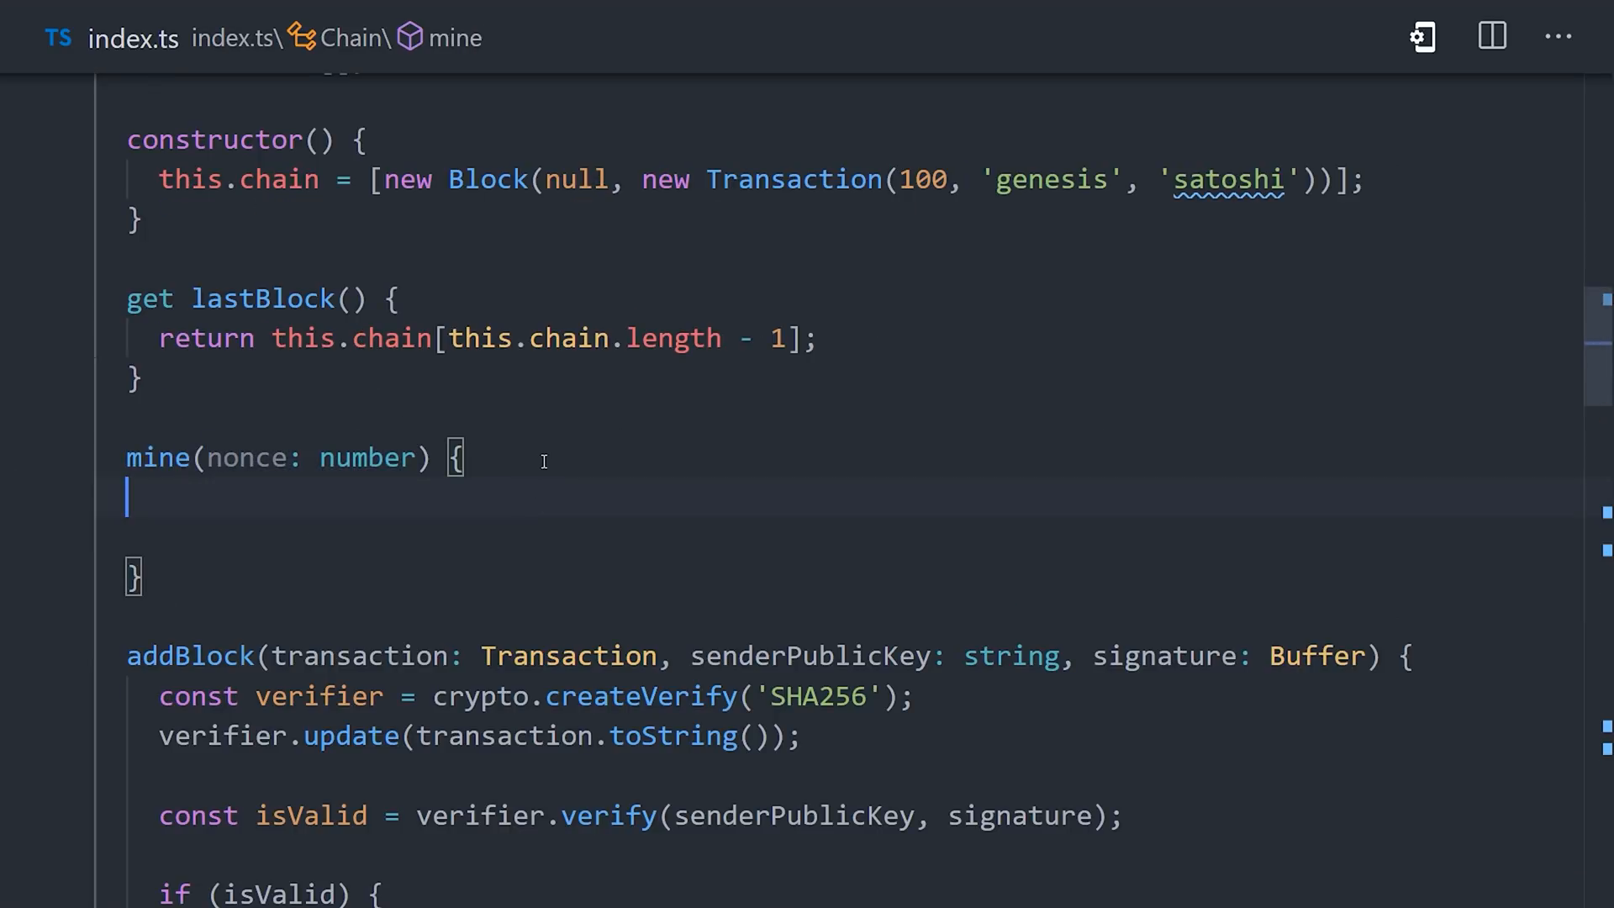
{"action": "type", "text": "let solution = 1;"}
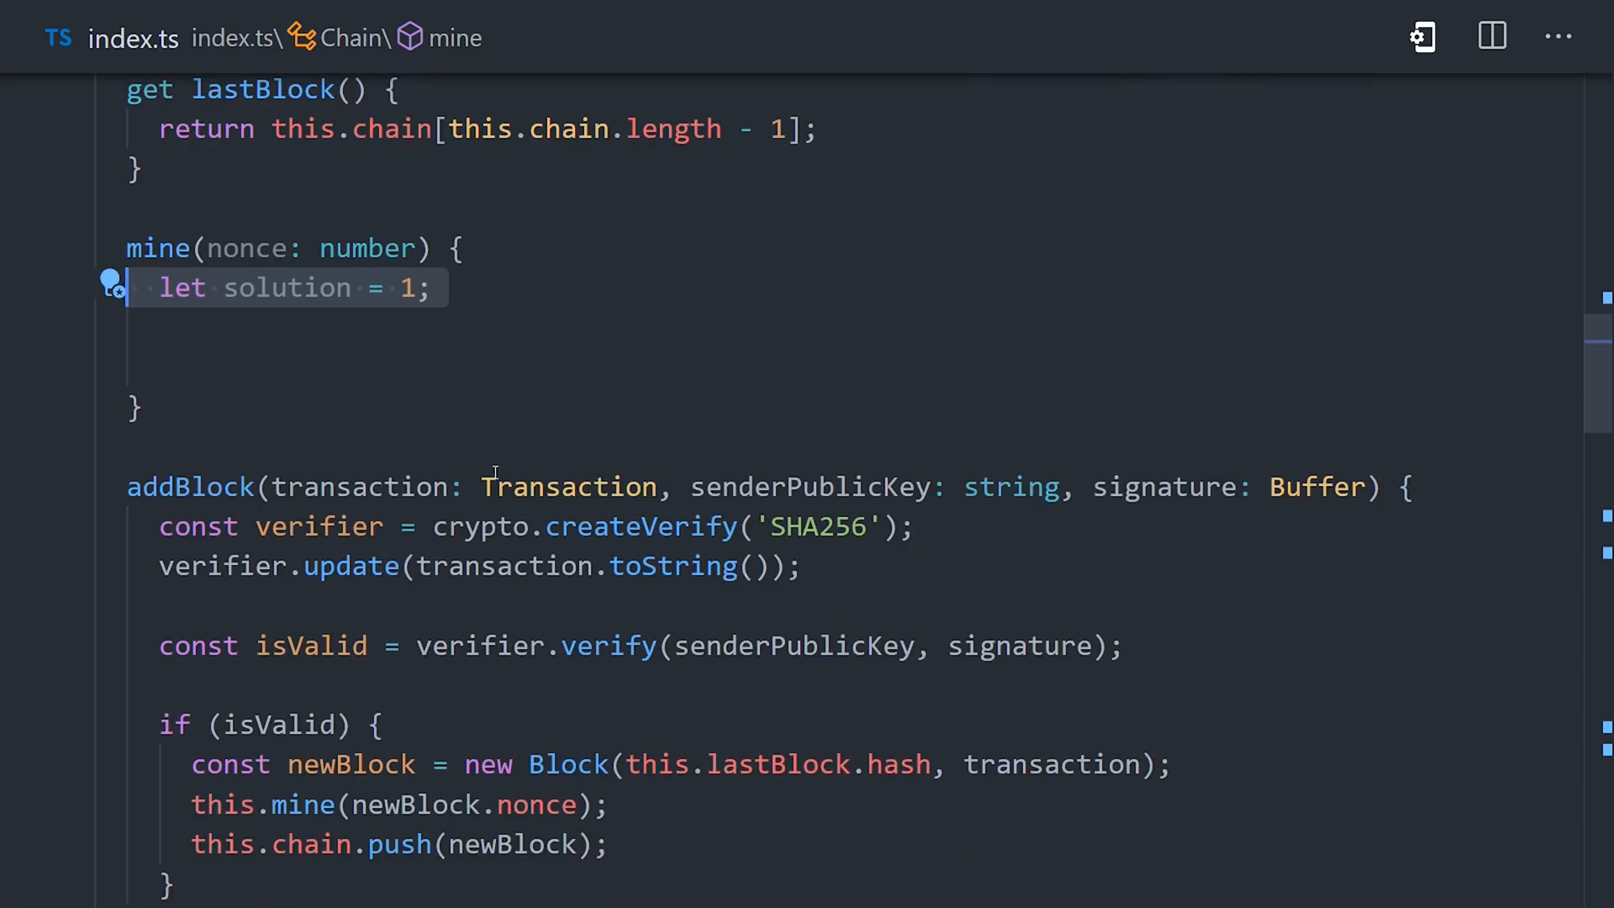
{"action": "type", "text": "console.log('⛏ mining...')"}
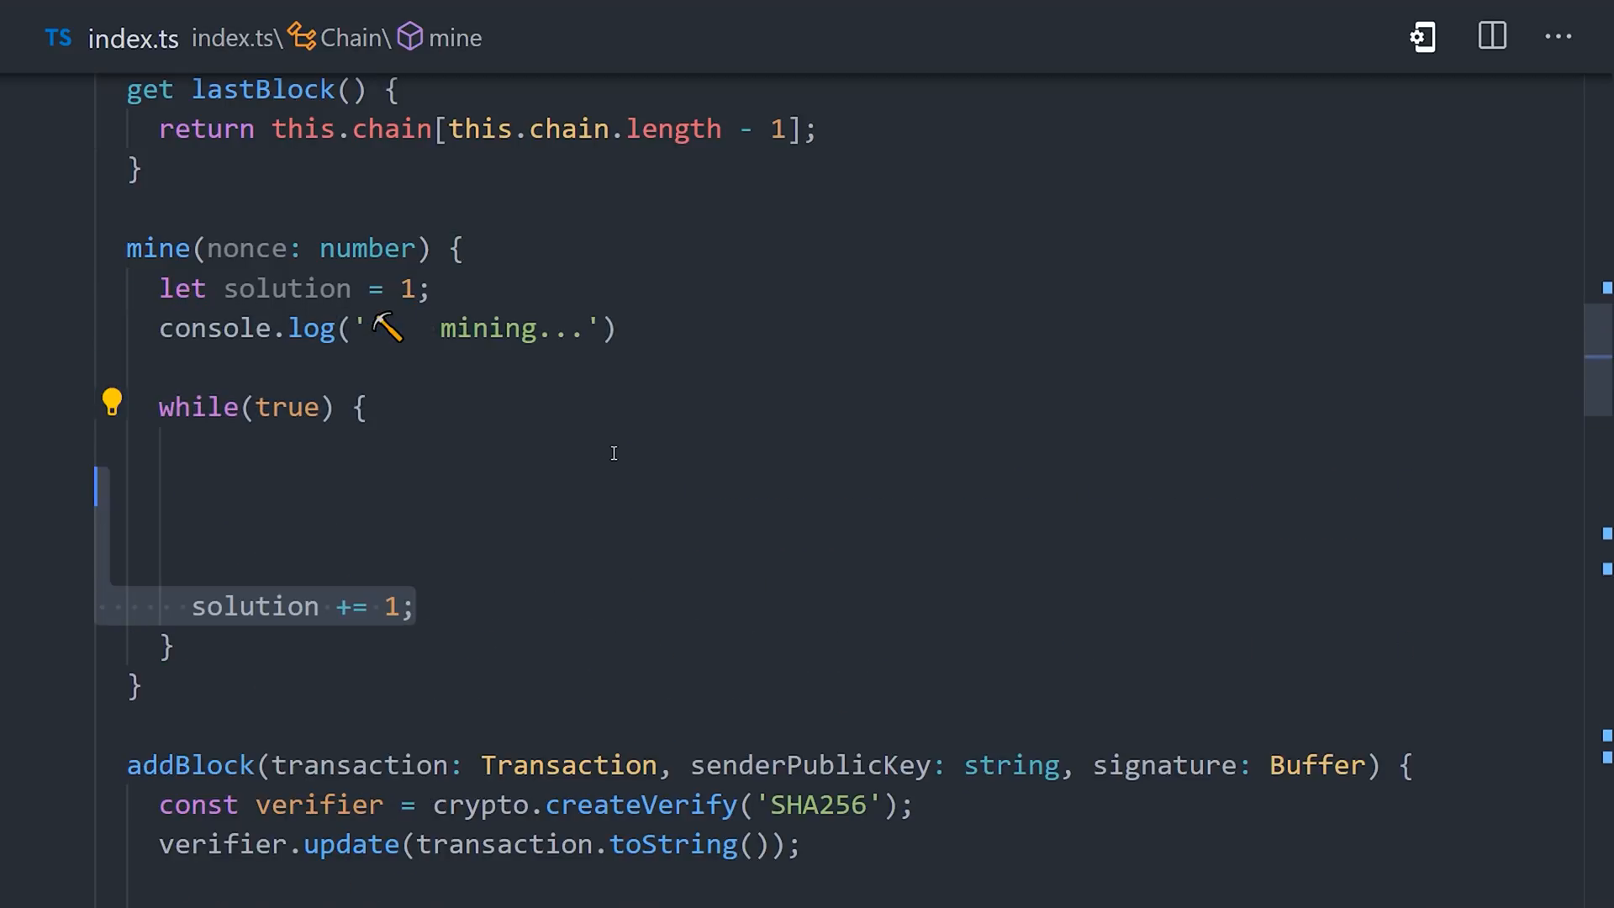
{"action": "type", "text": "const hash = crypto.createHash('MD5');"}
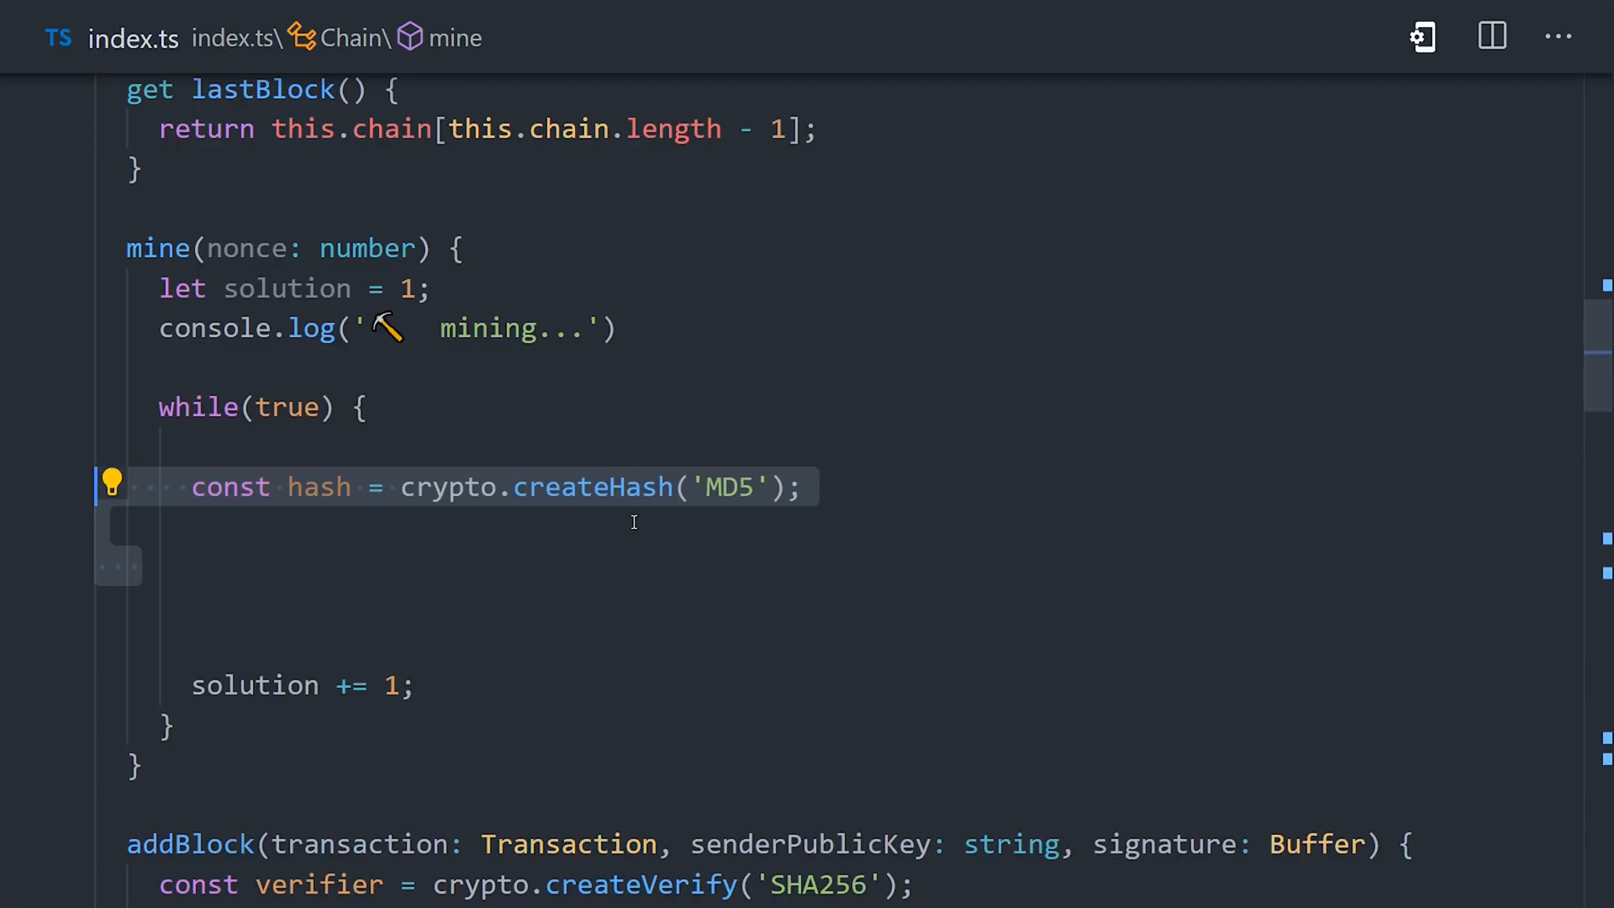
{"action": "type", "text": "hash.update((nonce + solution).toString()).end();"}
{"action": "type", "text": "return solution;"}
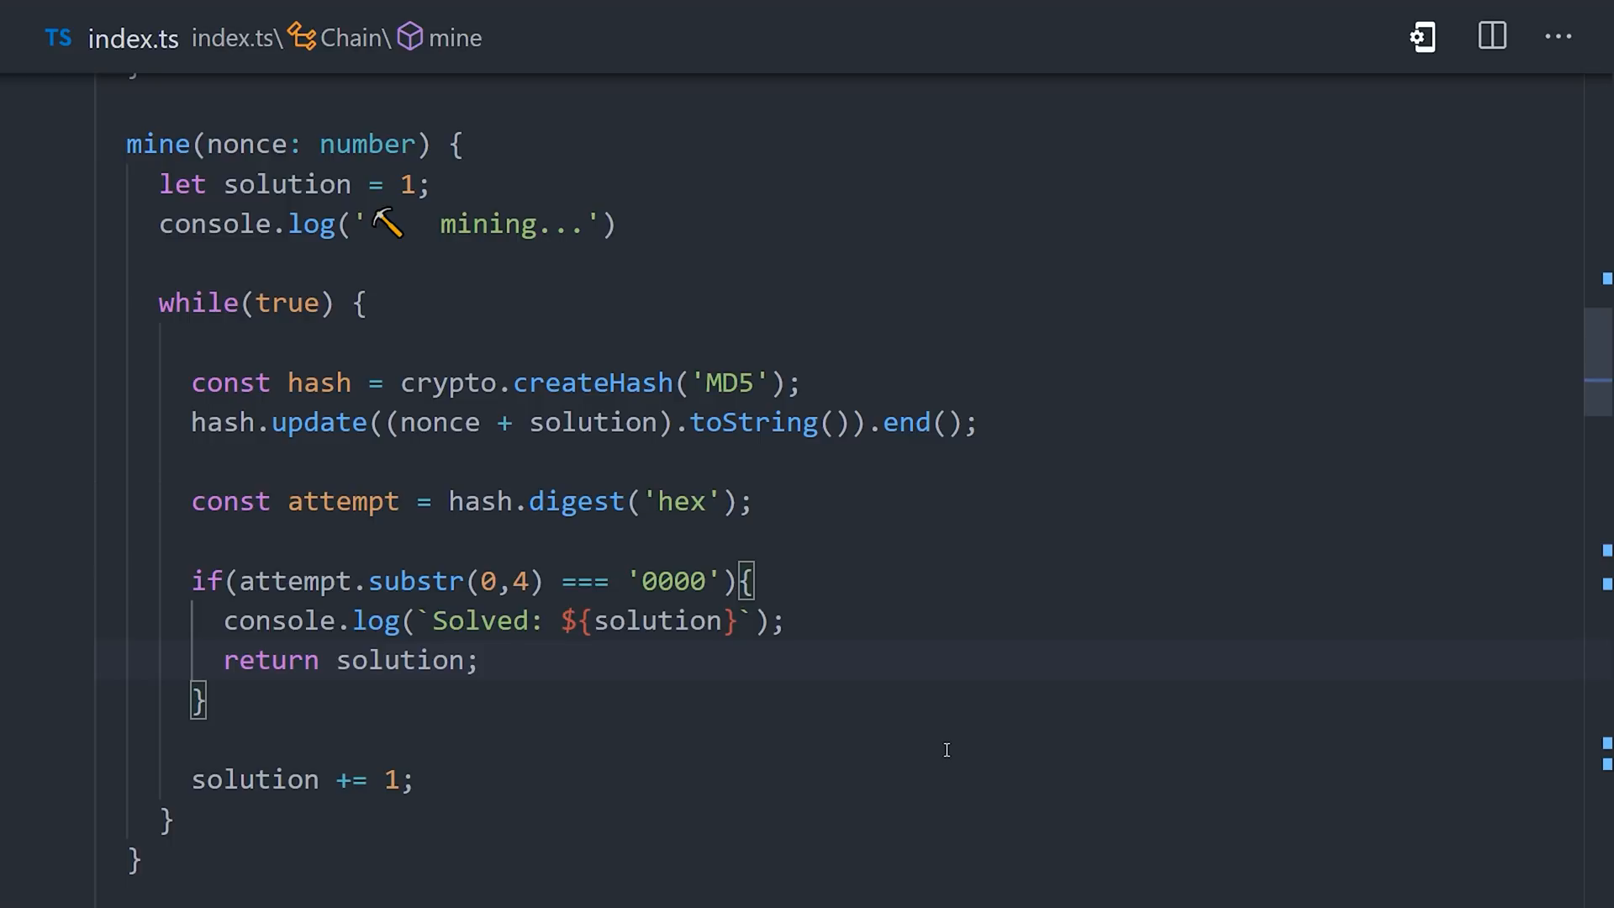
- Add the example transaction satoshi.sendMoney(50, bob.publicKey) below the wallets
{"action": "scroll", "scroll_direction": "down", "scroll_amount": 3}
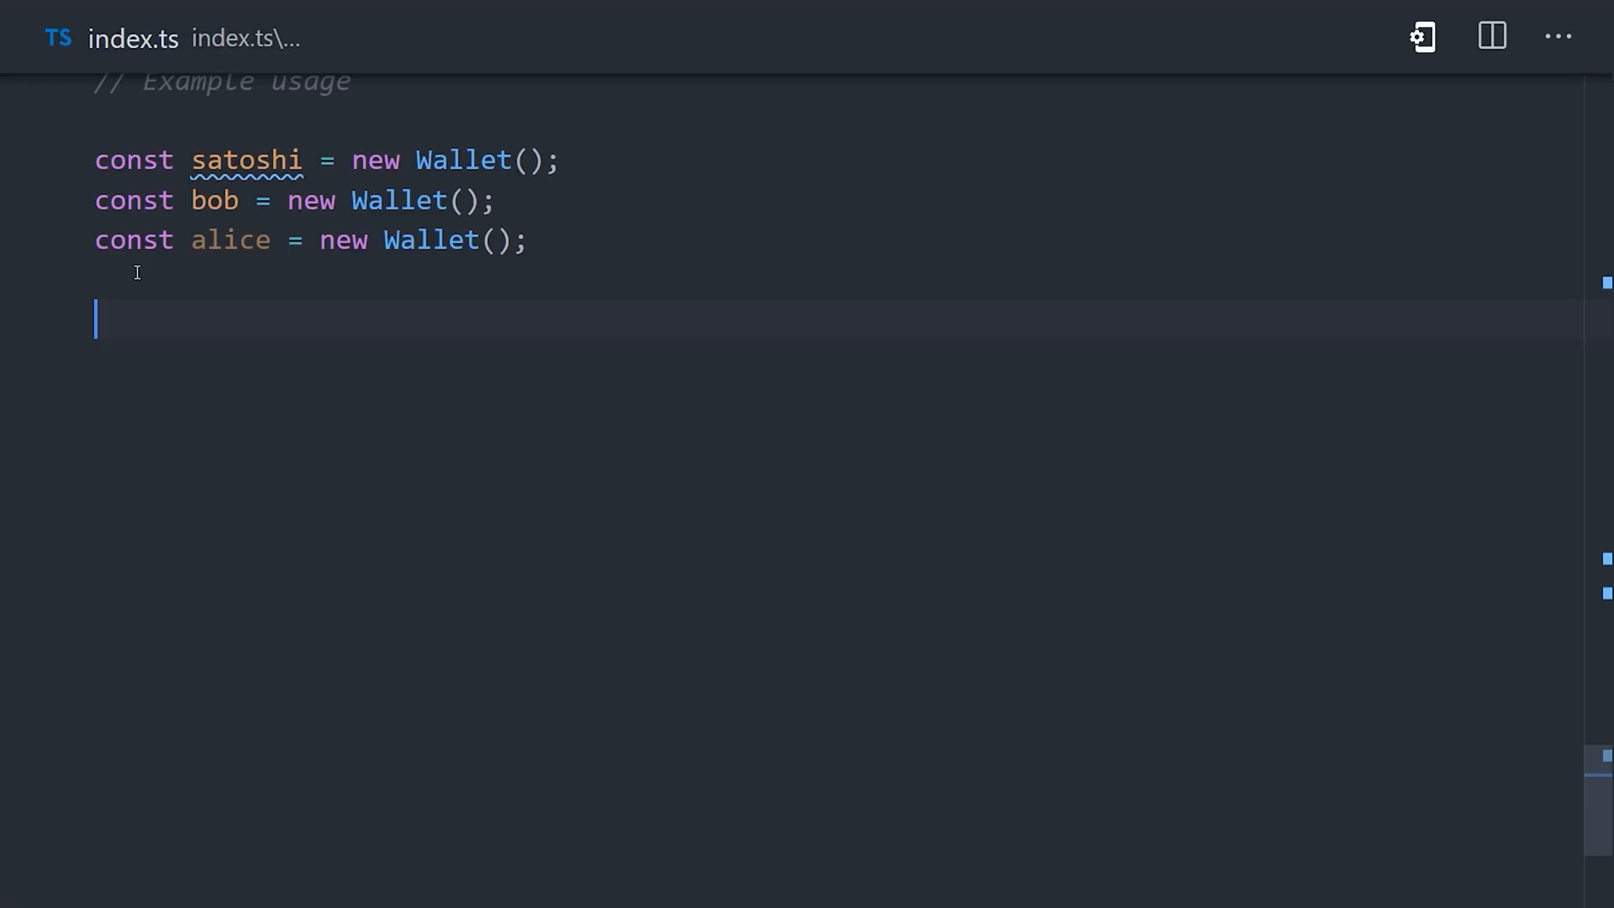
{"action": "type", "text": "satoshi.sendMoney(50, bob.publicKey);"}
{"action": "type", "text": "npm"}
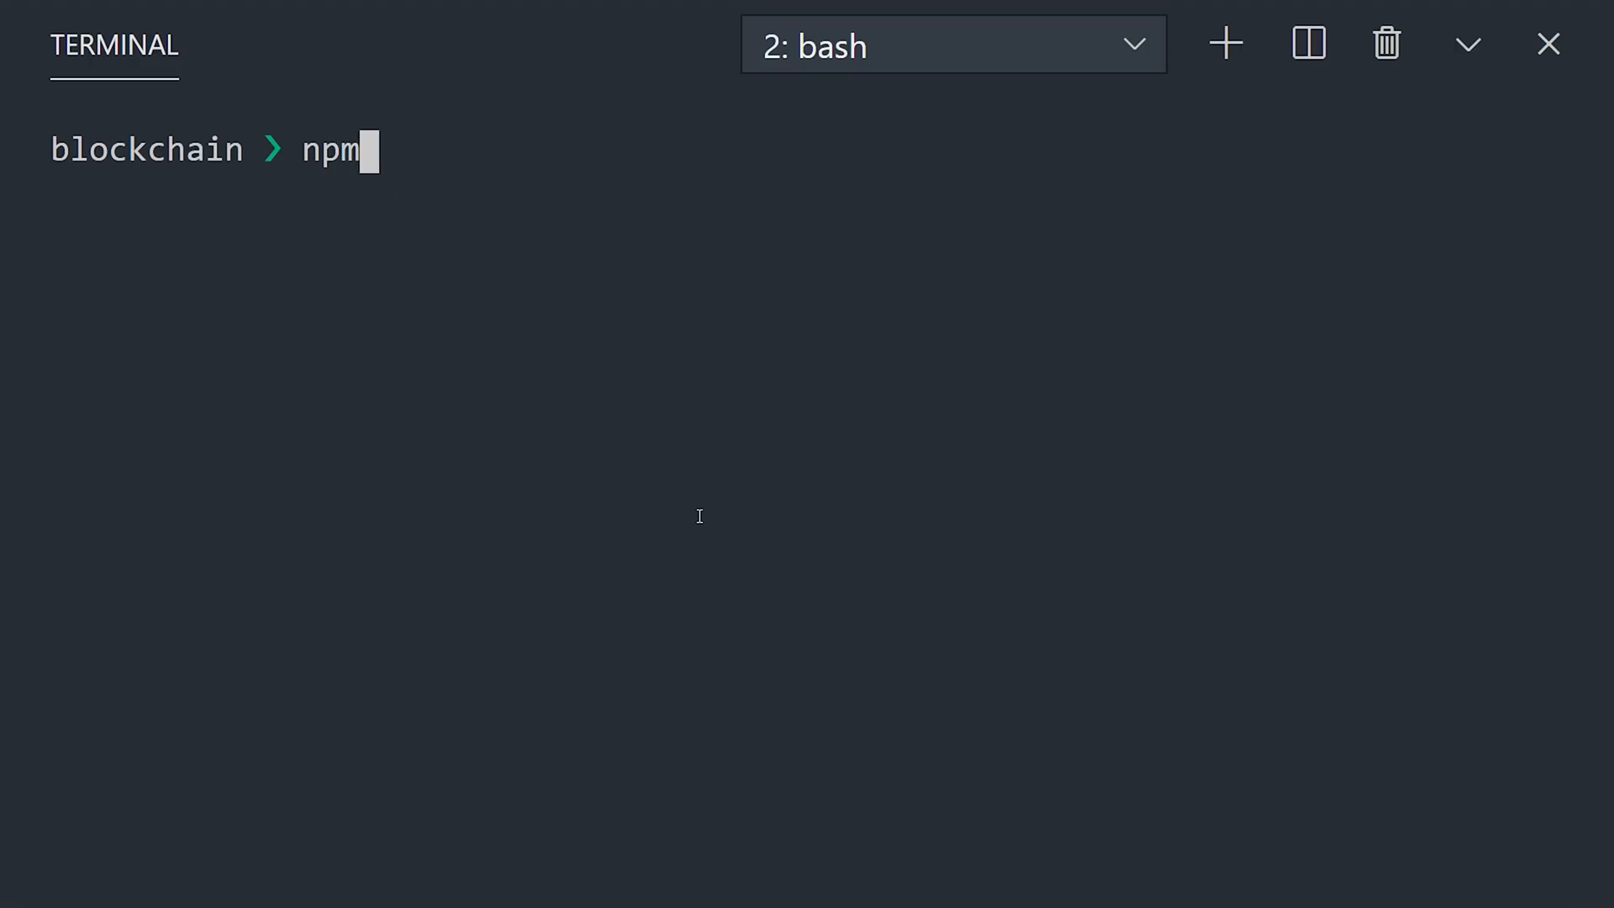
- Run npm run start and scroll through the printed mining results and chain of blocks
{"action": "type", "text": "run start"}
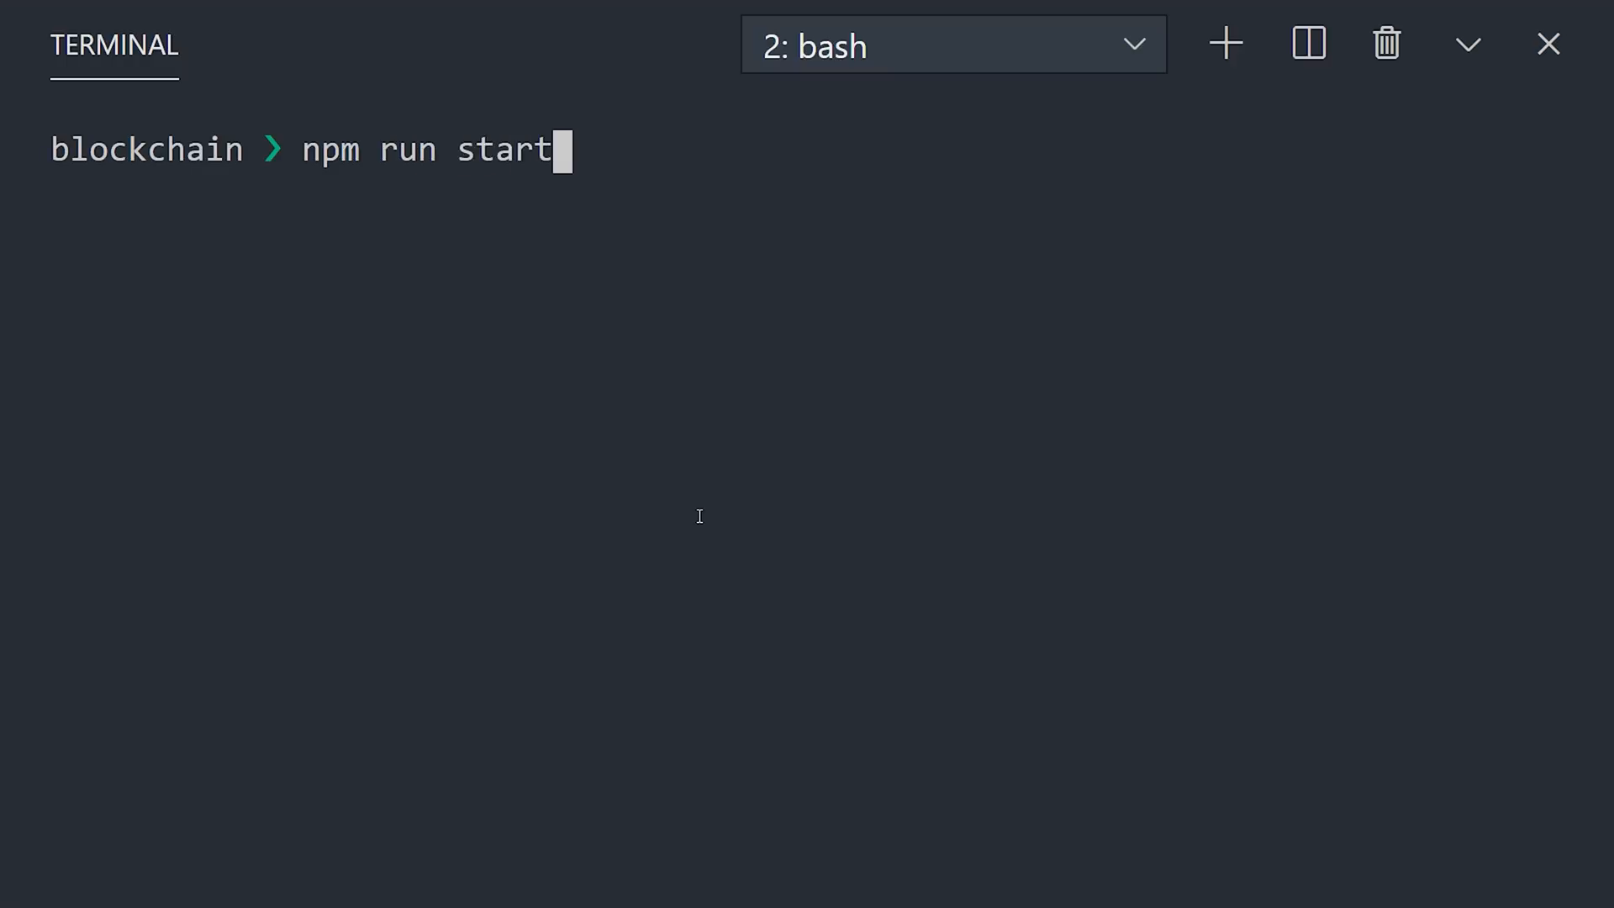
{"action": "key", "text": "Enter"}
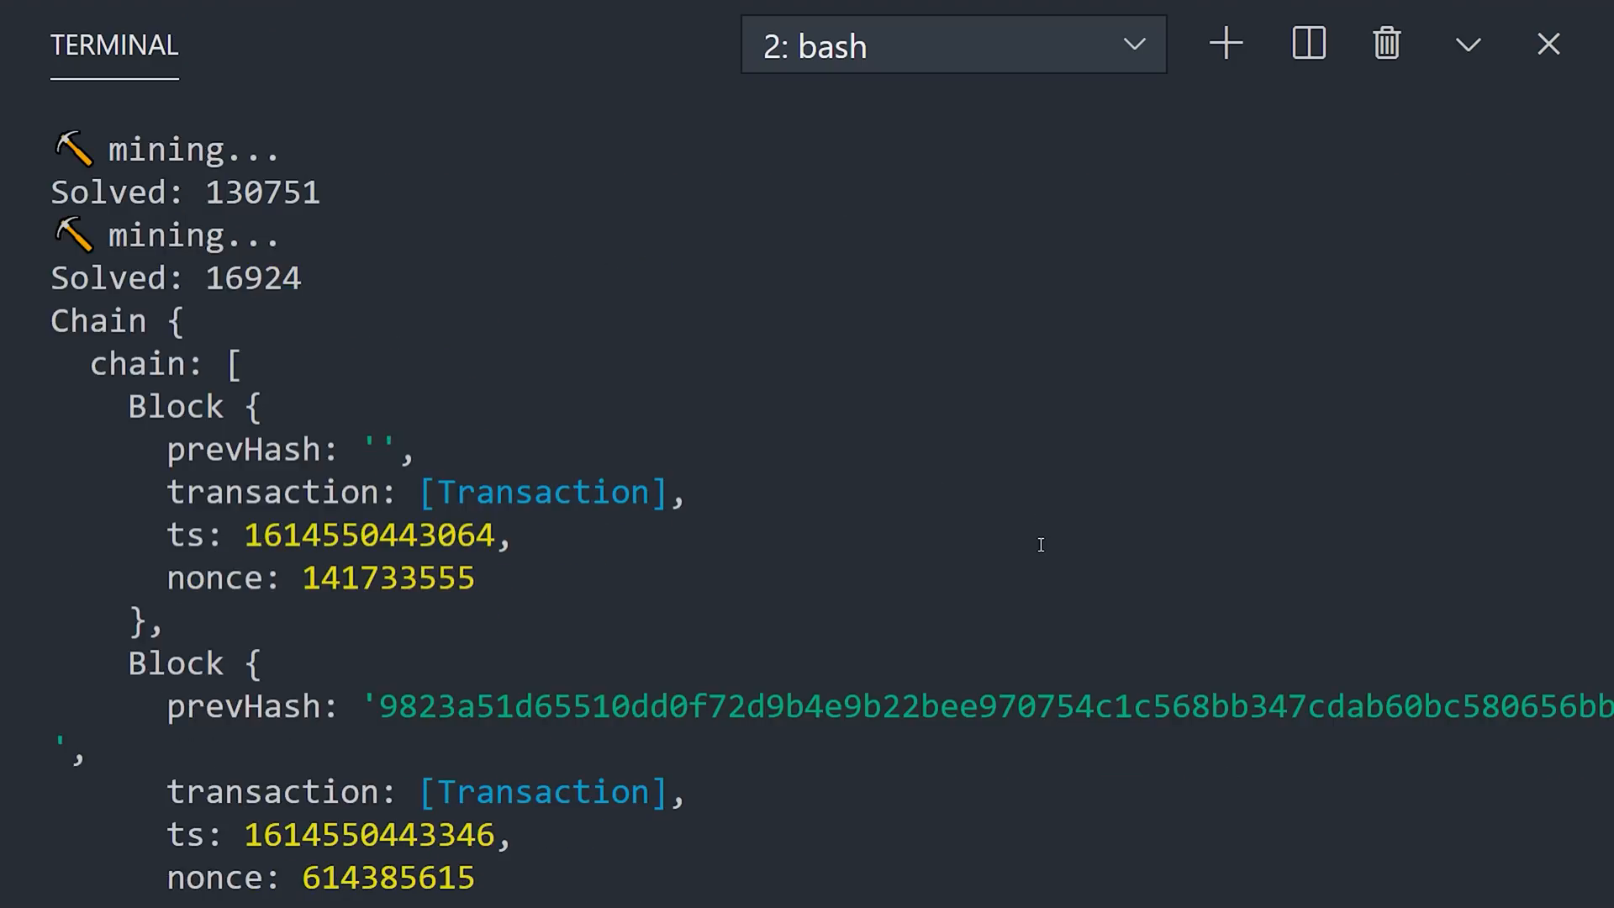
{"action": "scroll", "scroll_direction": "down", "scroll_amount": 3}
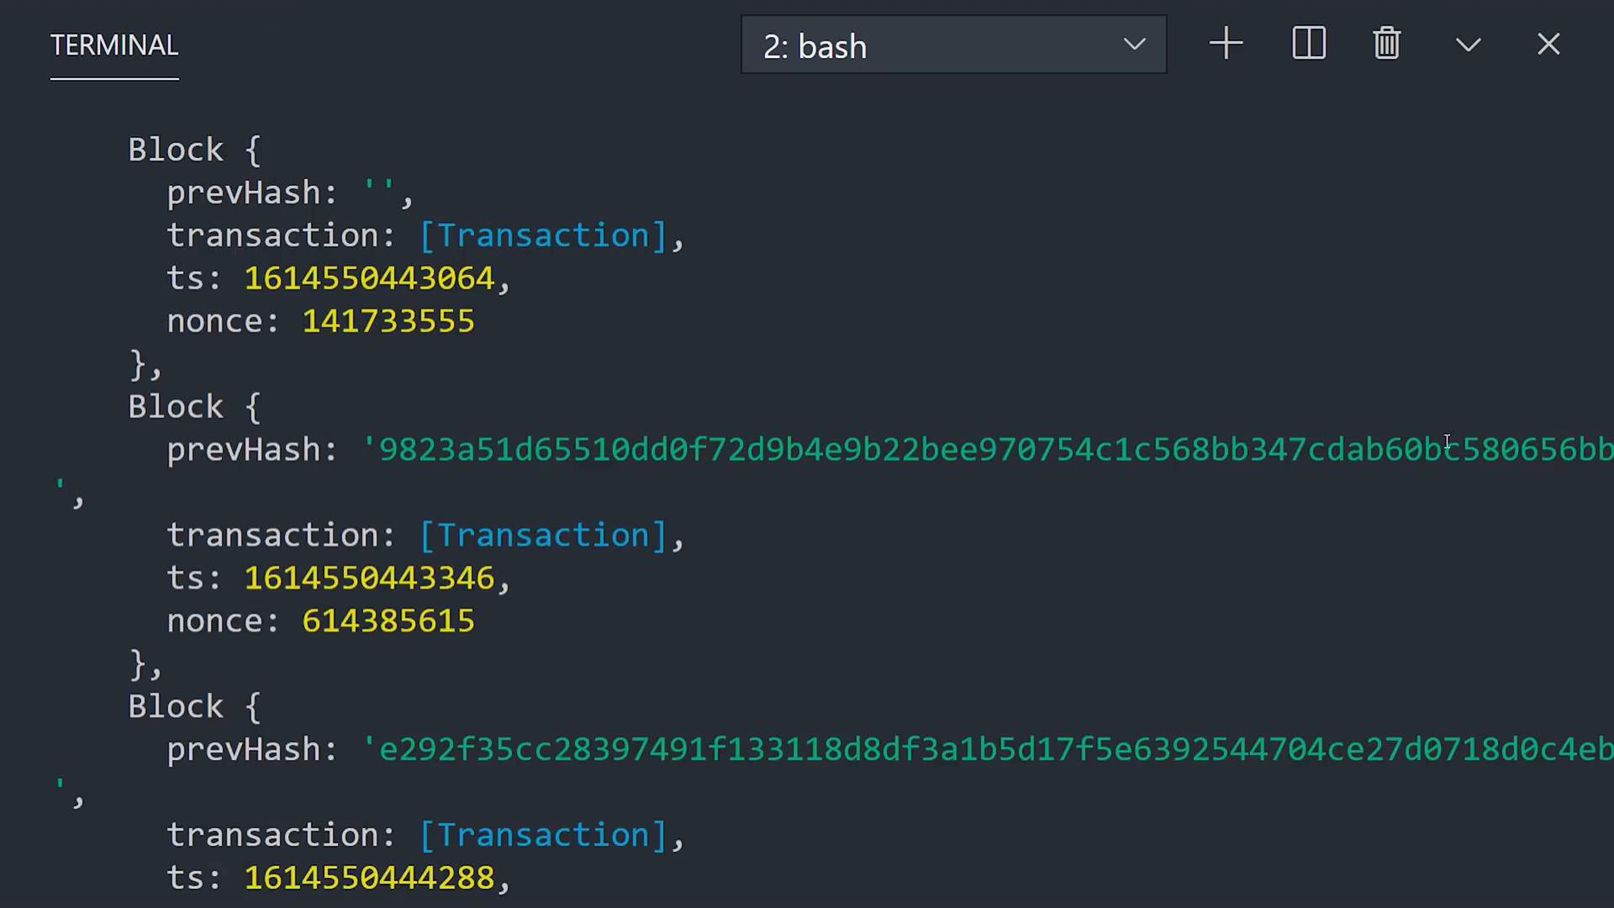
{"action": "scroll", "scroll_direction": "down", "scroll_amount": 3}
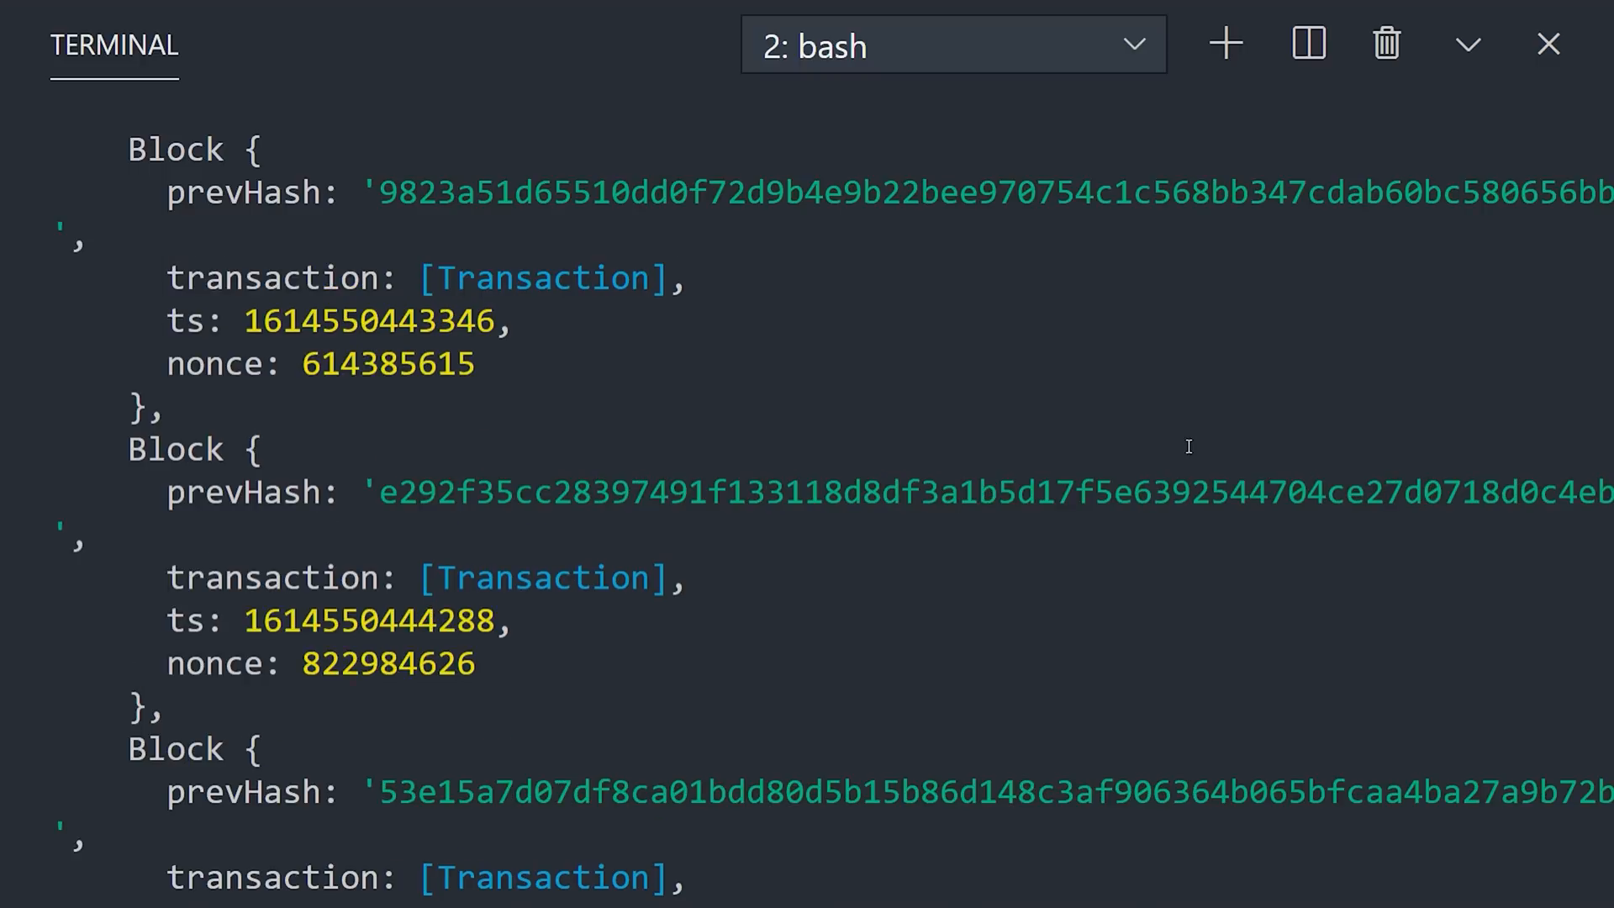
{"action": "scroll", "scroll_direction": "down", "scroll_amount": 3}
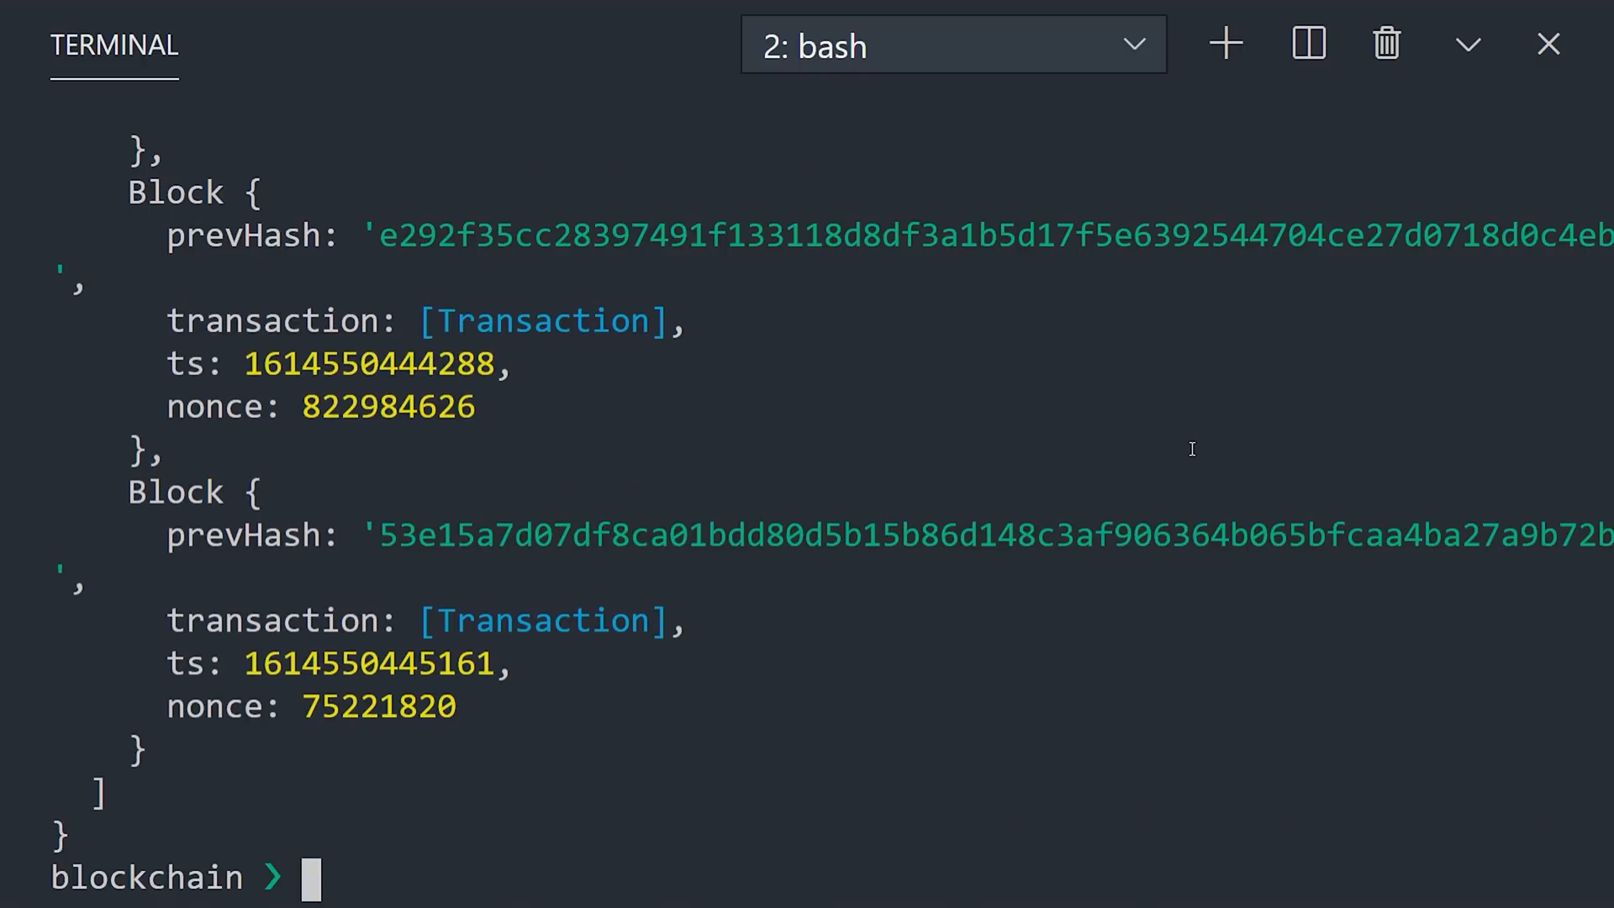